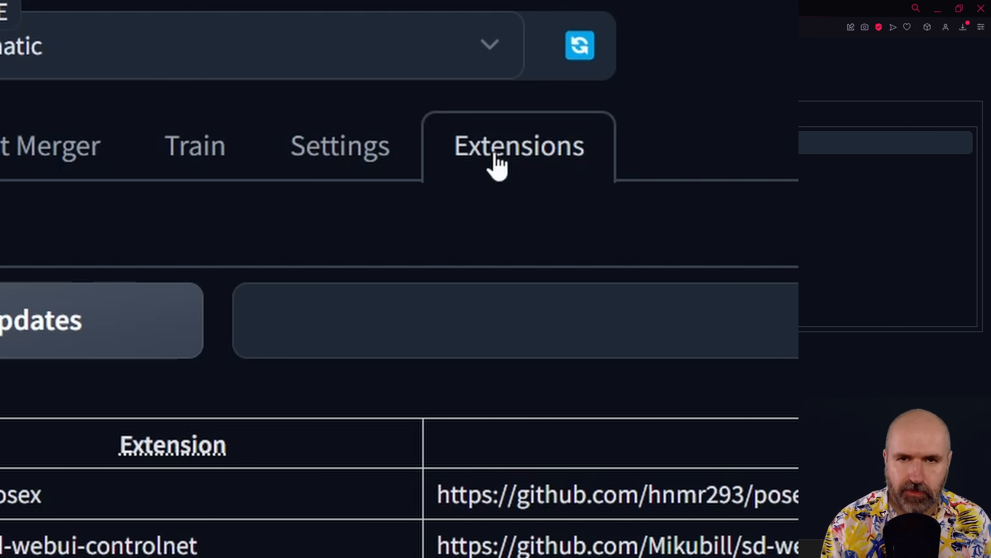
pyautogui.moveTo(496, 168)
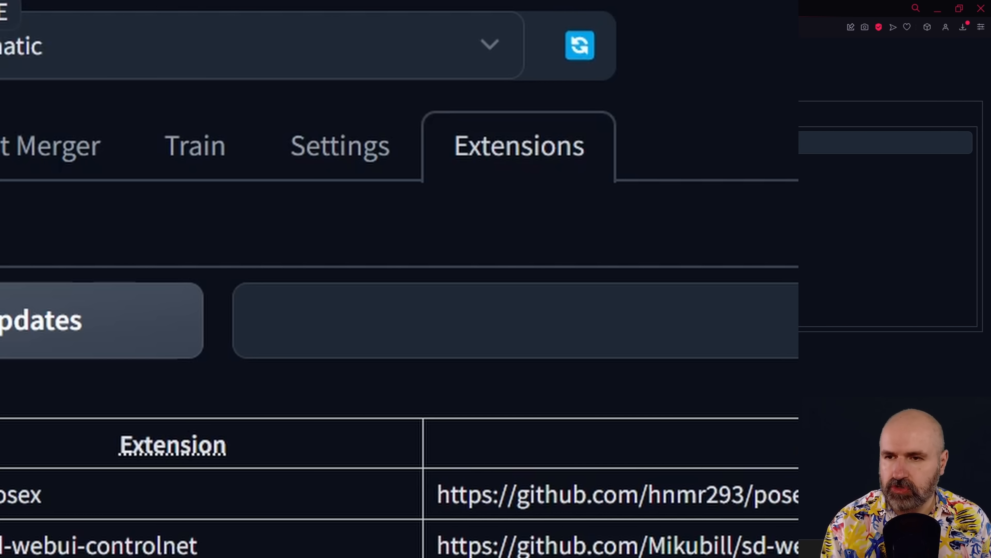
# - Scroll the installed extensions list after the UI restart
pyautogui.scroll(3)
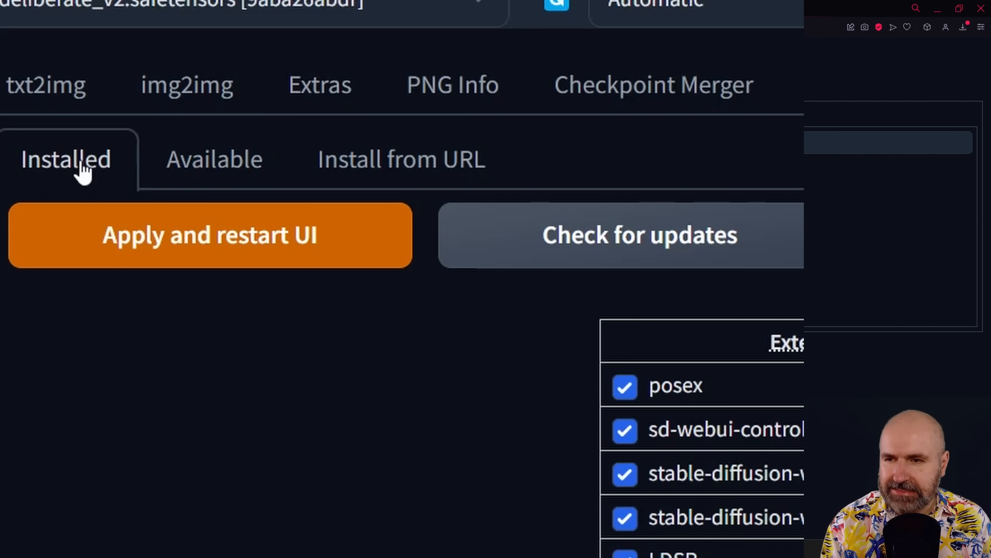
pyautogui.moveTo(639, 250)
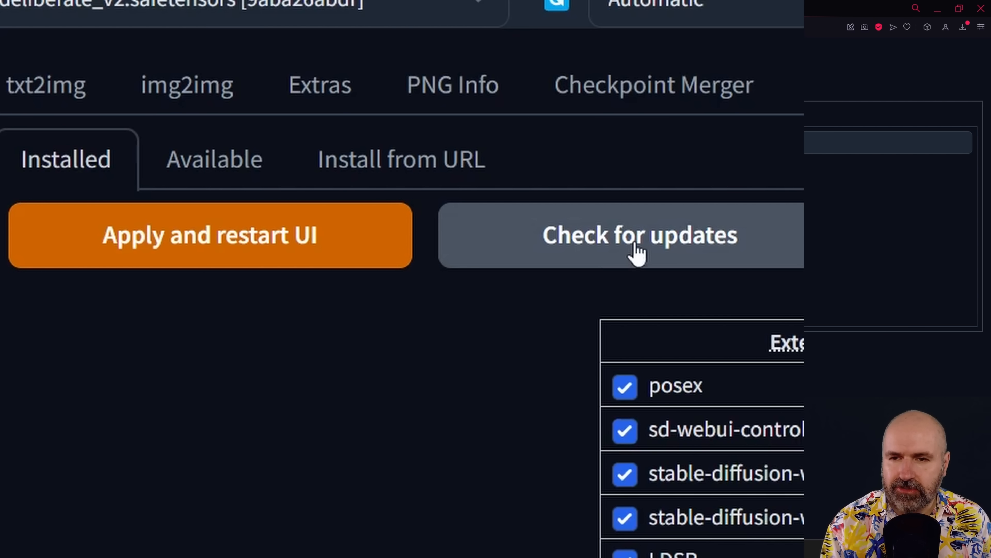
pyautogui.moveTo(228, 243)
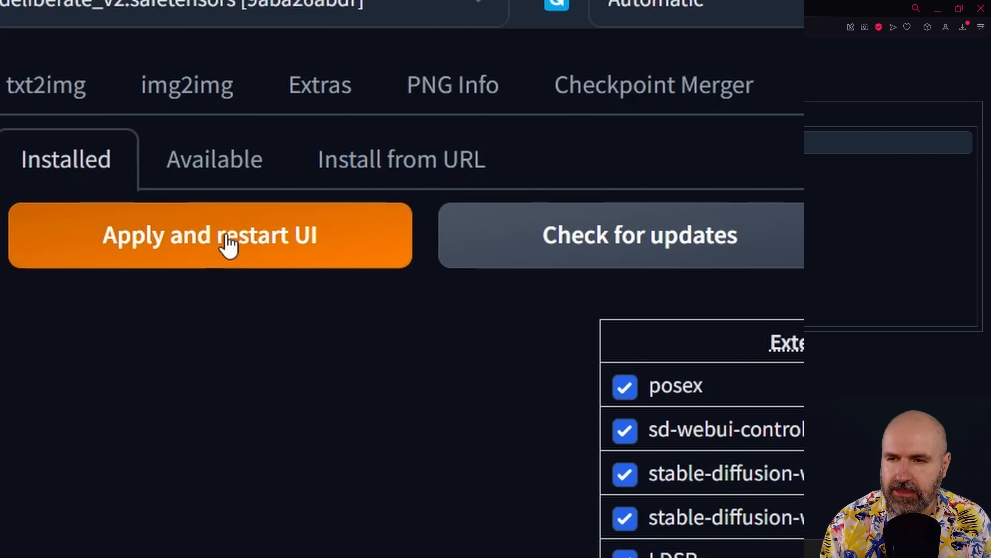
pyautogui.moveTo(250, 256)
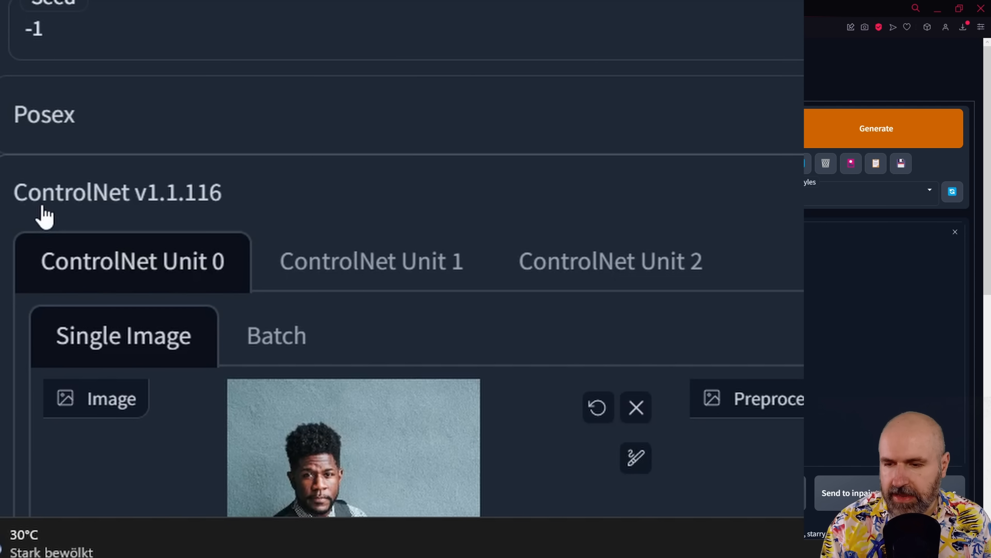
pyautogui.moveTo(174, 206)
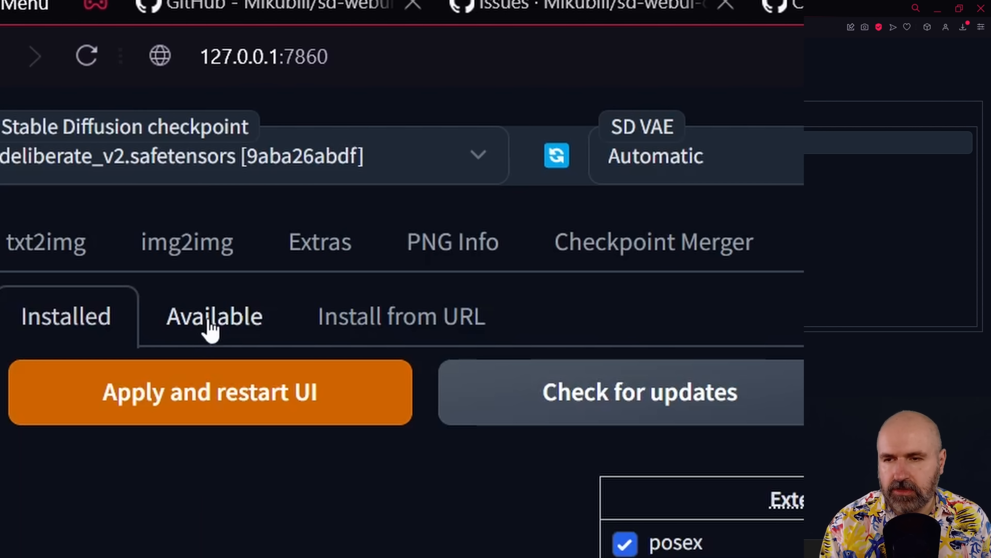
# - Check the Available extensions, return to Installed, apply and restart the UI, and close the console window
pyautogui.click(214, 316)
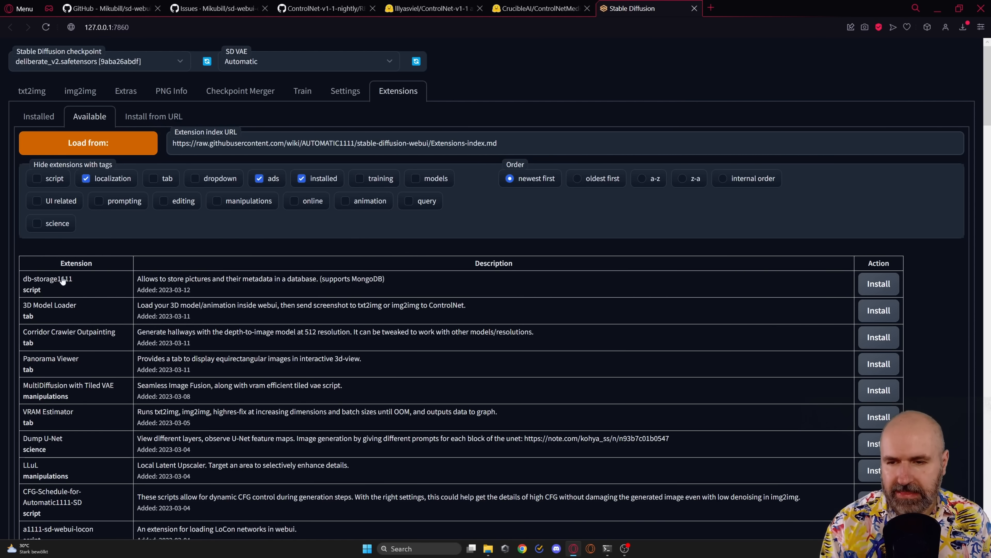
pyautogui.moveTo(116, 416)
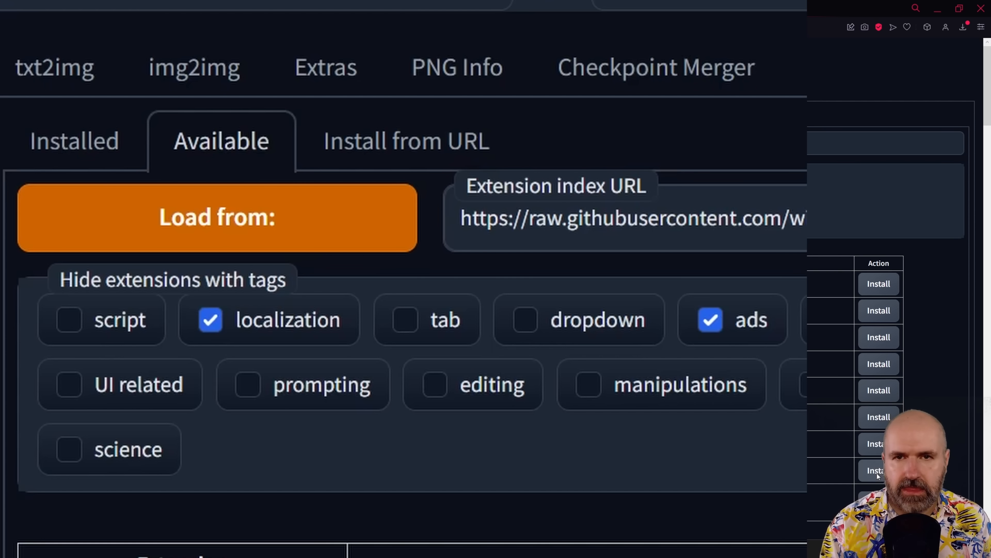
pyautogui.click(73, 140)
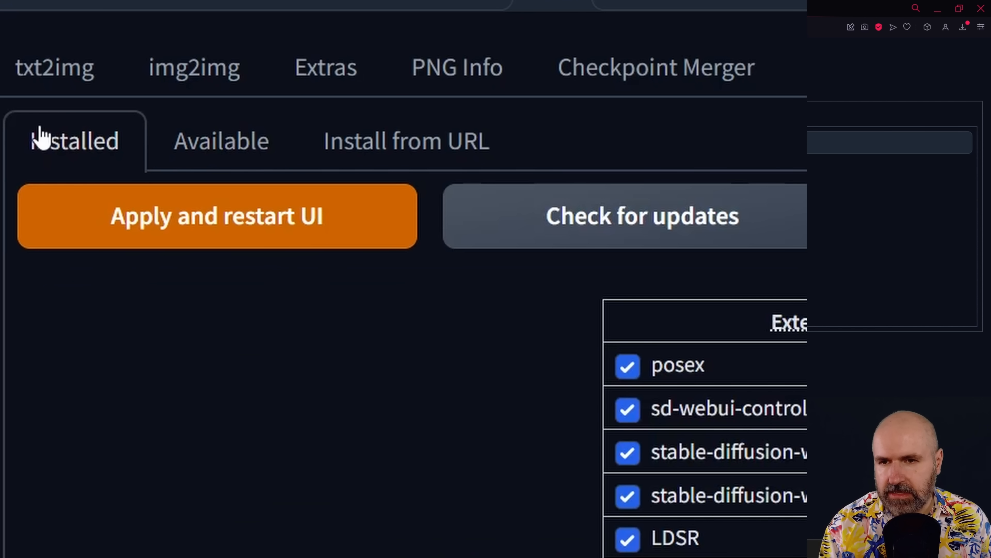
pyautogui.moveTo(640, 216)
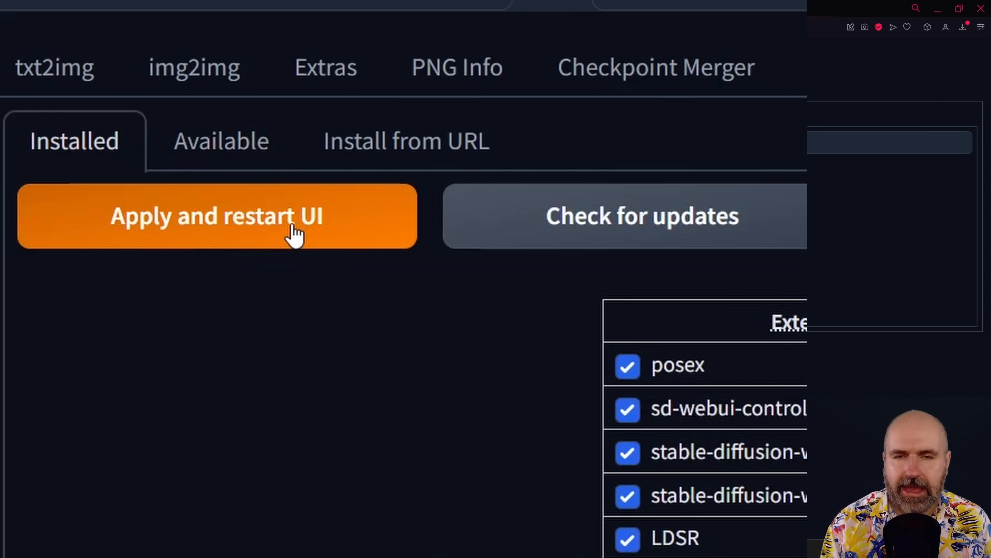
pyautogui.click(217, 216)
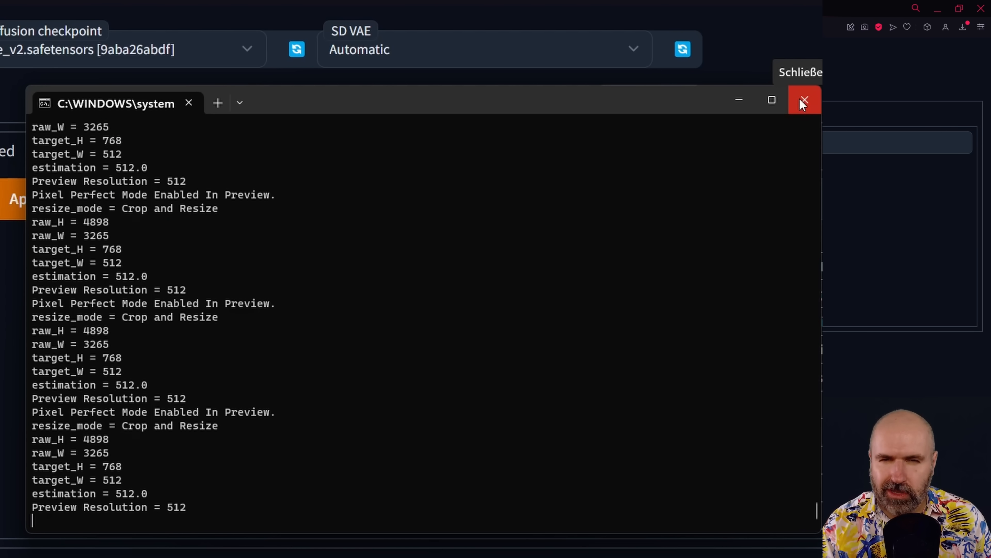
pyautogui.click(803, 100)
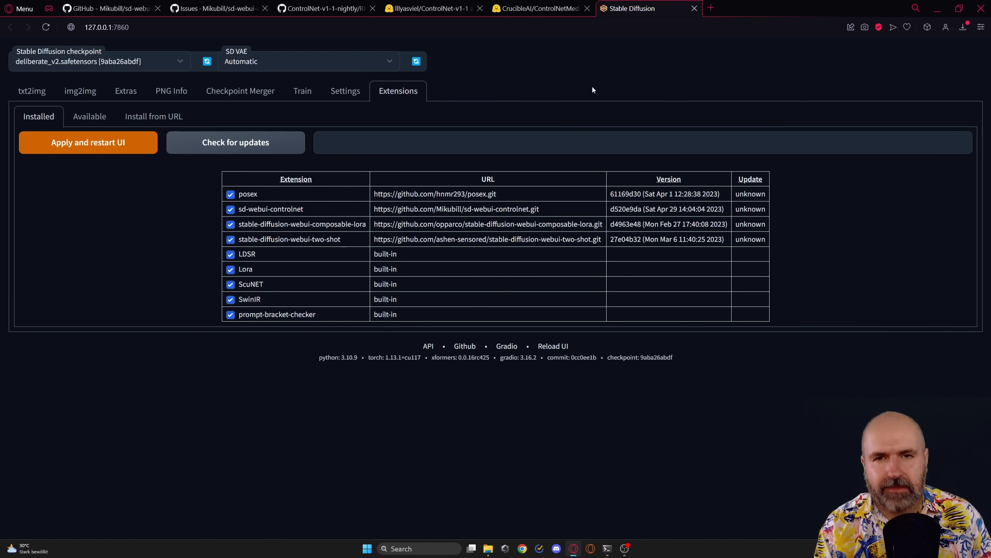
pyautogui.moveTo(569, 129)
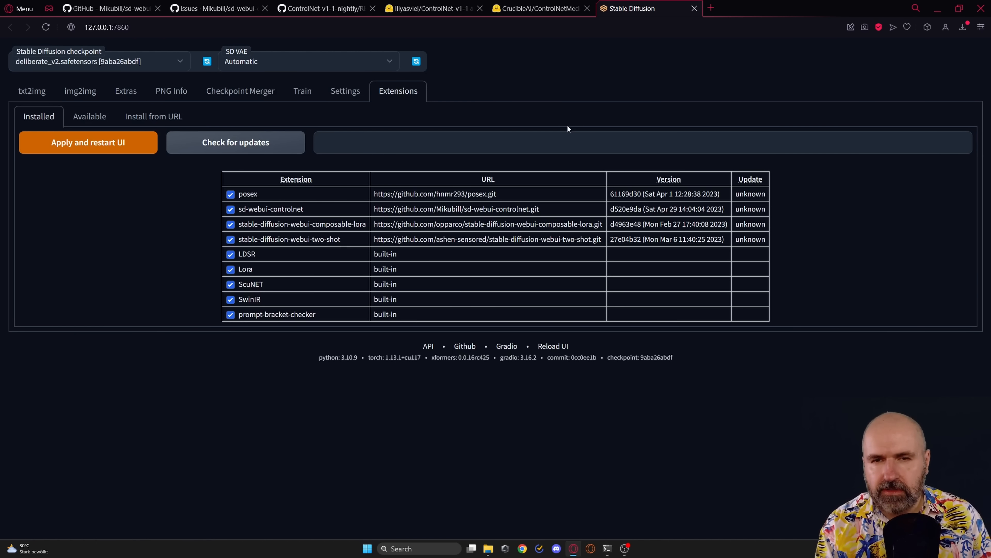
# - Browse the Hugging Face ControlNet-v1-1 repository's model file list to the end
pyautogui.click(432, 8)
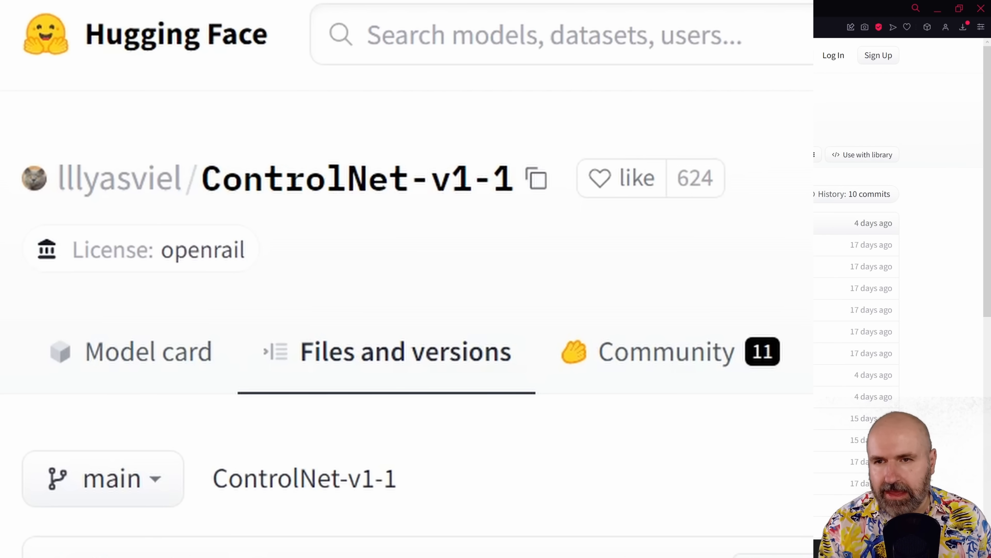
pyautogui.moveTo(434, 202)
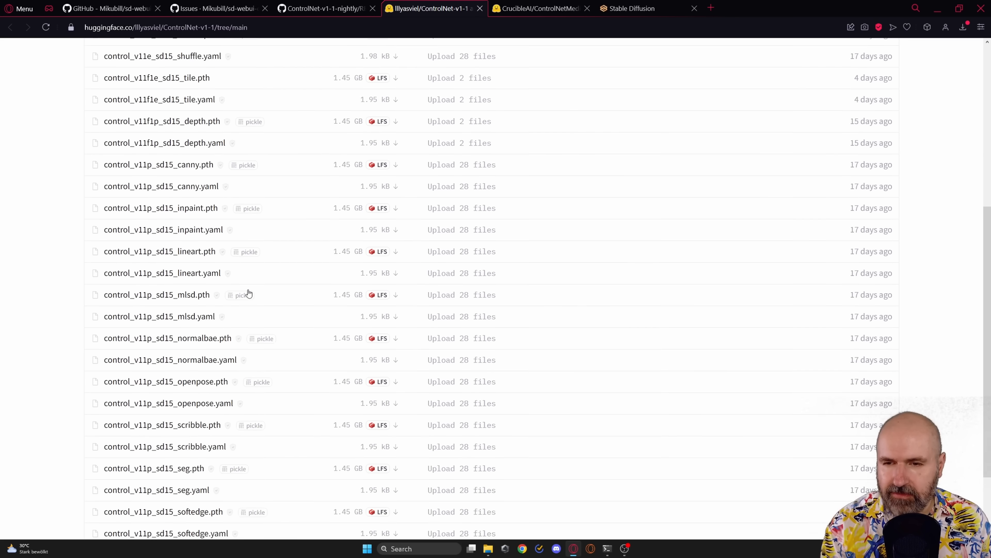
pyautogui.scroll(-3)
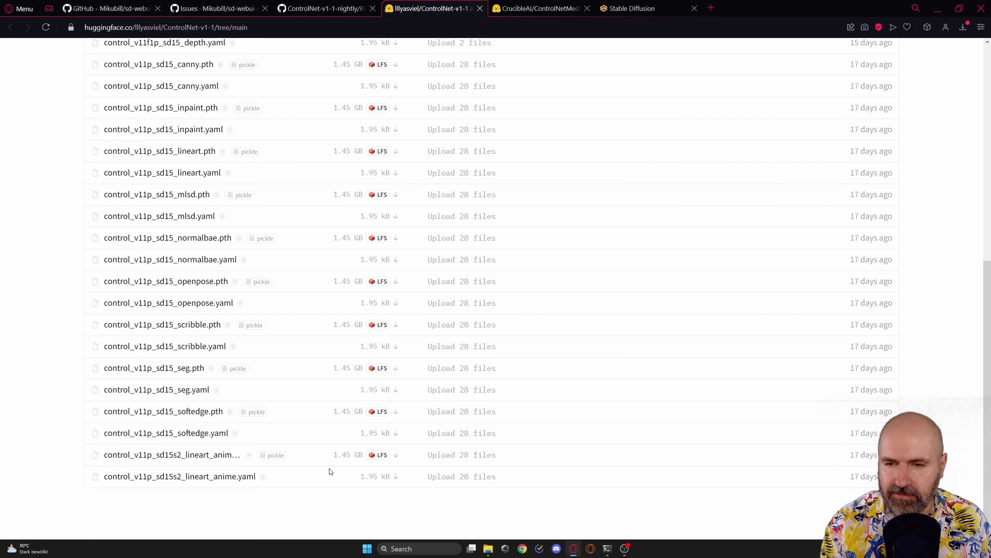
pyautogui.moveTo(286, 506)
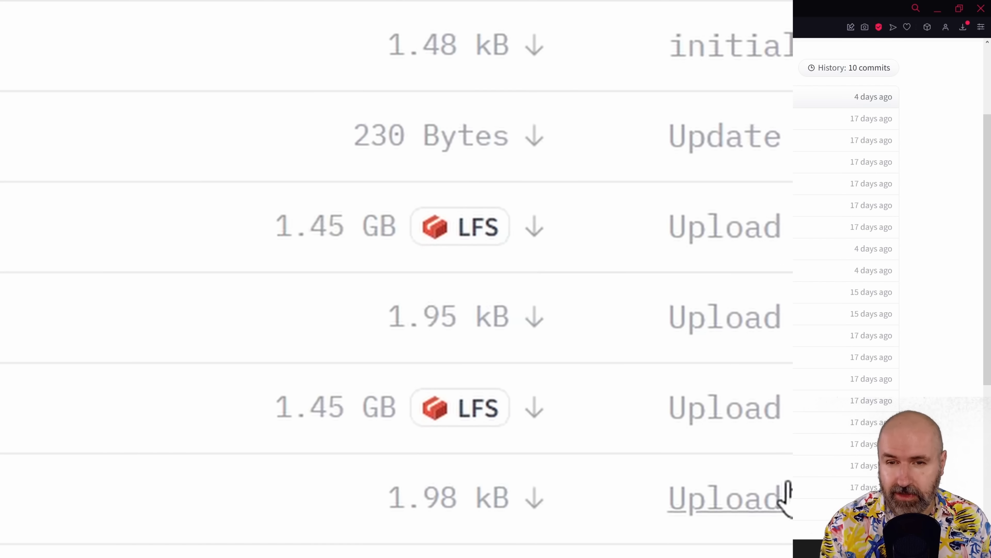
pyautogui.moveTo(537, 226)
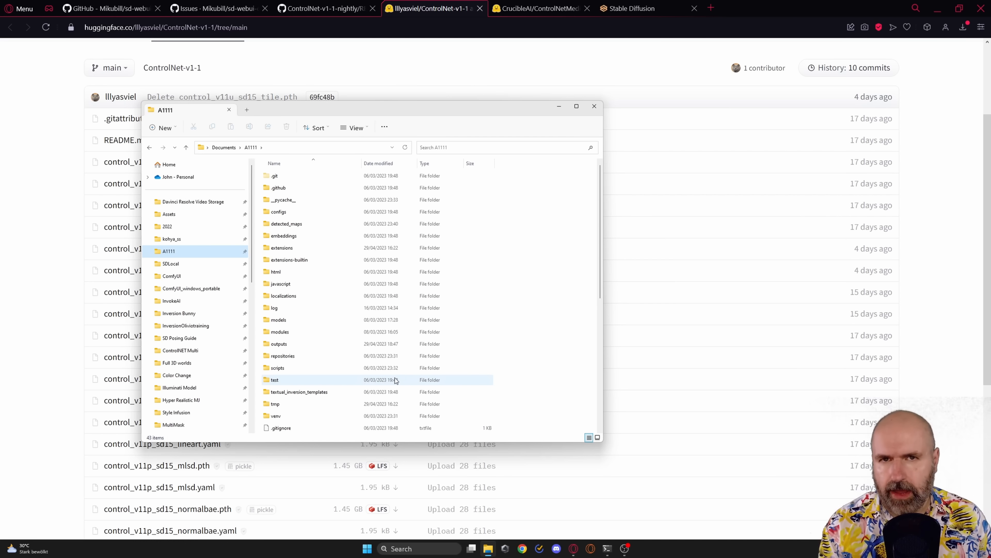
# - Navigate from the A1111 folder into extensions/sd-webui-controlnet/models in File Explorer
pyautogui.click(576, 106)
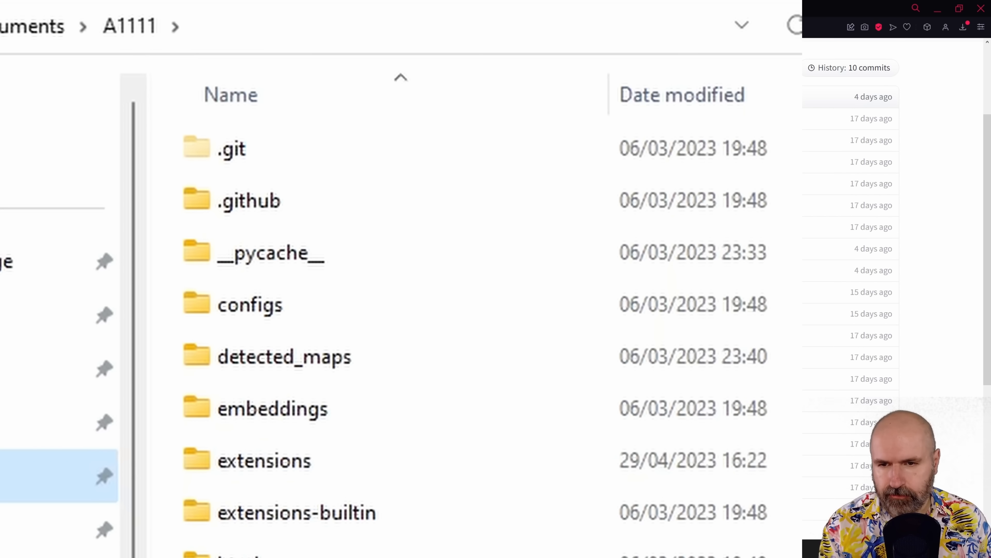
pyautogui.doubleClick(265, 461)
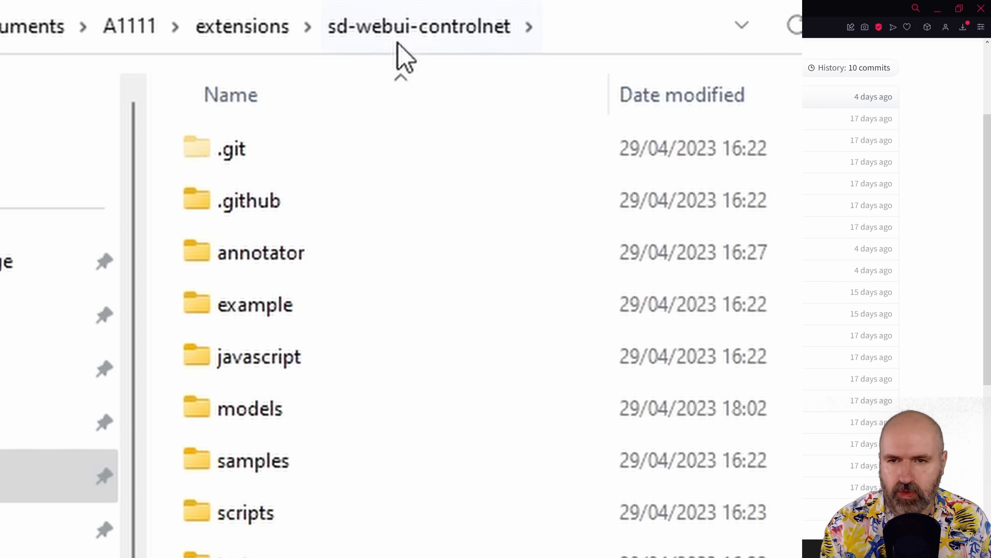
pyautogui.moveTo(319, 442)
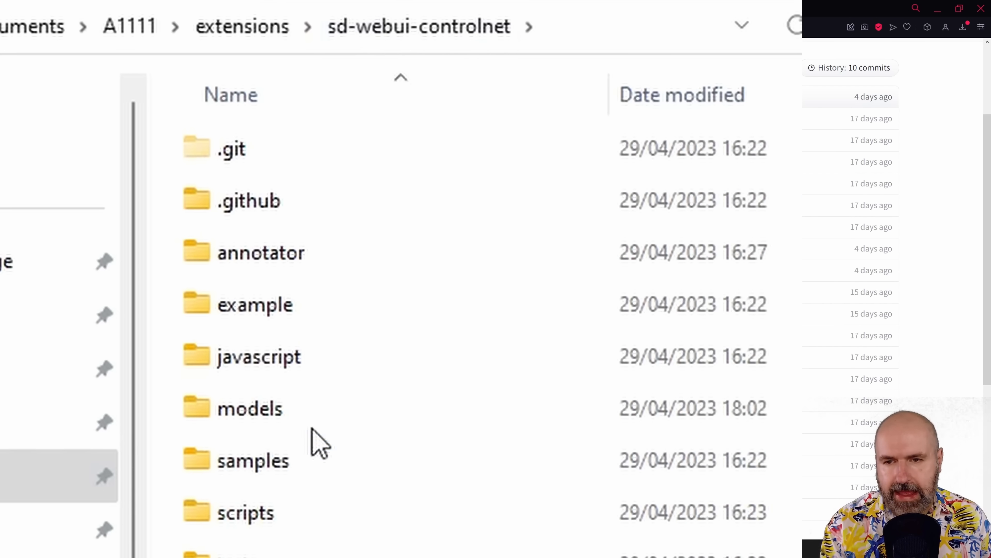
pyautogui.doubleClick(249, 408)
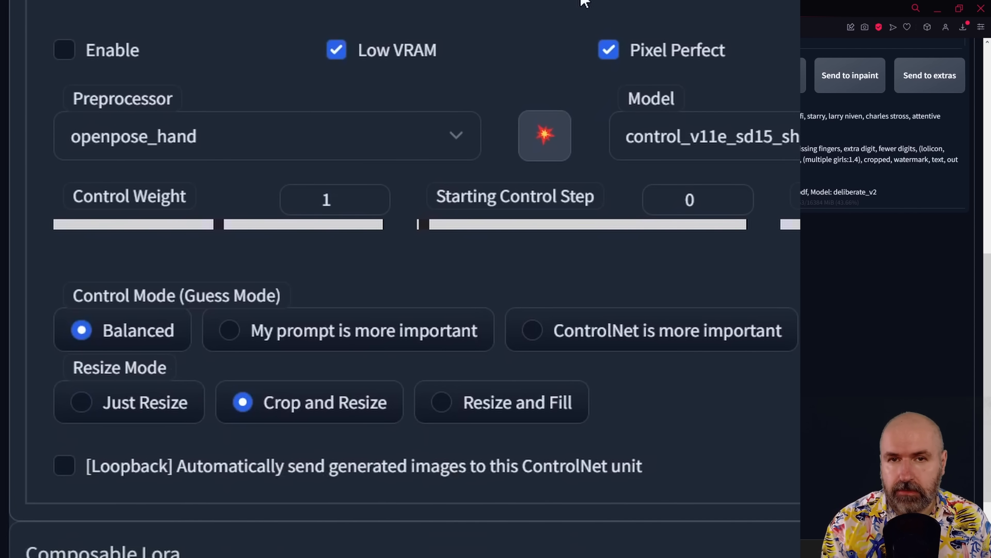
# - Browse the ControlNet Preprocessor list looking for the shuffle entry
pyautogui.click(265, 135)
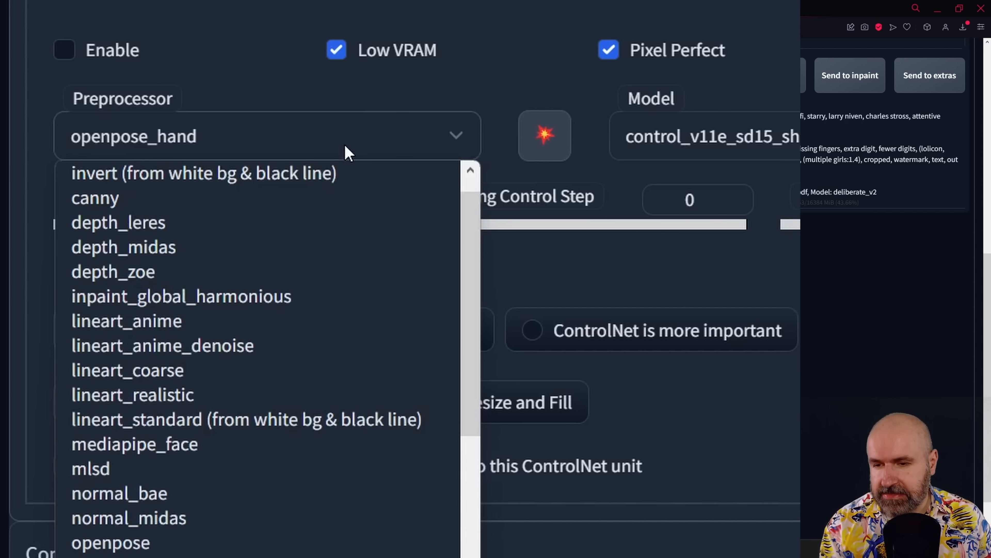
pyautogui.scroll(-3)
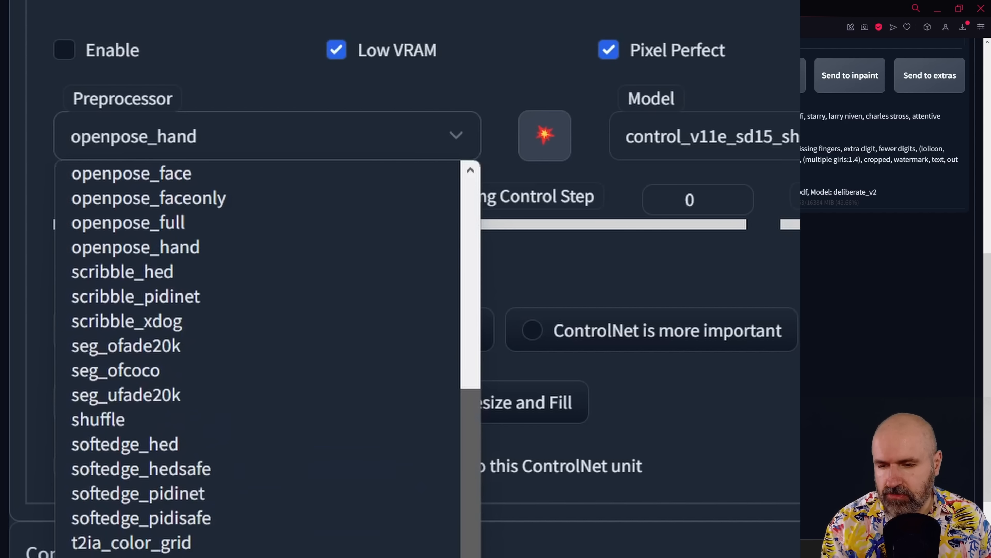
pyautogui.scroll(3)
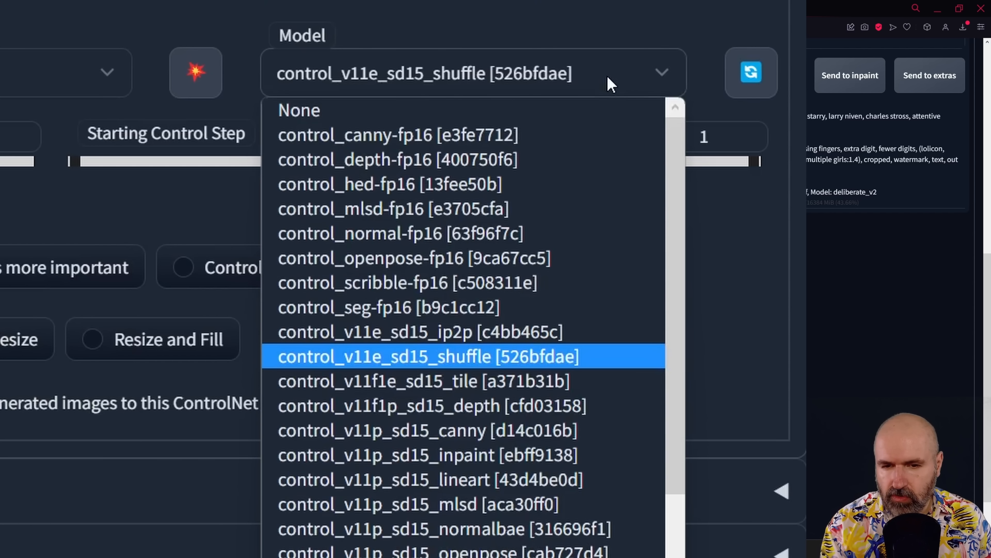
pyautogui.scroll(-3)
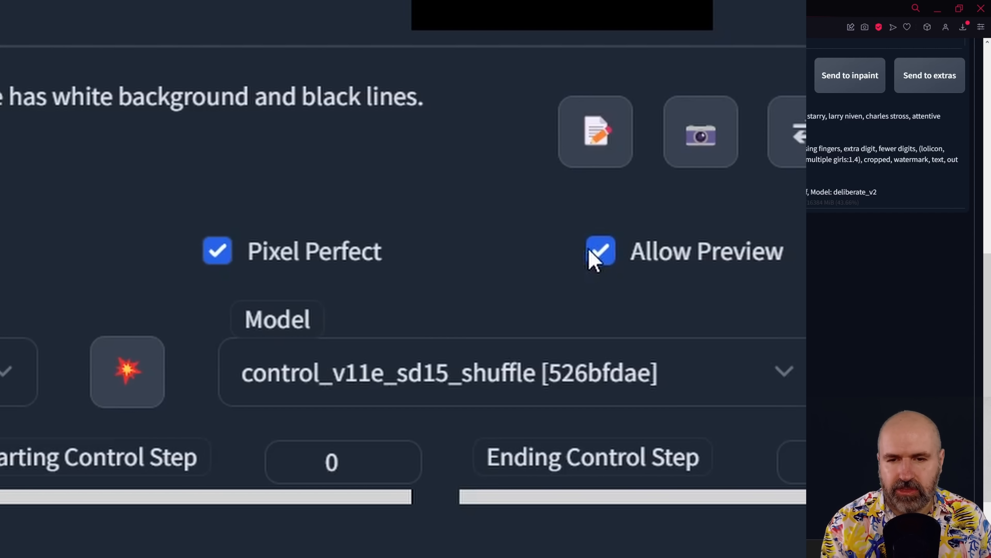
pyautogui.moveTo(600, 252)
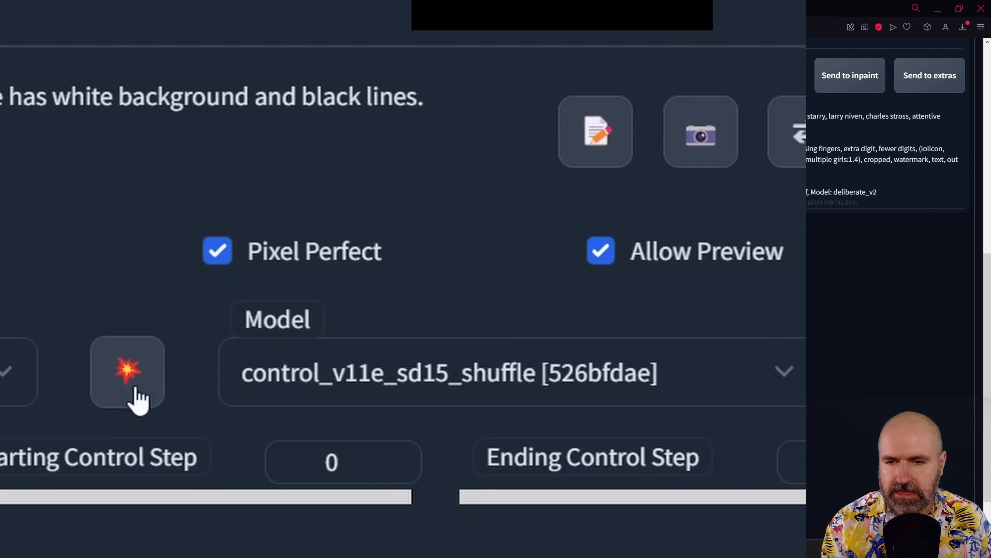
pyautogui.moveTo(127, 372)
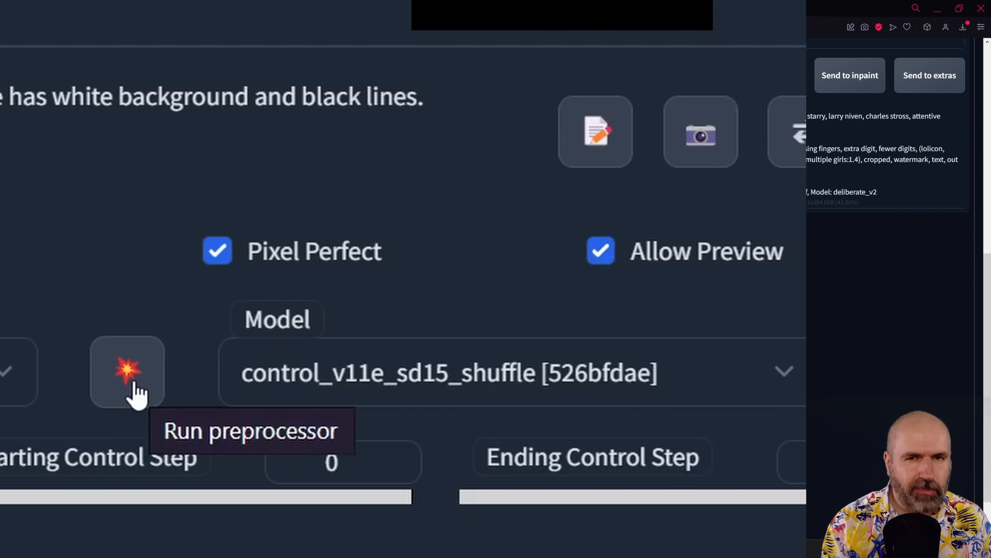
# - Run the preprocessor to preview the openpose skeleton detected from the seated man image
pyautogui.click(126, 371)
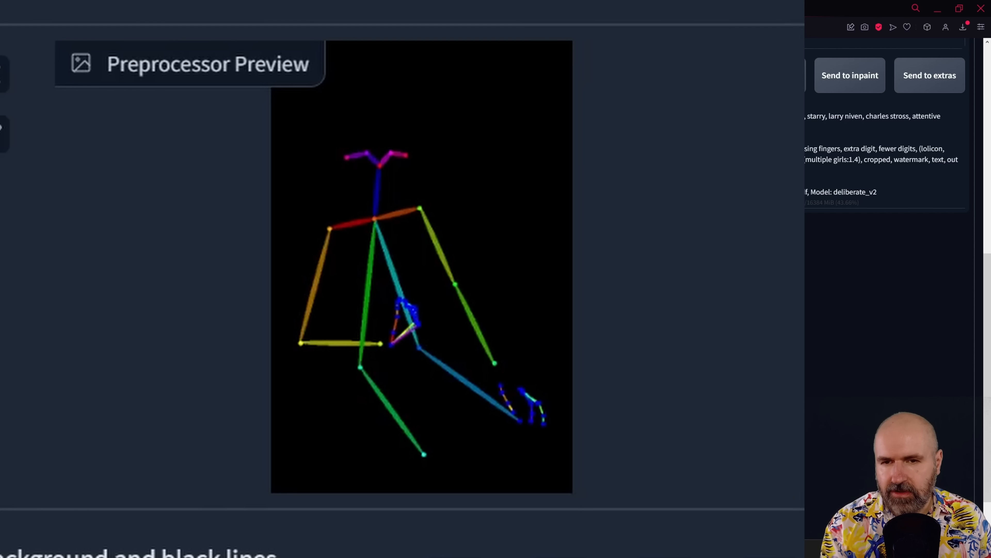
pyautogui.moveTo(795, 423)
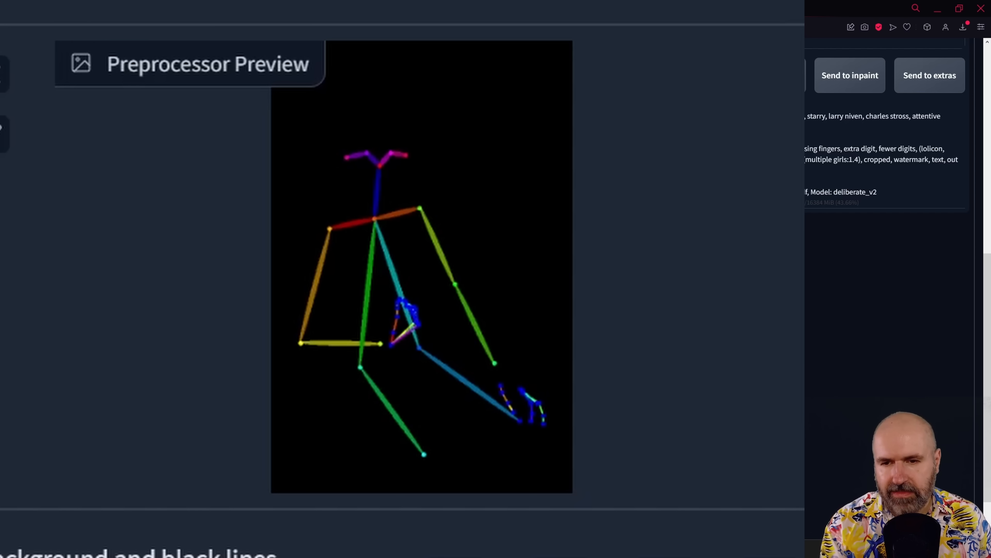
# - Turn on Pixel Perfect for ControlNet Unit 0 and return to the image and preview
pyautogui.scroll(-3)
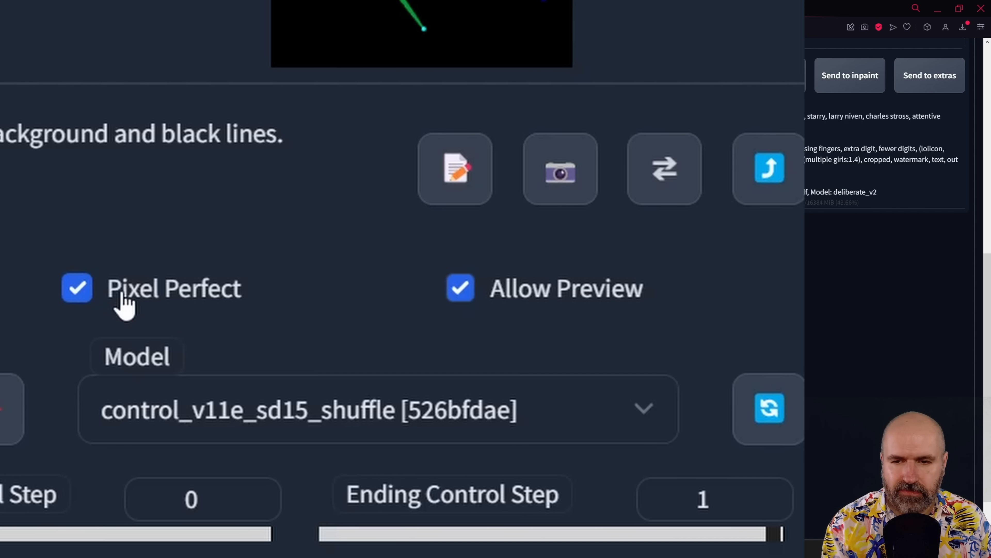
pyautogui.moveTo(82, 298)
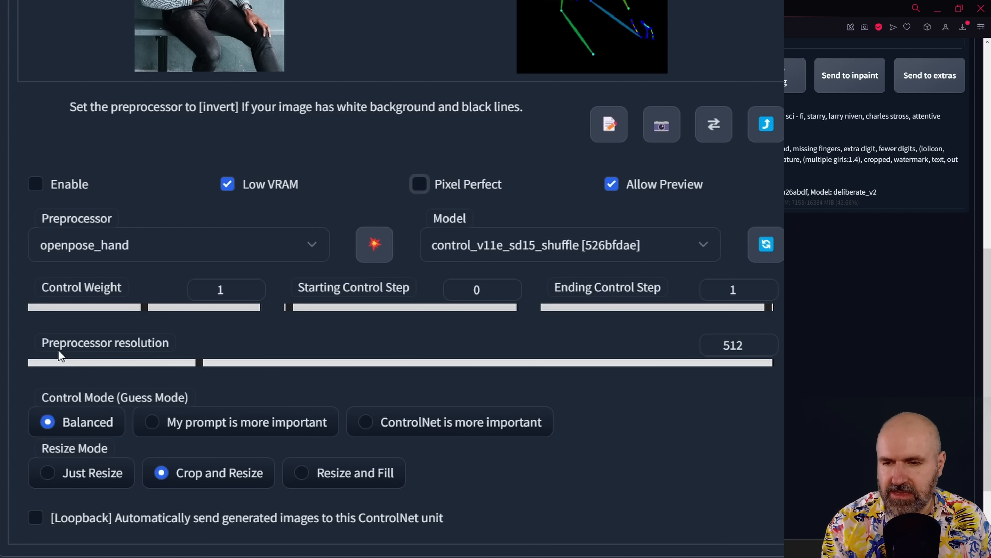
pyautogui.moveTo(268, 375)
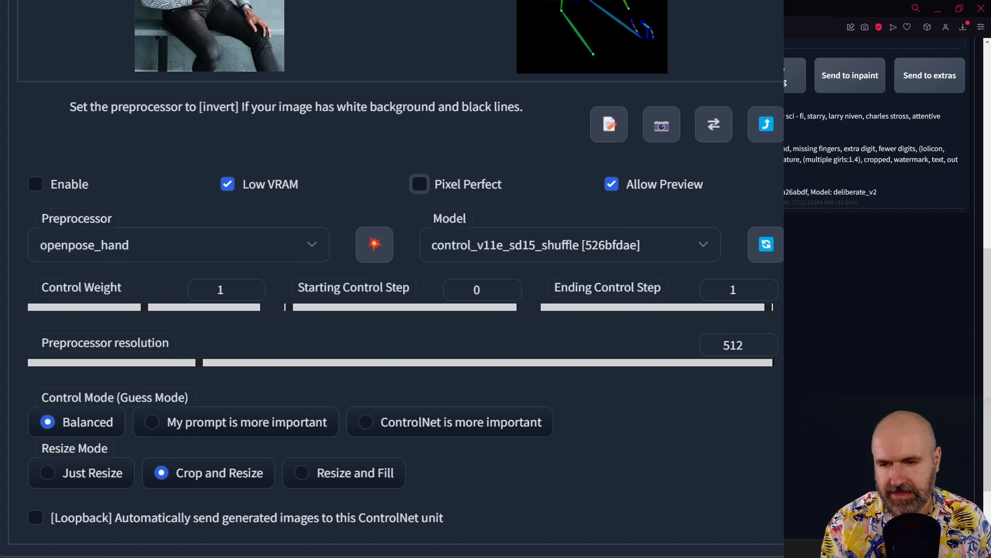
pyautogui.moveTo(594, 370)
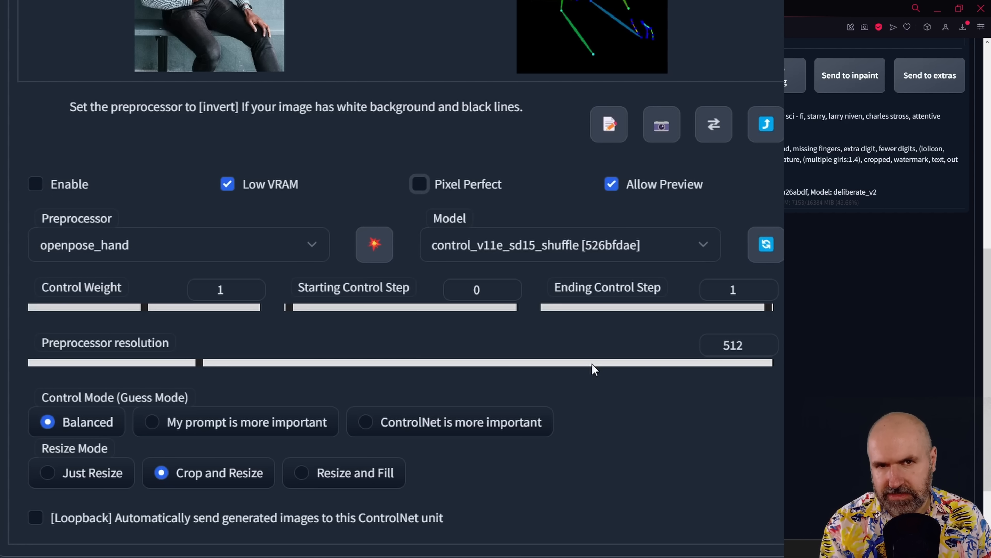
pyautogui.moveTo(487, 259)
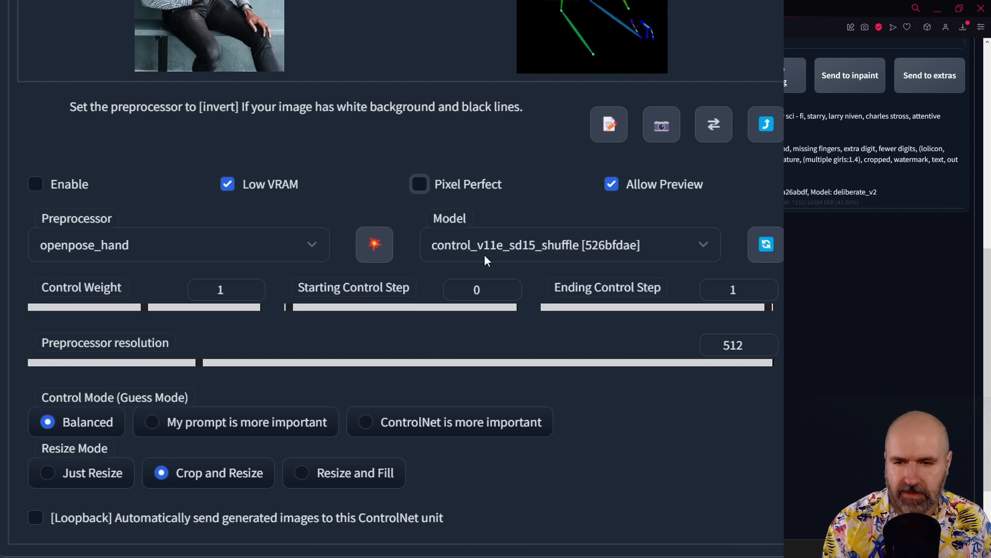
pyautogui.click(419, 184)
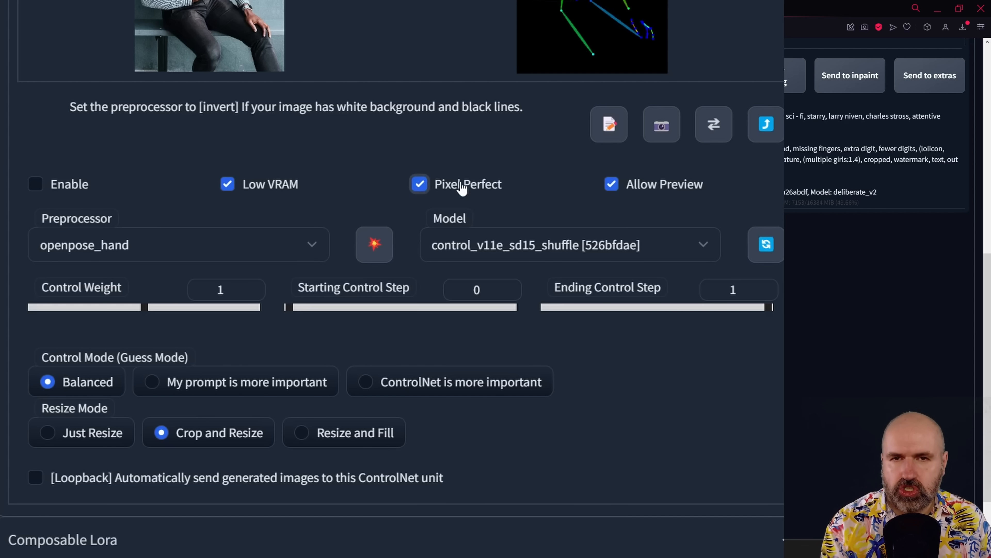
pyautogui.scroll(3)
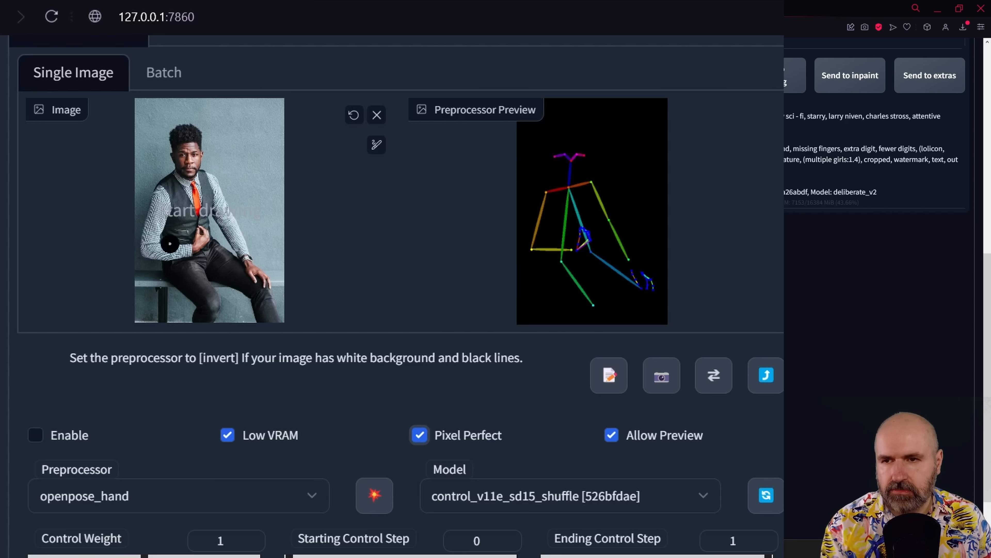
pyautogui.moveTo(202, 235)
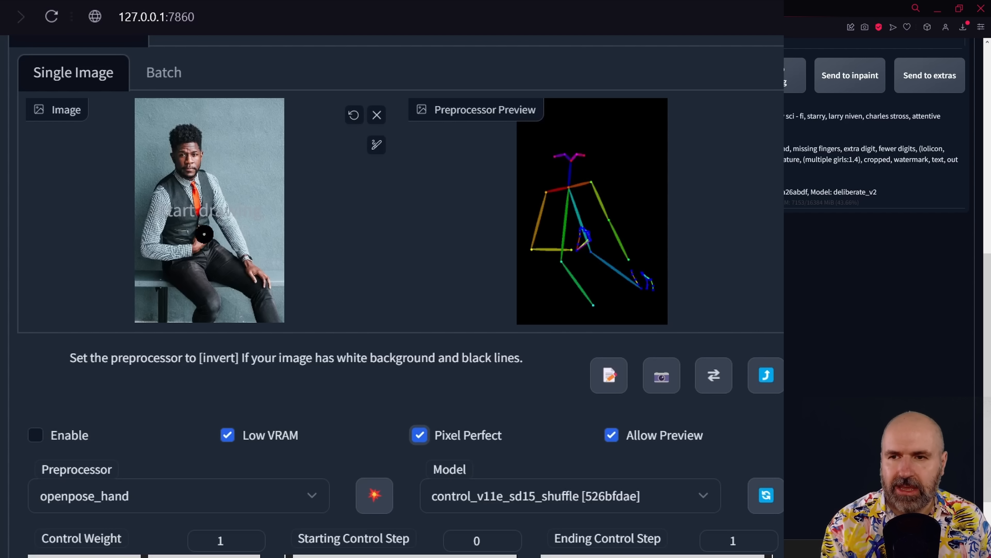
pyautogui.moveTo(581, 186)
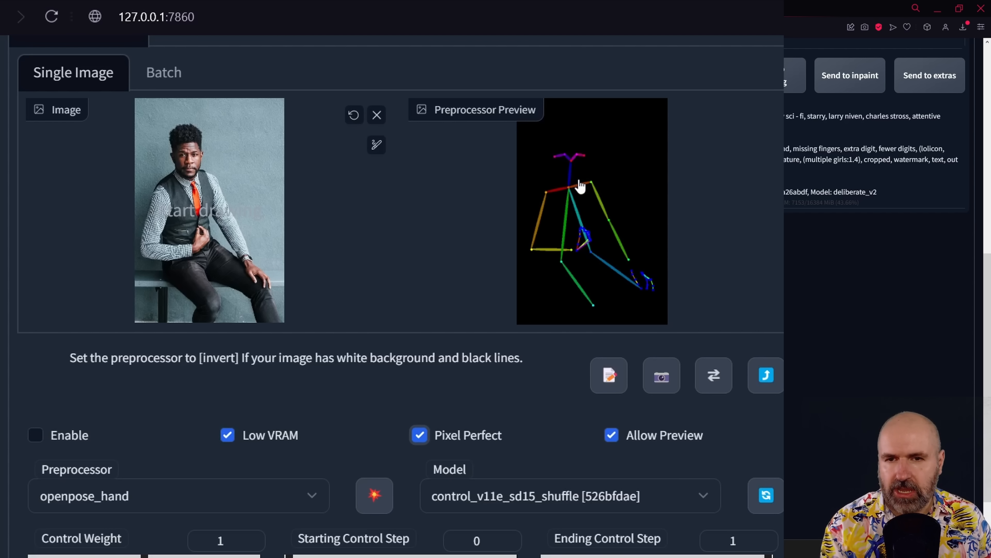
pyautogui.moveTo(501, 471)
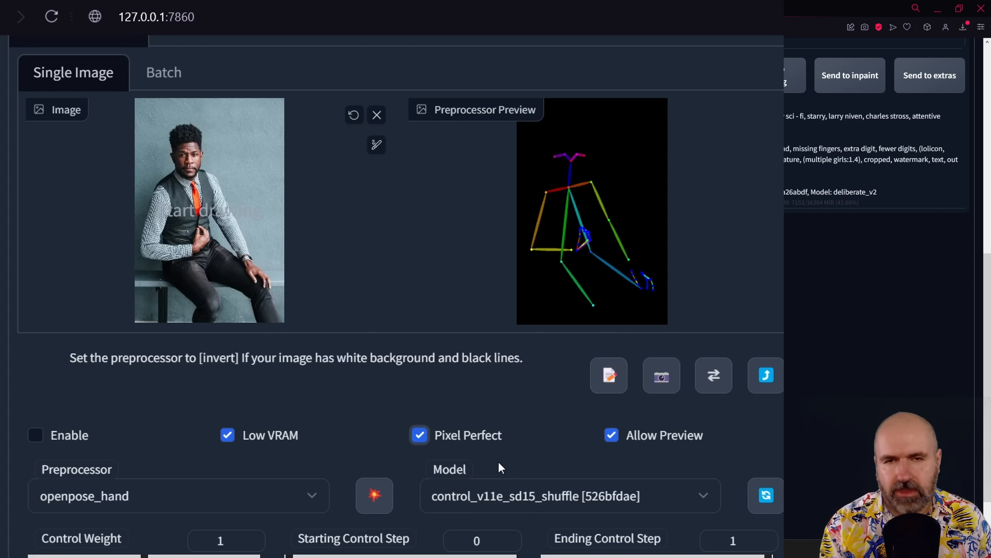
pyautogui.scroll(3)
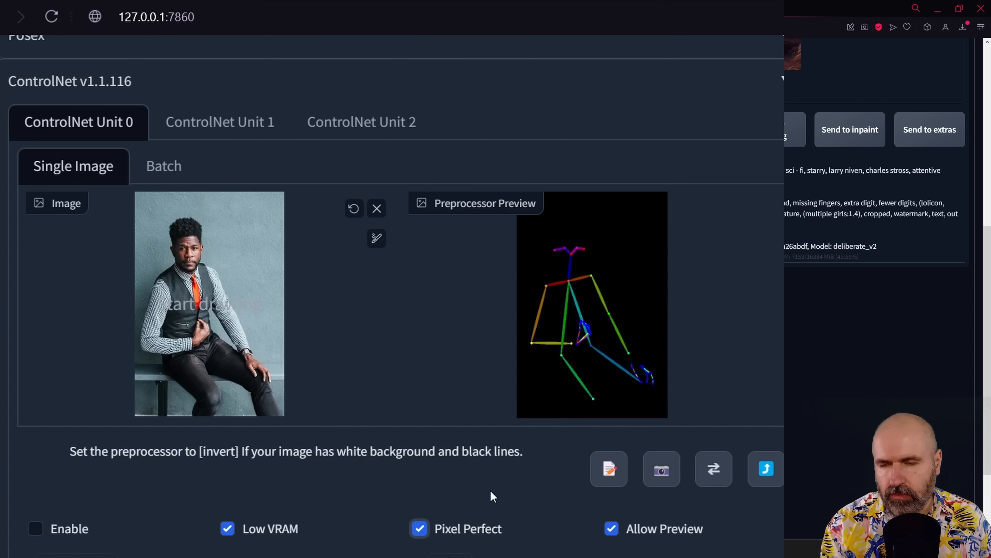
pyautogui.moveTo(468, 445)
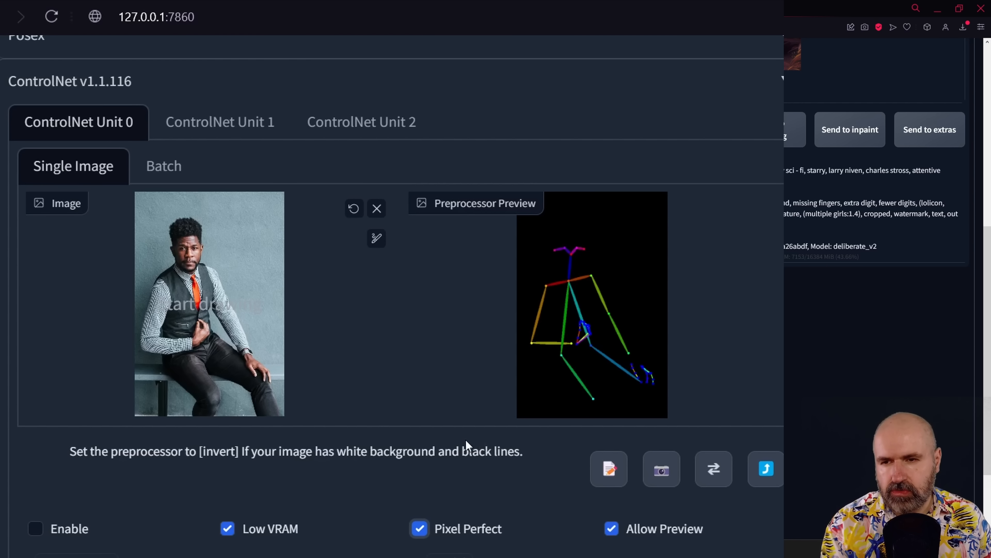
pyautogui.click(208, 304)
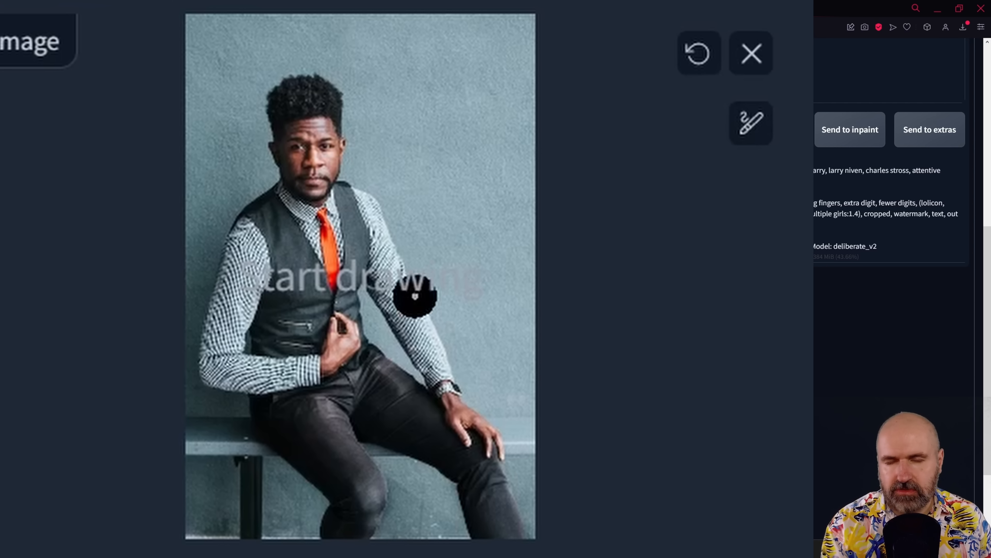
pyautogui.moveTo(667, 452)
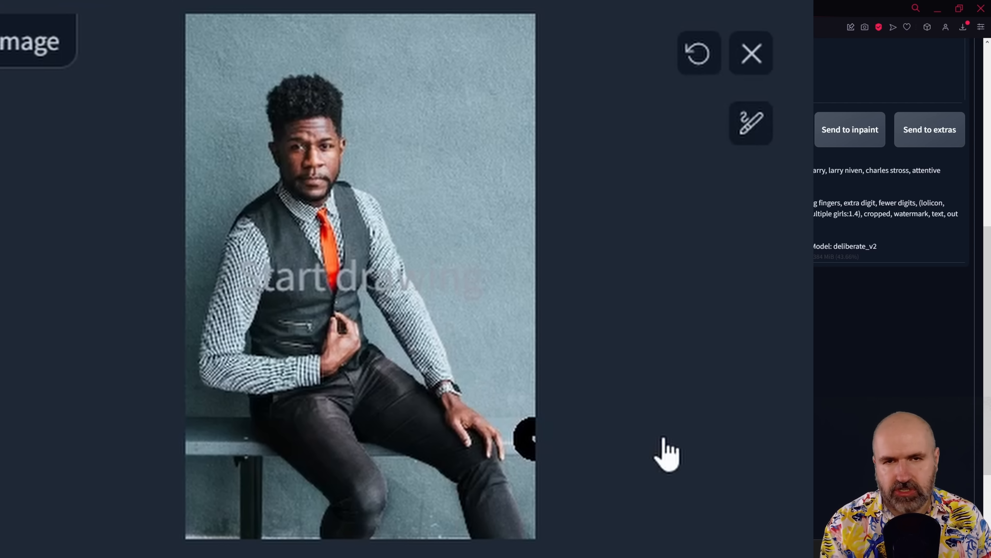
pyautogui.moveTo(658, 437)
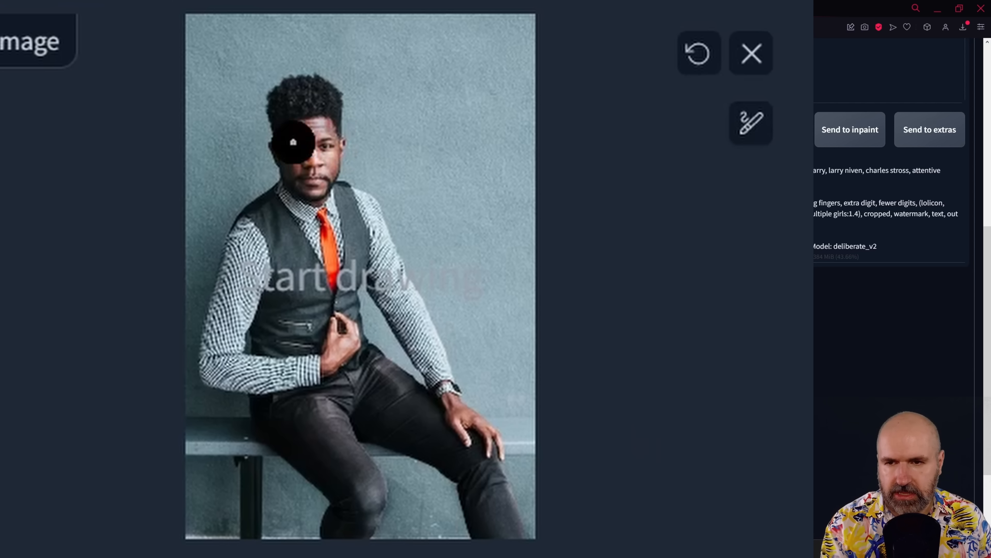
pyautogui.moveTo(317, 268)
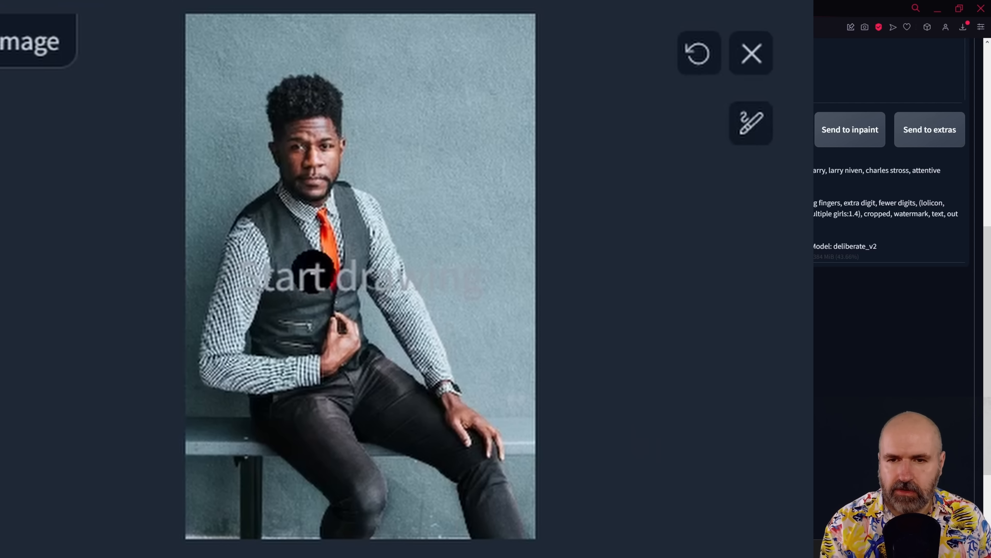
pyautogui.moveTo(616, 326)
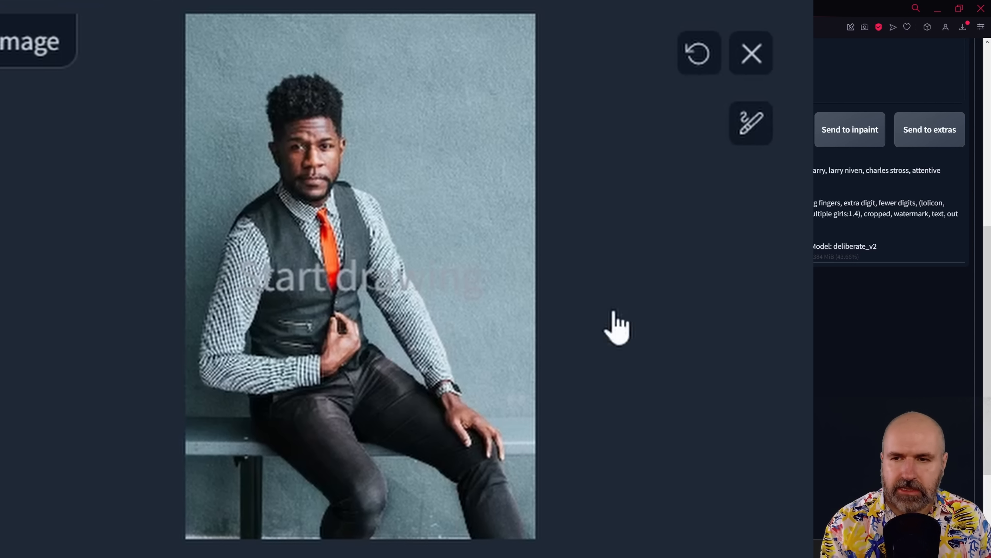
pyautogui.moveTo(724, 389)
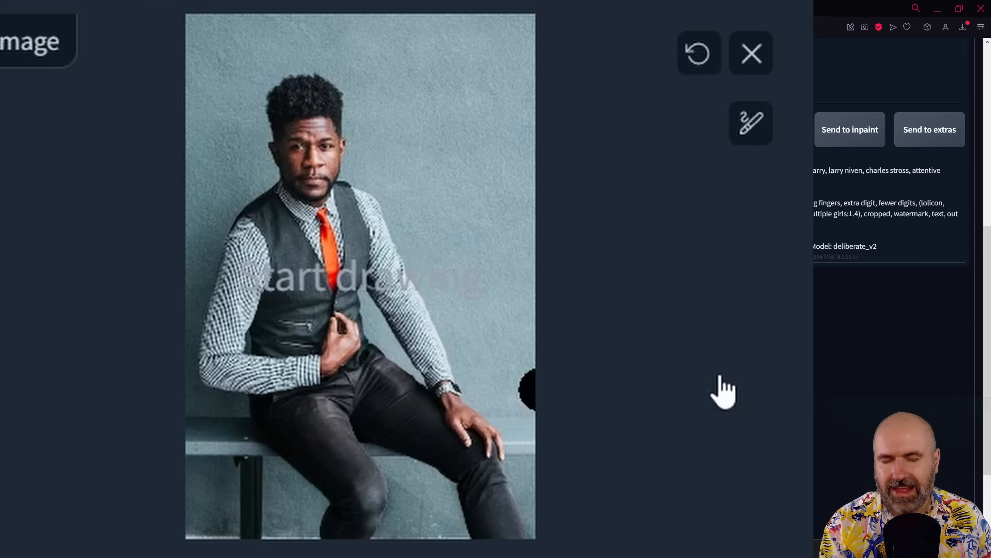
pyautogui.moveTo(728, 405)
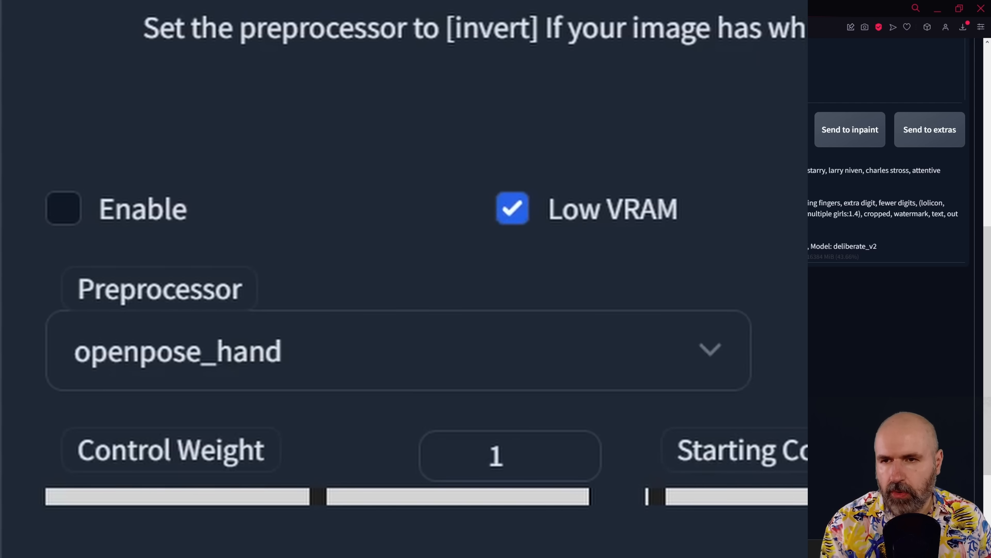
pyautogui.moveTo(106, 247)
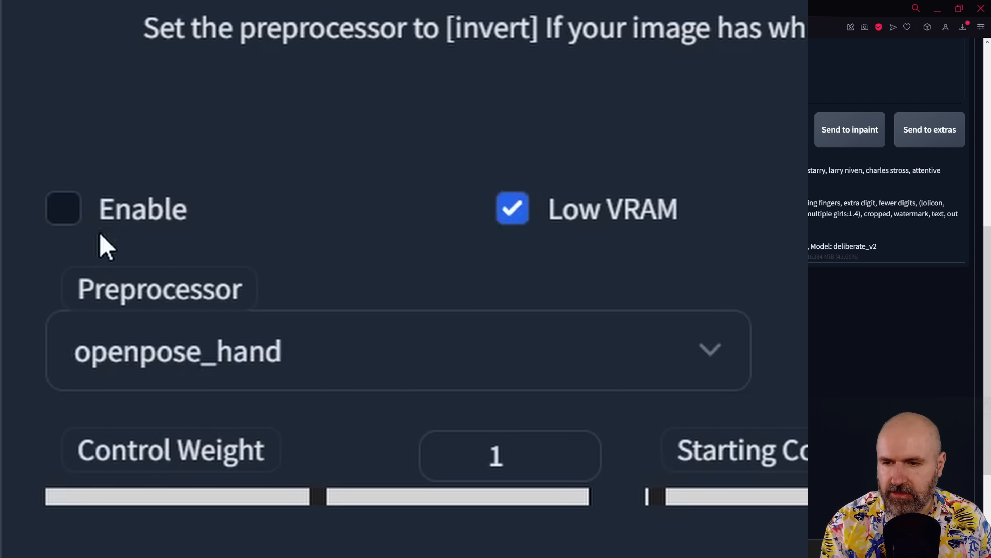
# - Enable the ControlNet unit with openpose_hand, Low VRAM and Pixel Perfect on
pyautogui.click(62, 209)
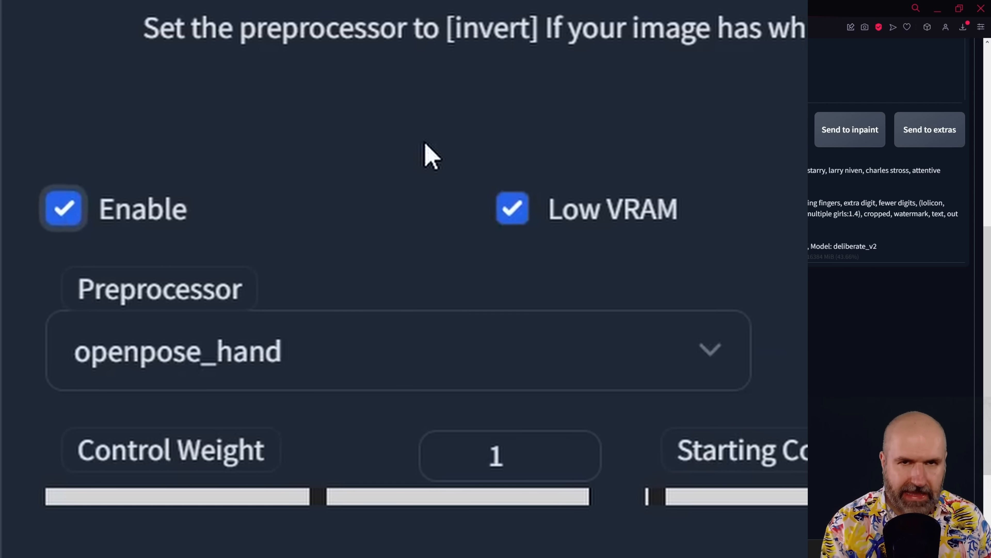
pyautogui.moveTo(427, 141)
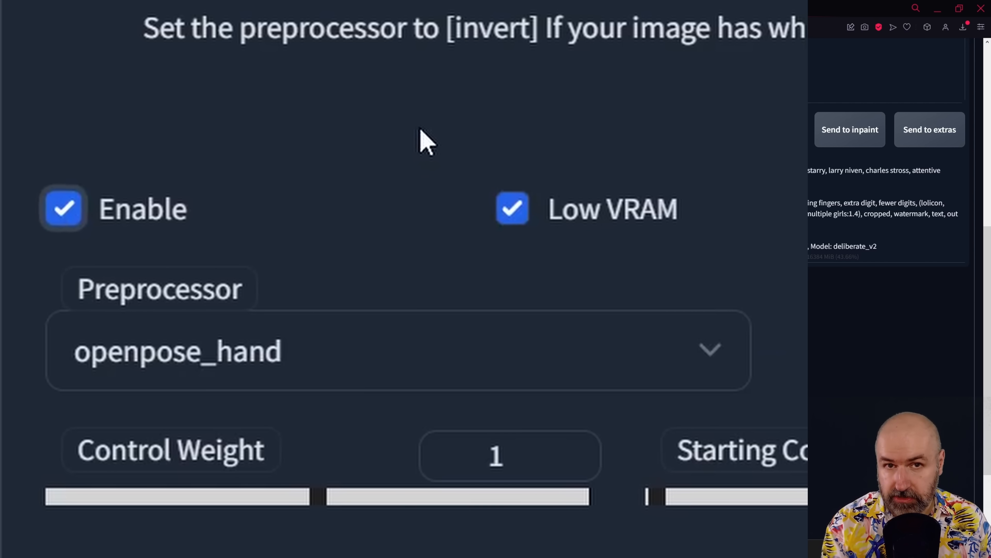
pyautogui.moveTo(88, 234)
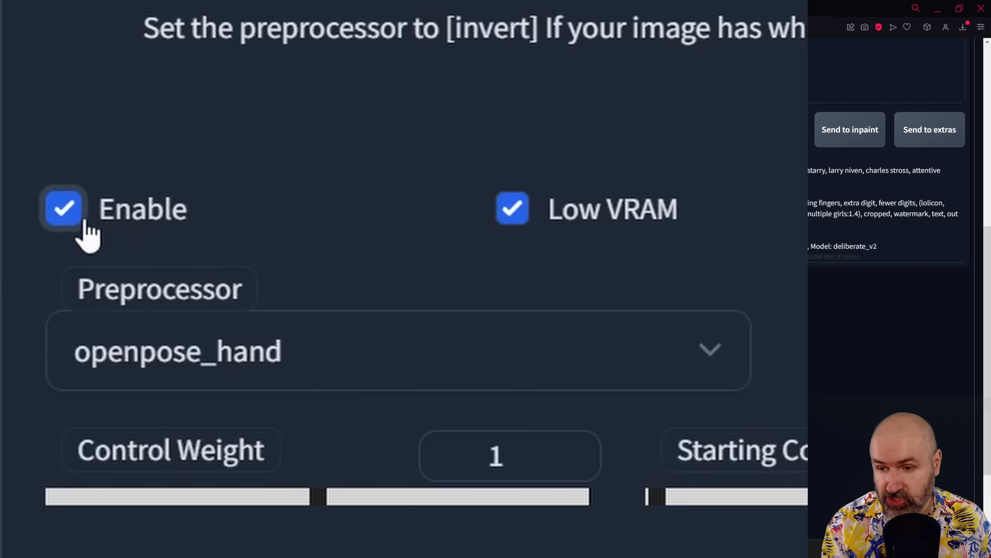
pyautogui.moveTo(73, 231)
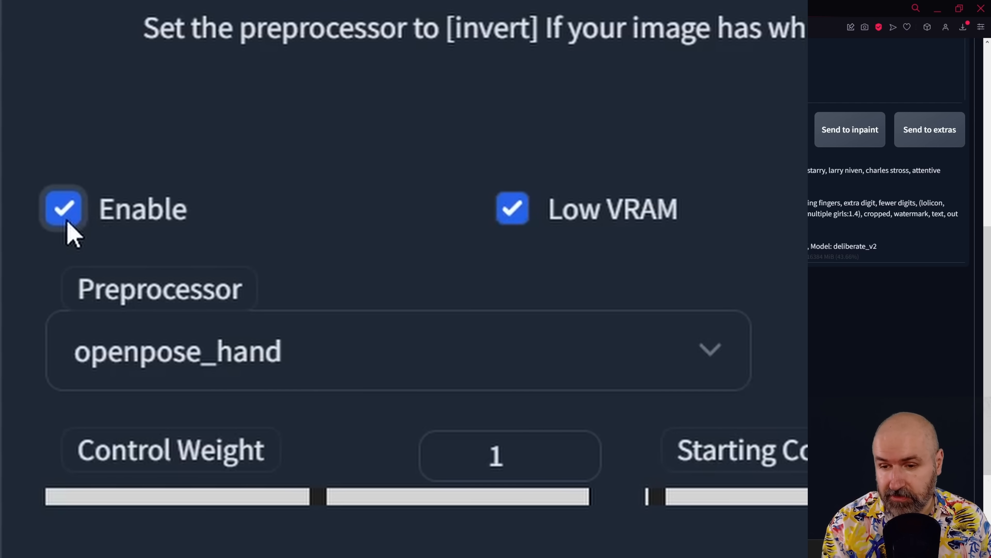
pyautogui.scroll(-3)
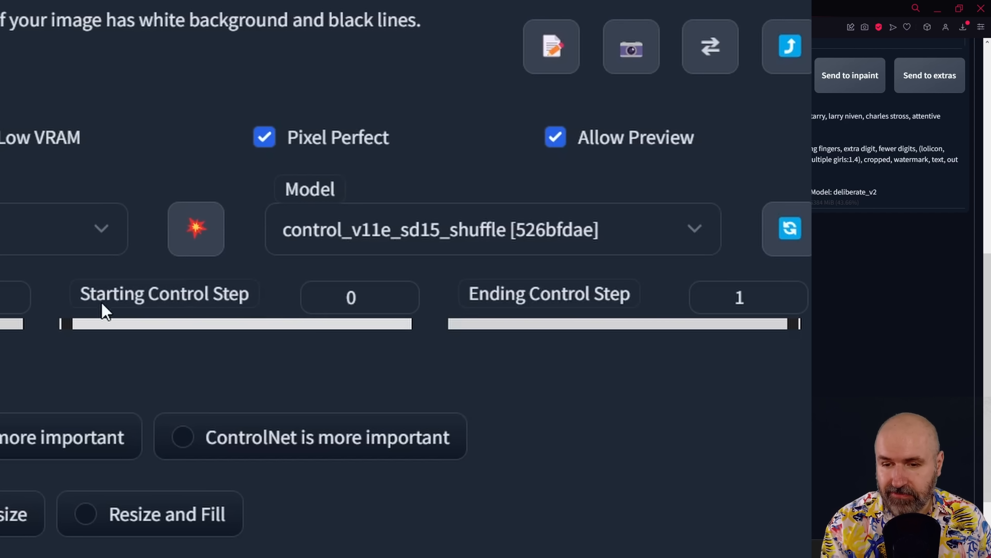
pyautogui.moveTo(655, 307)
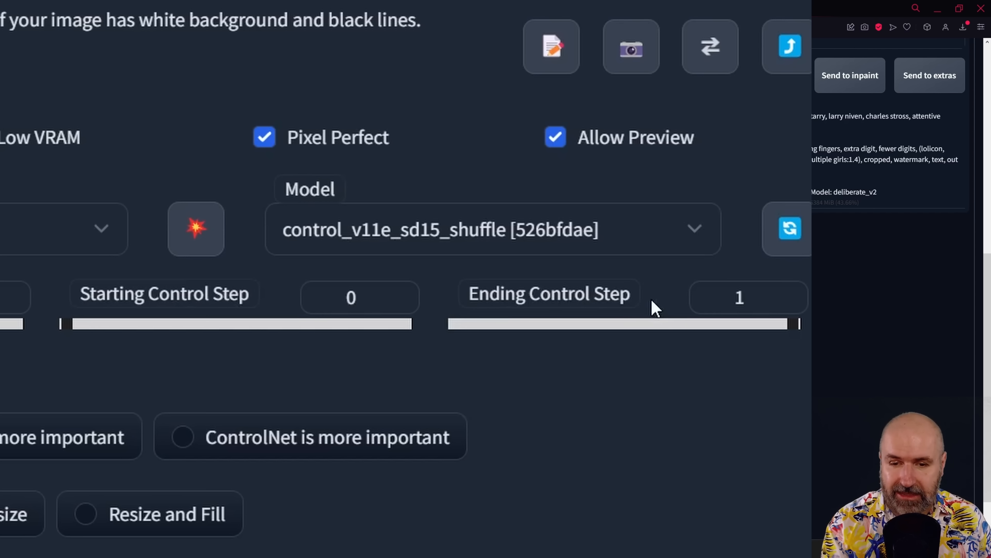
# - Lower the ControlNet unit's Ending Control Step to 0.3, leaving the start at 0
pyautogui.click(351, 298)
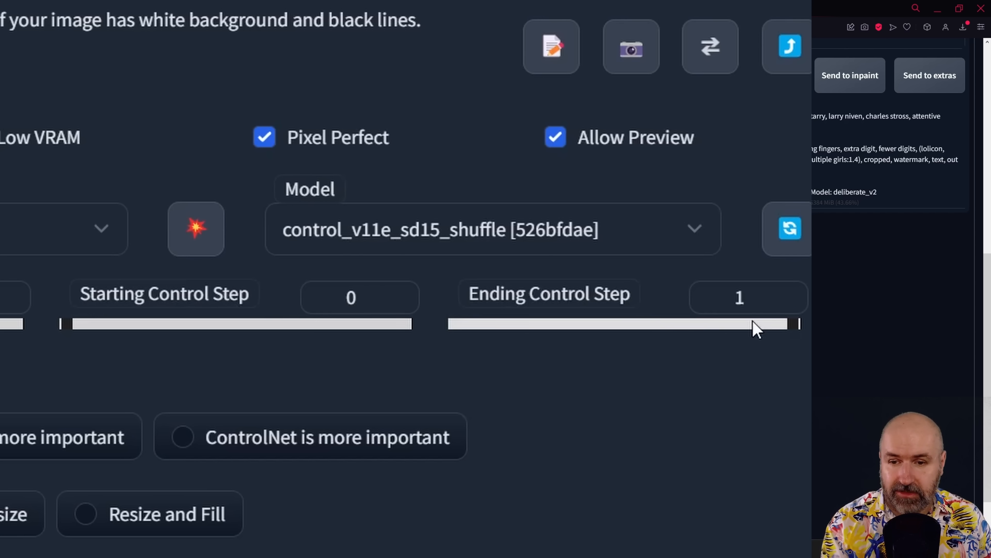
pyautogui.click(748, 297)
pyautogui.write('0.3')
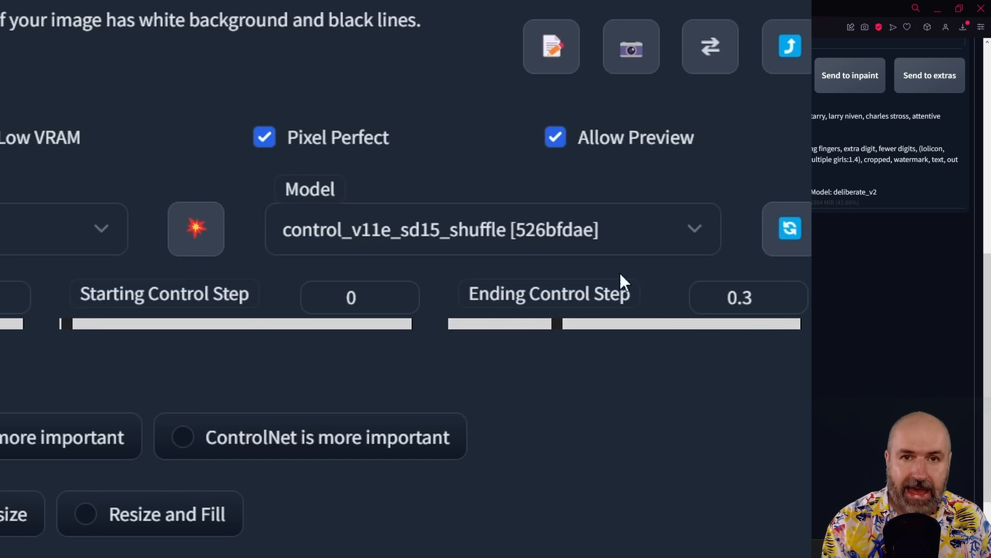
pyautogui.moveTo(561, 468)
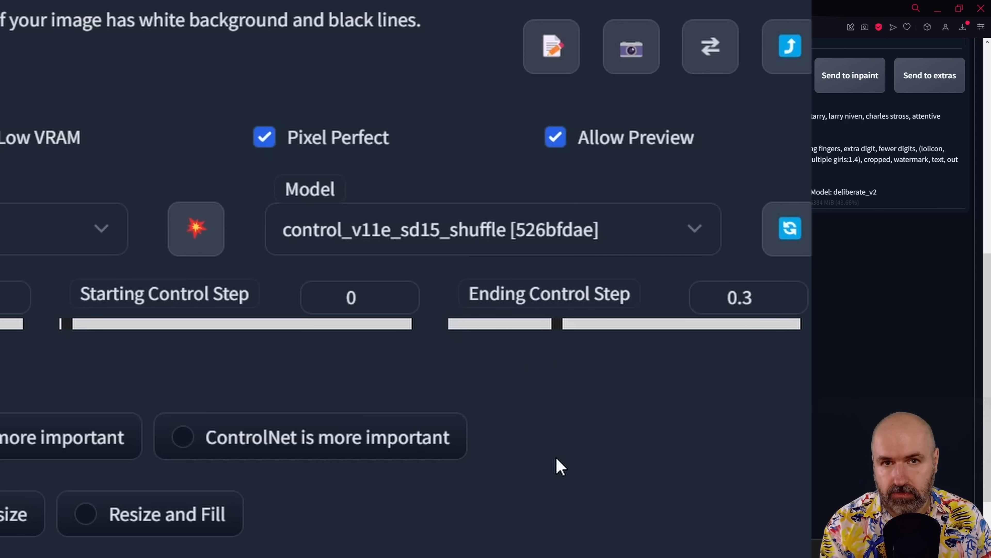
pyautogui.moveTo(562, 454)
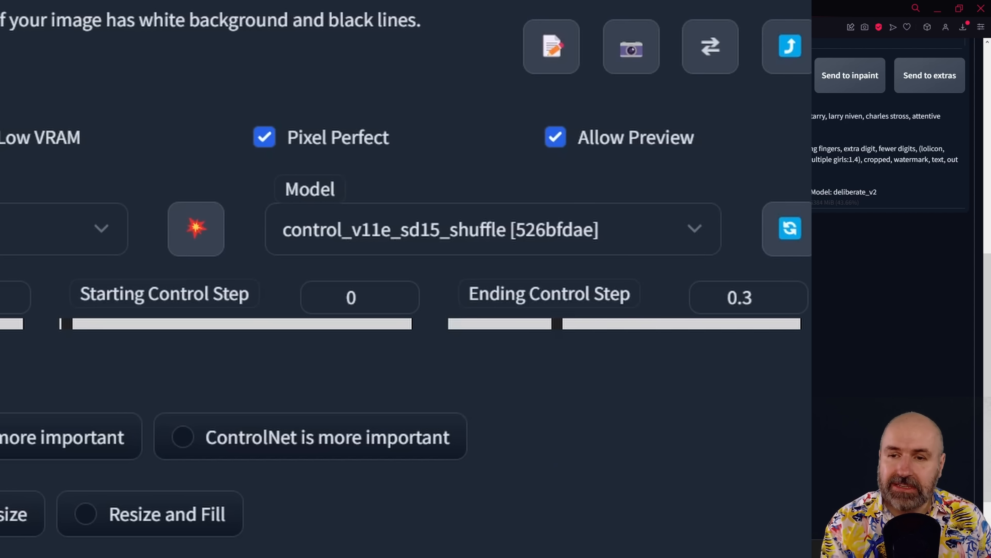
pyautogui.moveTo(595, 357)
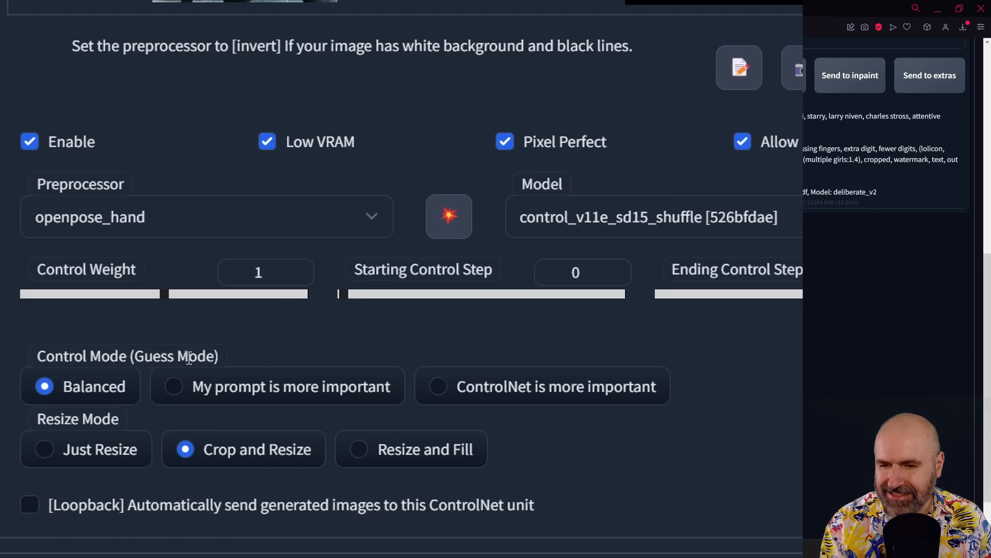
pyautogui.moveTo(464, 387)
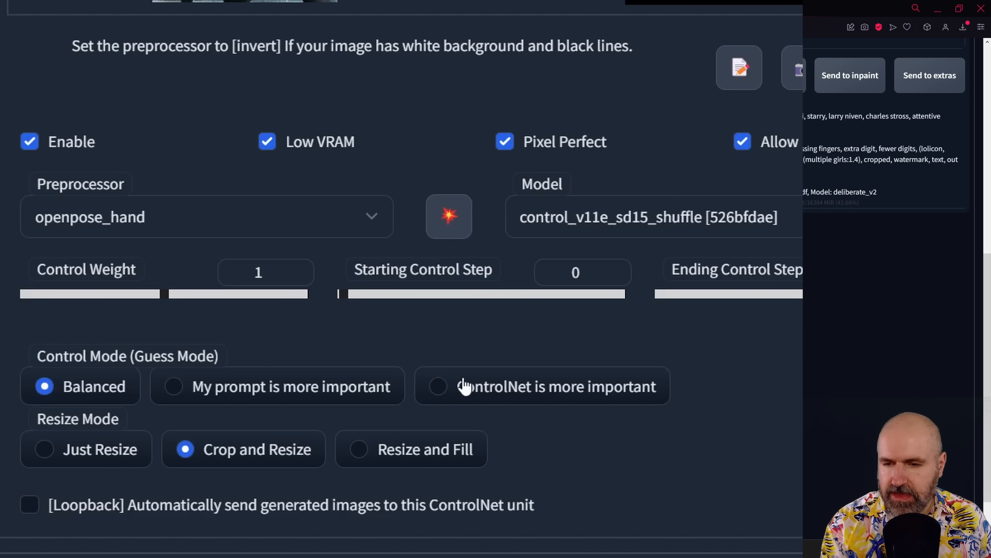
pyautogui.moveTo(181, 394)
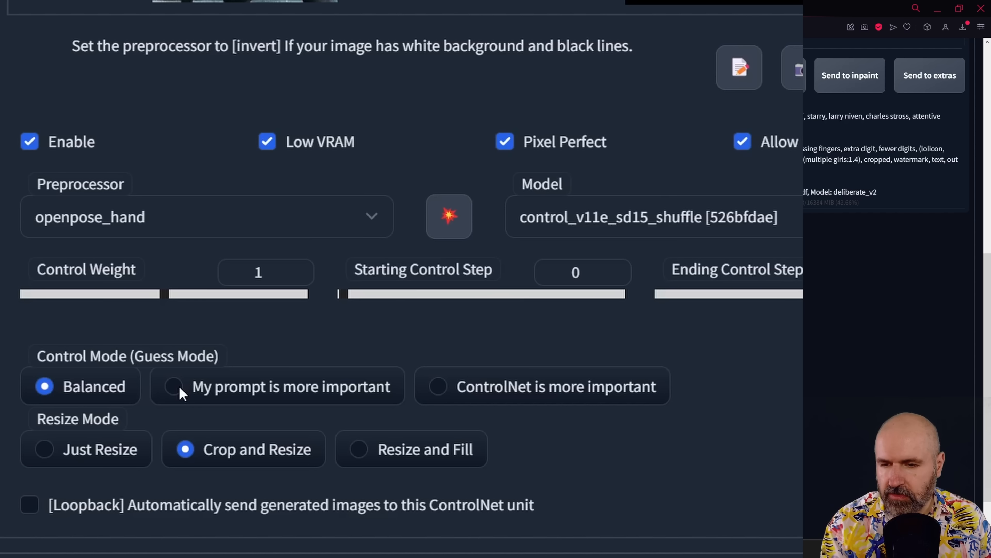
pyautogui.click(437, 386)
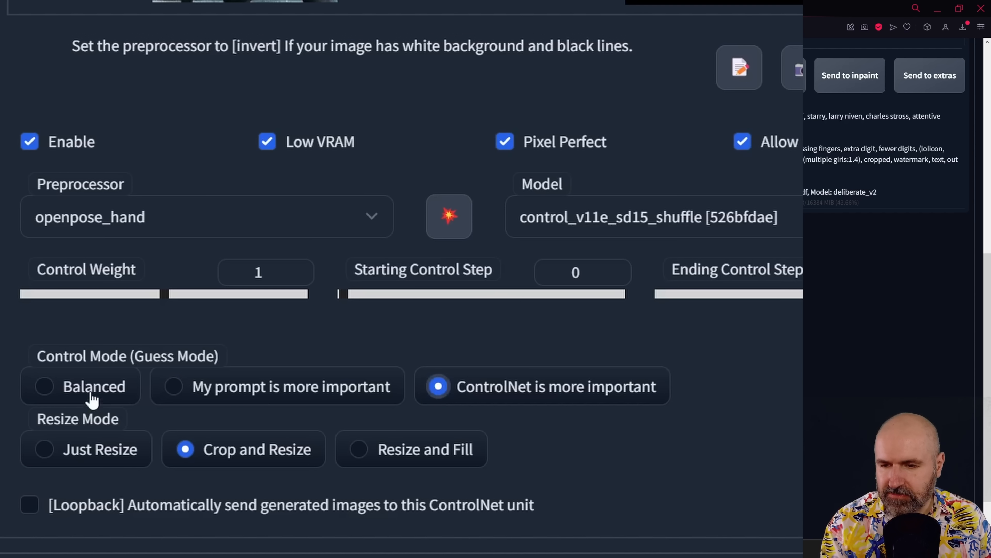
pyautogui.click(43, 386)
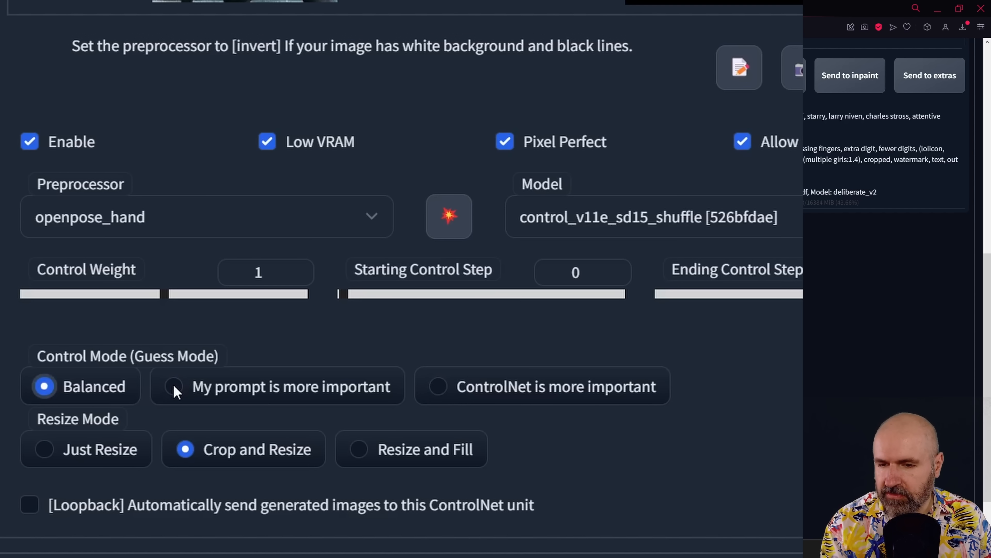
pyautogui.moveTo(59, 396)
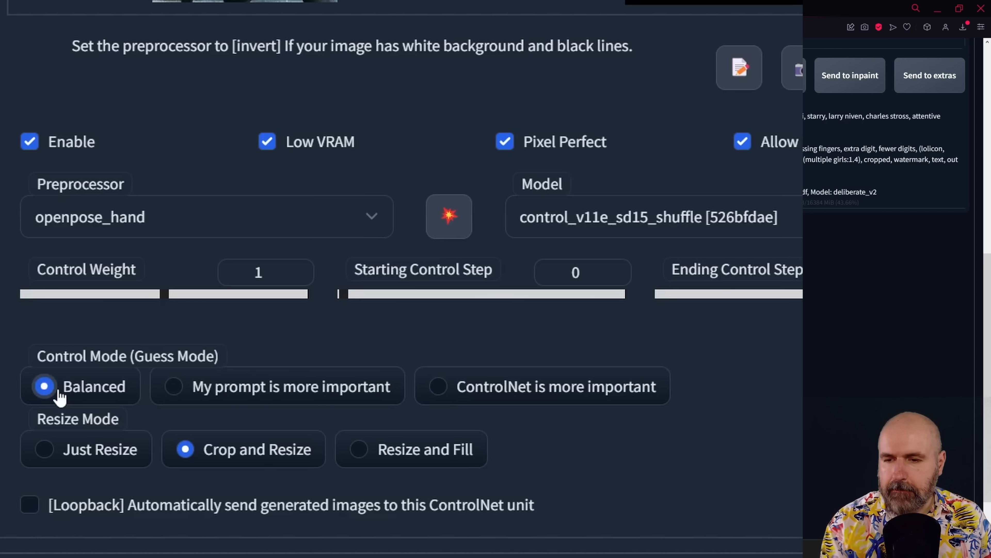
pyautogui.moveTo(369, 398)
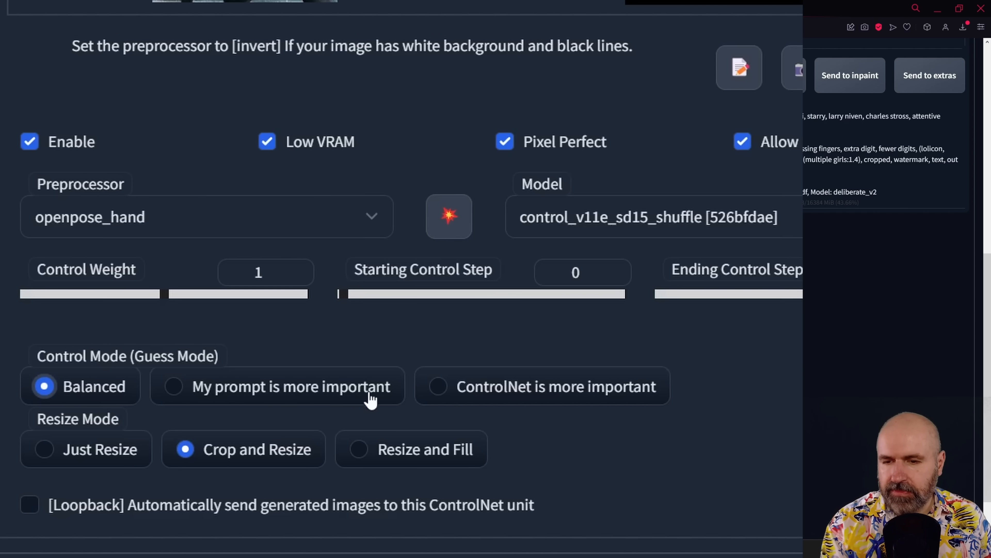
pyautogui.moveTo(643, 399)
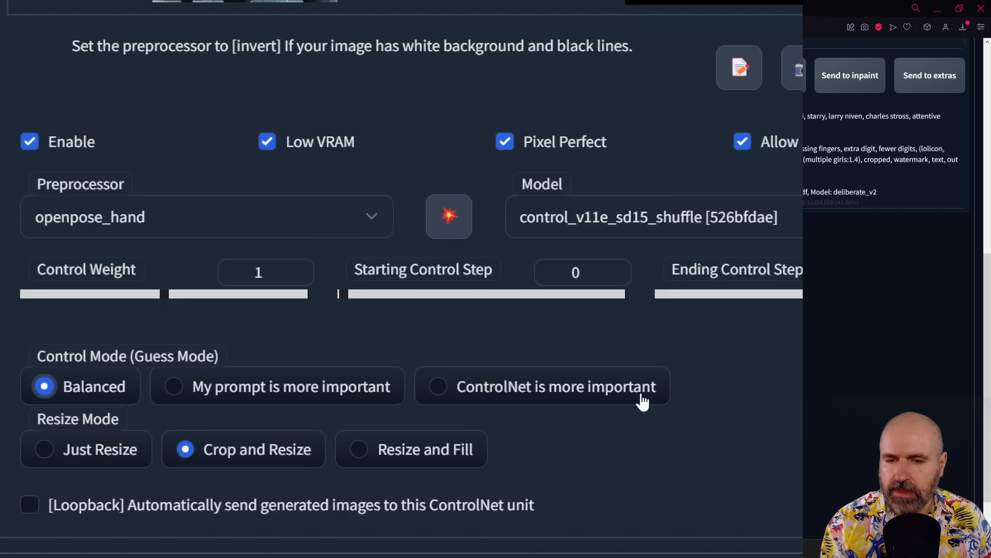
pyautogui.moveTo(659, 388)
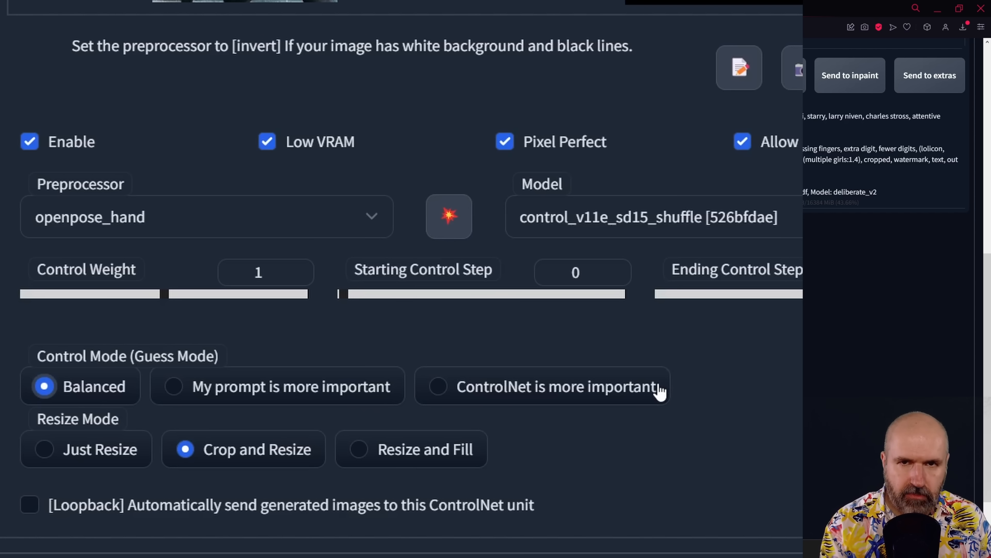
pyautogui.moveTo(76, 408)
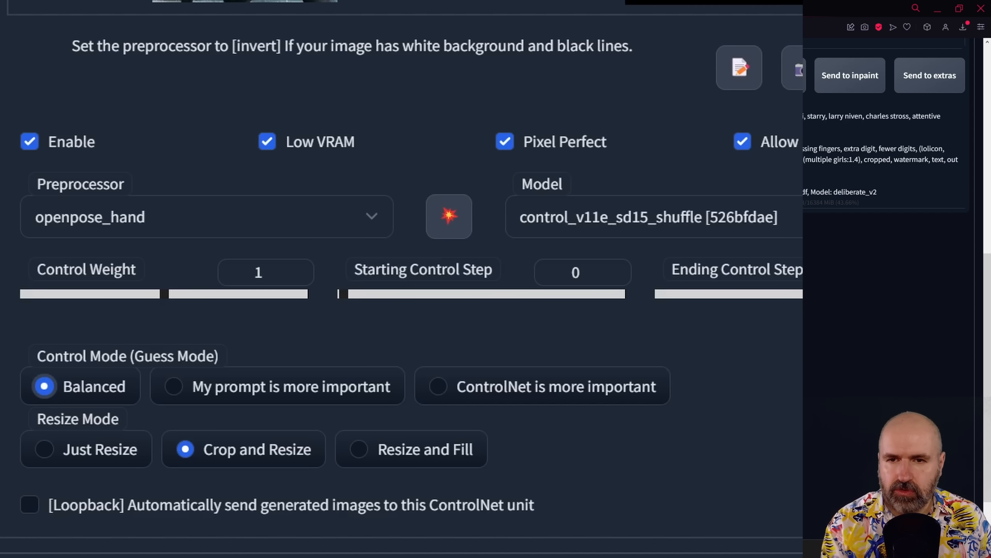
pyautogui.moveTo(688, 486)
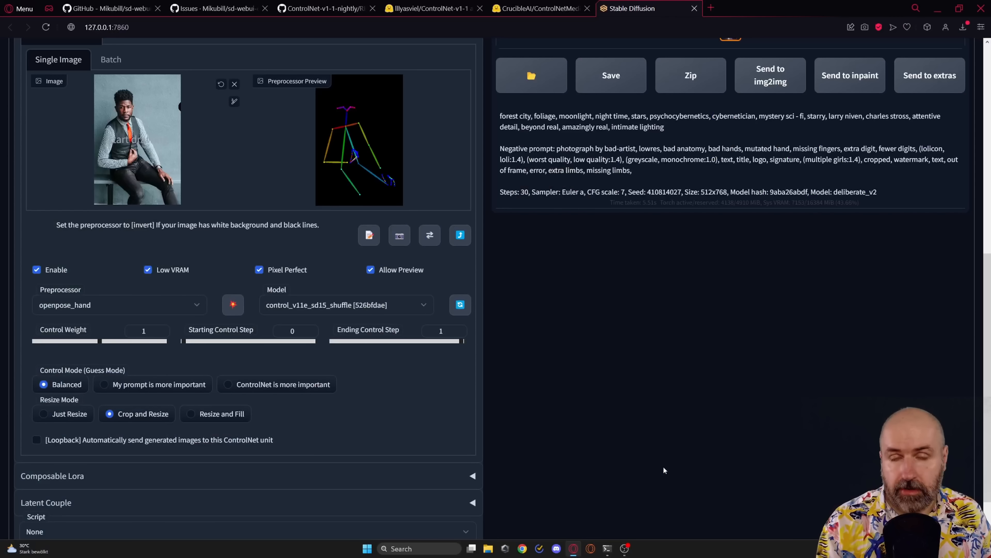
pyautogui.moveTo(642, 439)
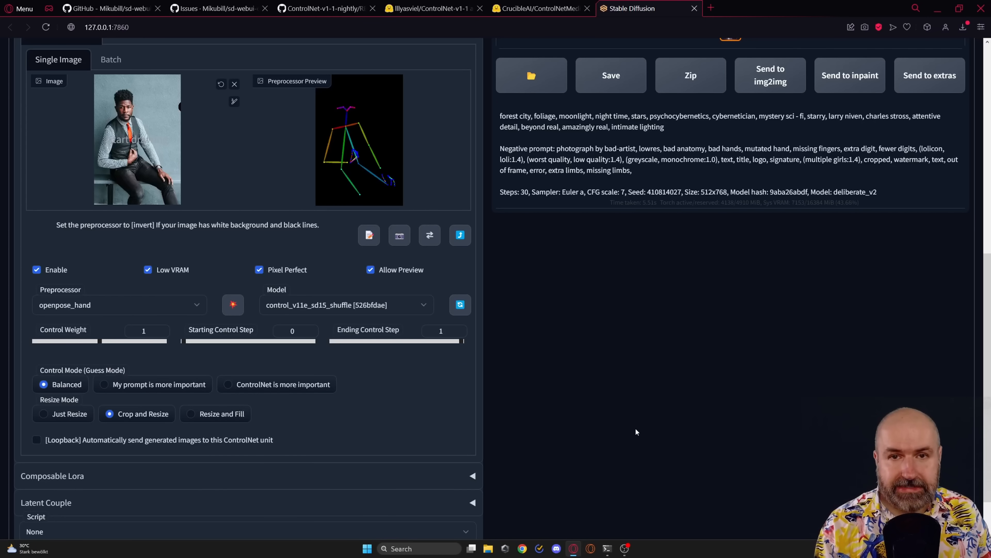
# - Switch the ControlNet preprocessor from openpose_hand to openpose_full
pyautogui.click(119, 304)
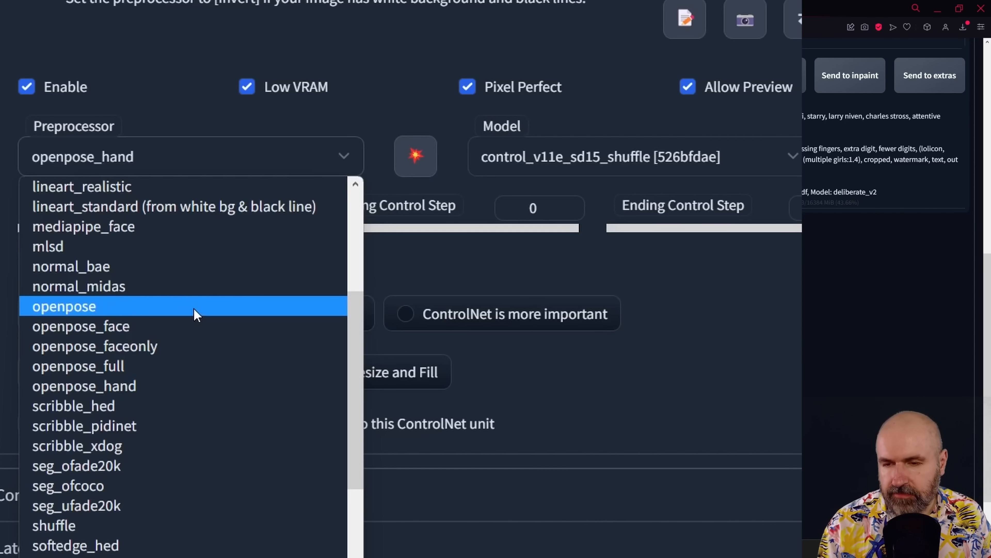
pyautogui.moveTo(156, 161)
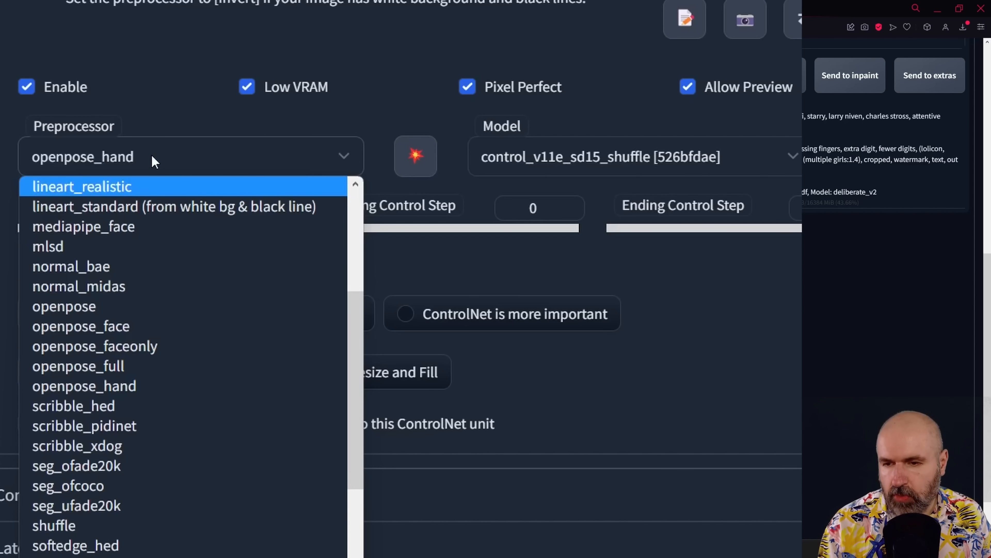
pyautogui.moveTo(121, 280)
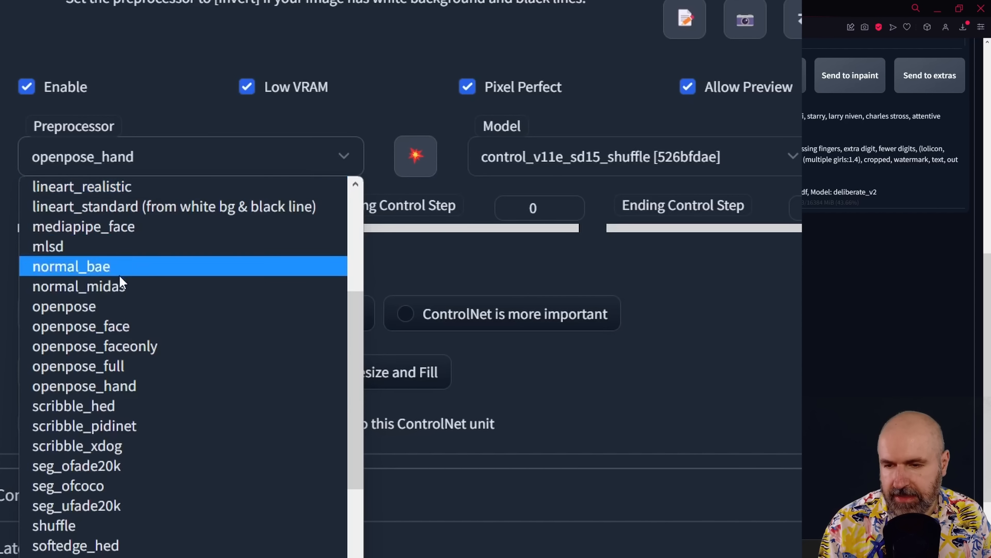
pyautogui.moveTo(113, 346)
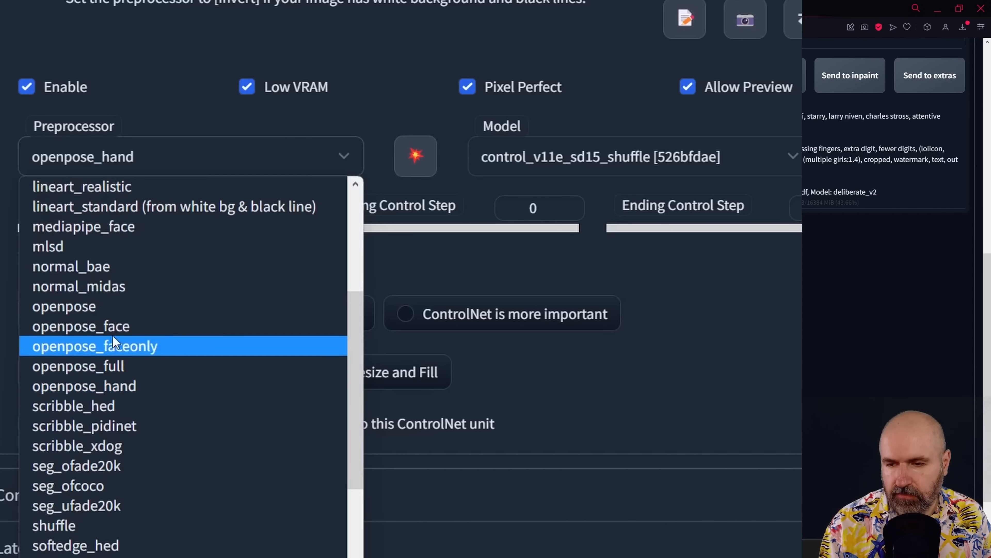
pyautogui.moveTo(81, 325)
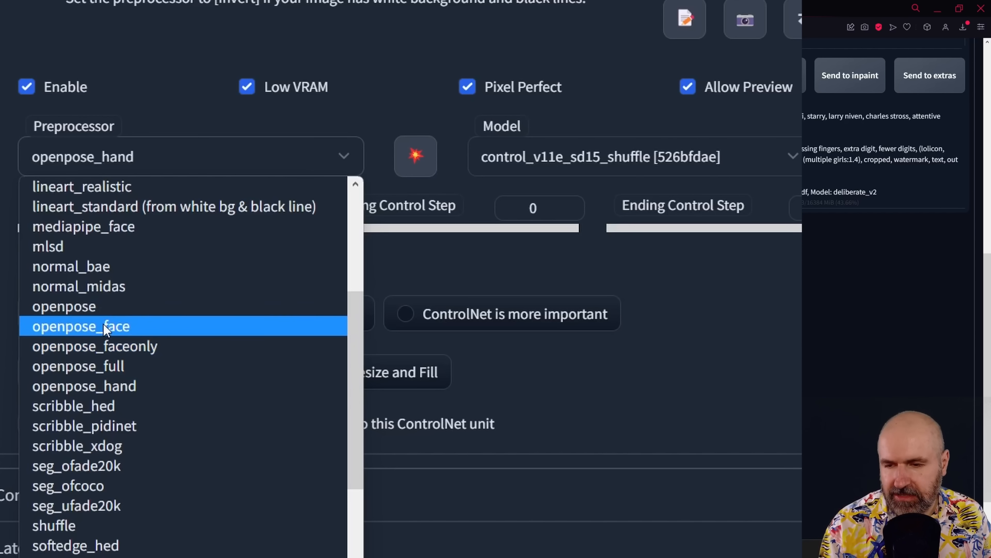
pyautogui.moveTo(115, 360)
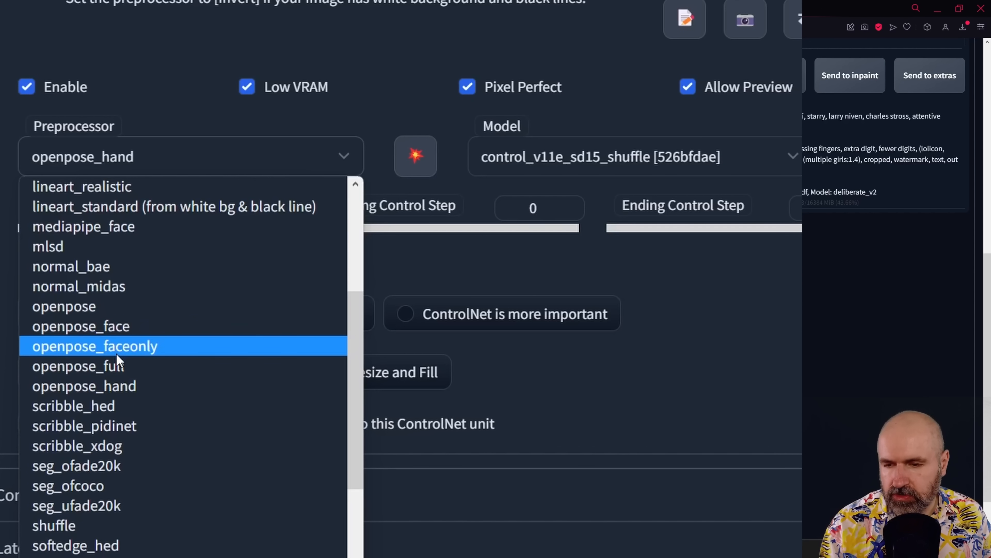
pyautogui.click(84, 366)
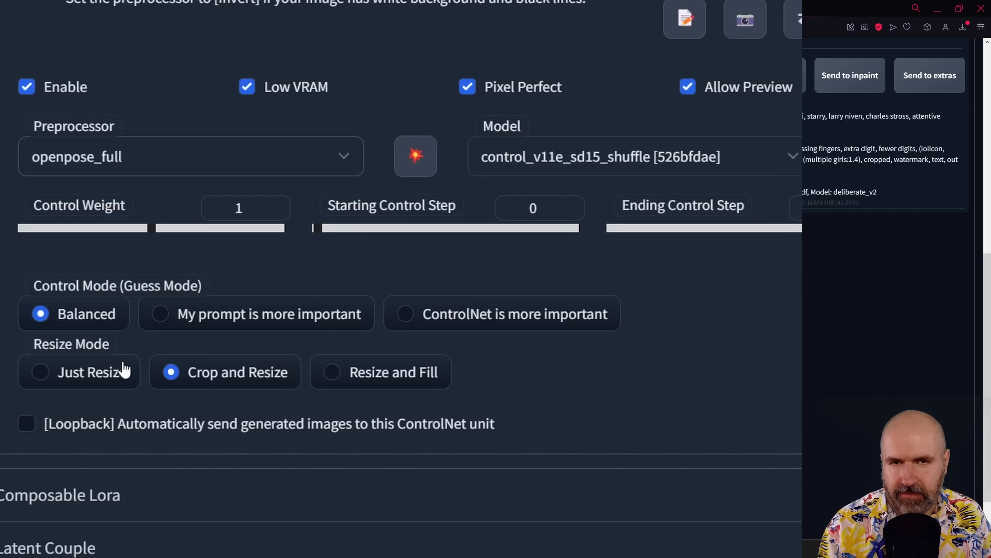
pyautogui.moveTo(101, 171)
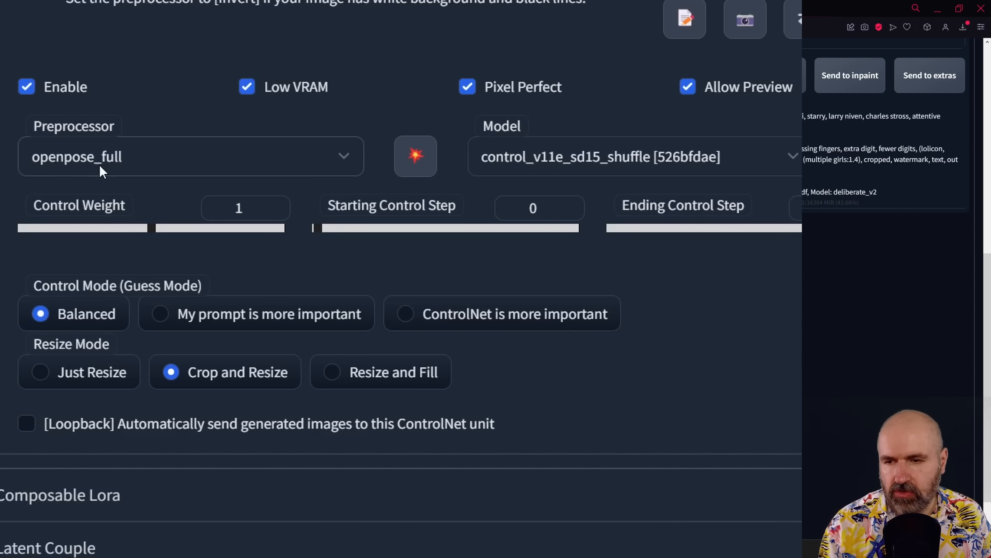
pyautogui.moveTo(117, 174)
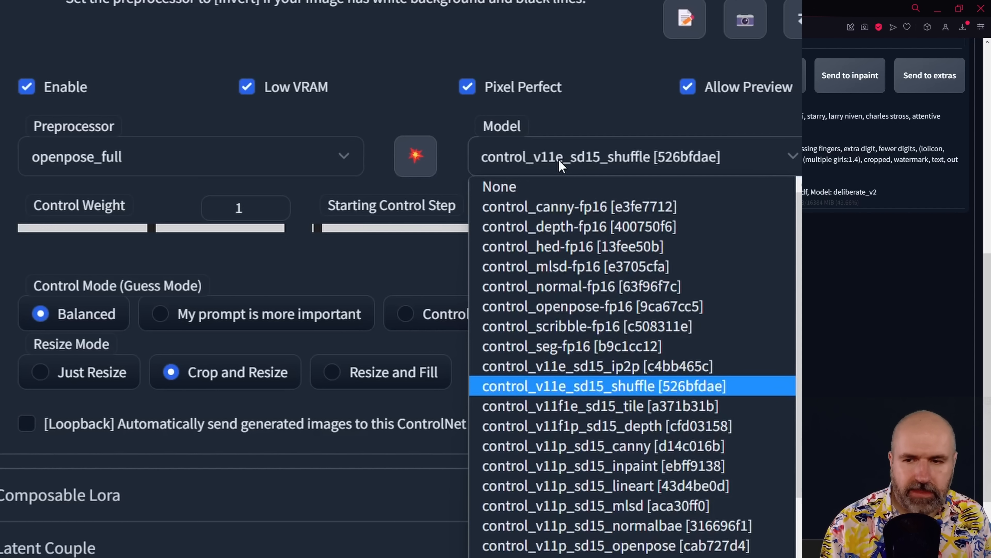
pyautogui.moveTo(87, 160)
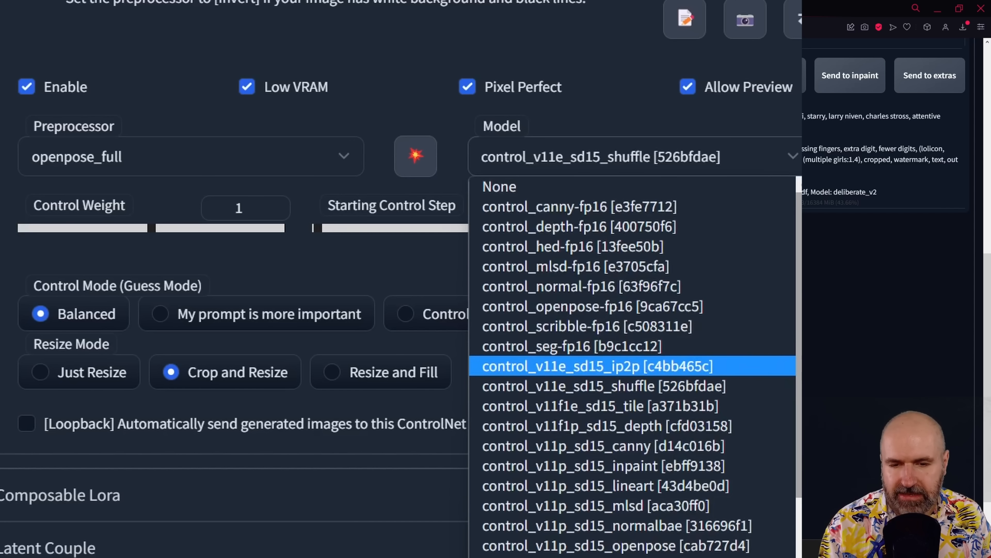
# - Scroll the ControlNet unit to reach the Preprocessor and Model dropdowns for openpose
pyautogui.scroll(-3)
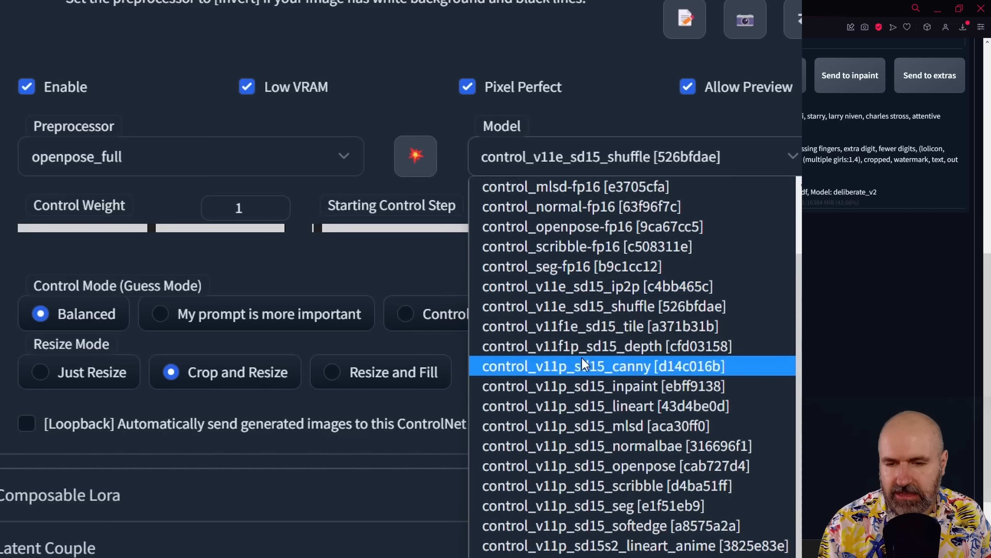
pyautogui.moveTo(545, 365)
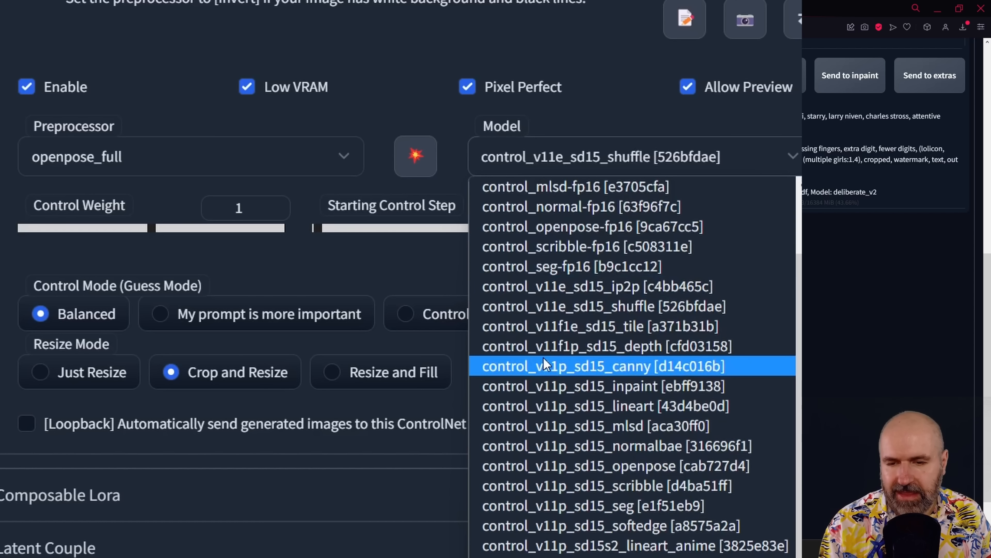
pyautogui.moveTo(562, 346)
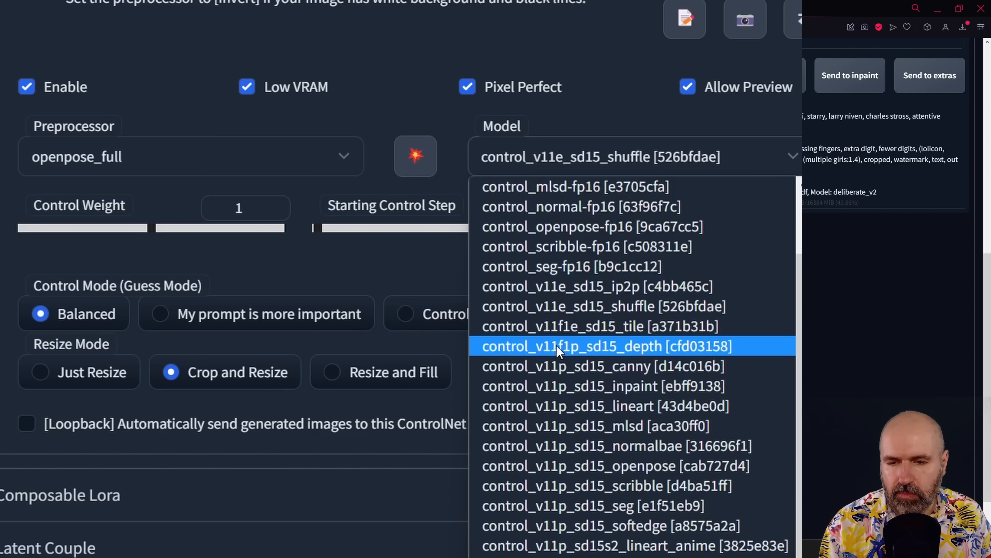
pyautogui.moveTo(540, 286)
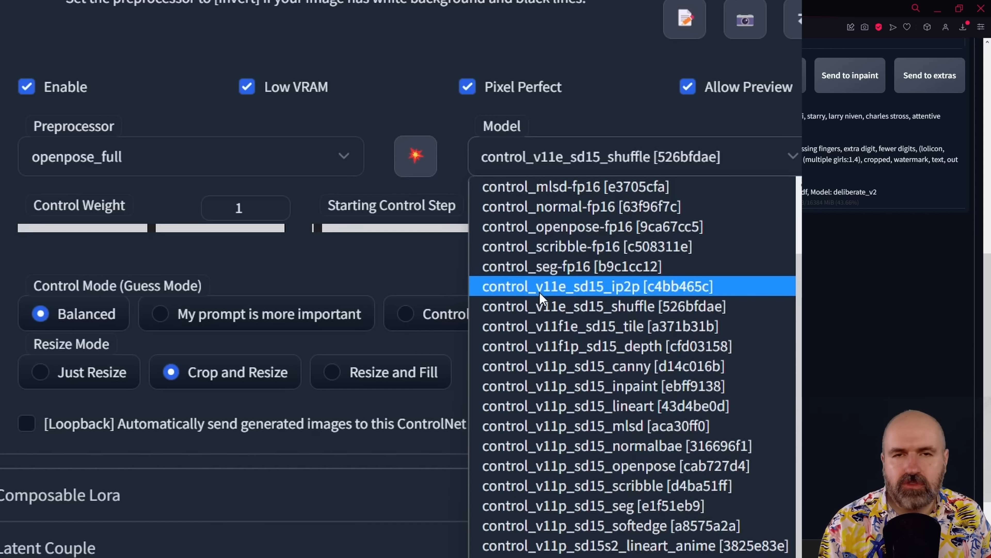
pyautogui.moveTo(563, 465)
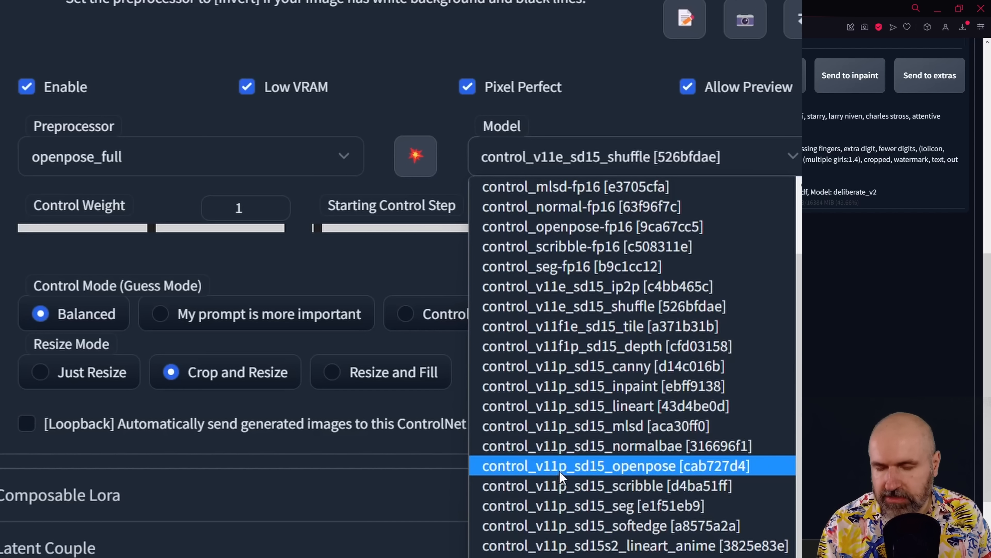
pyautogui.moveTo(537, 477)
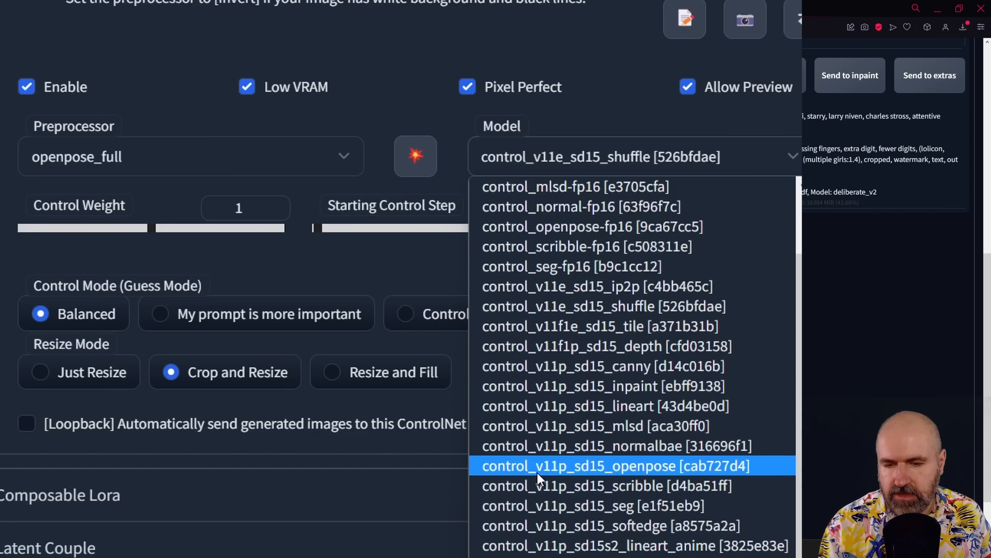
pyautogui.moveTo(545, 471)
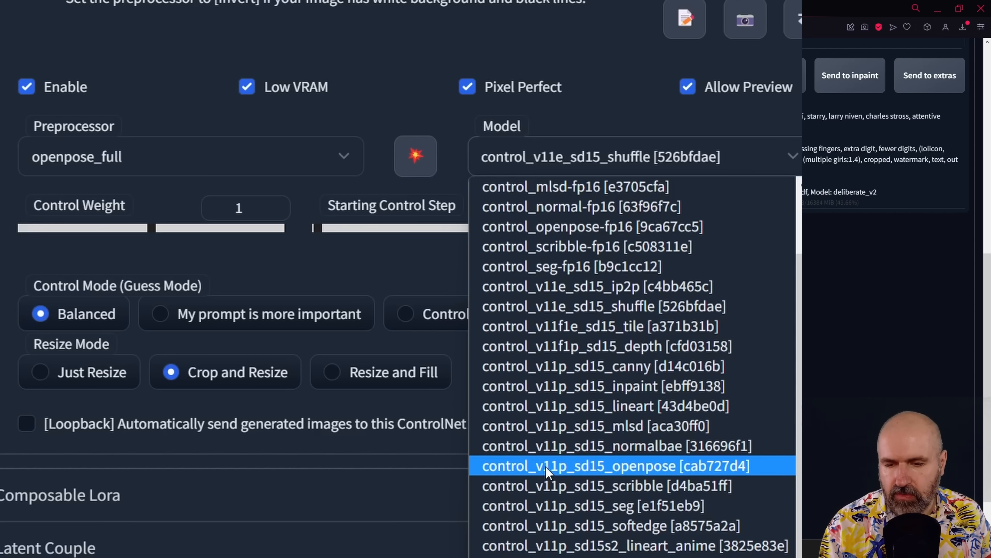
pyautogui.moveTo(657, 474)
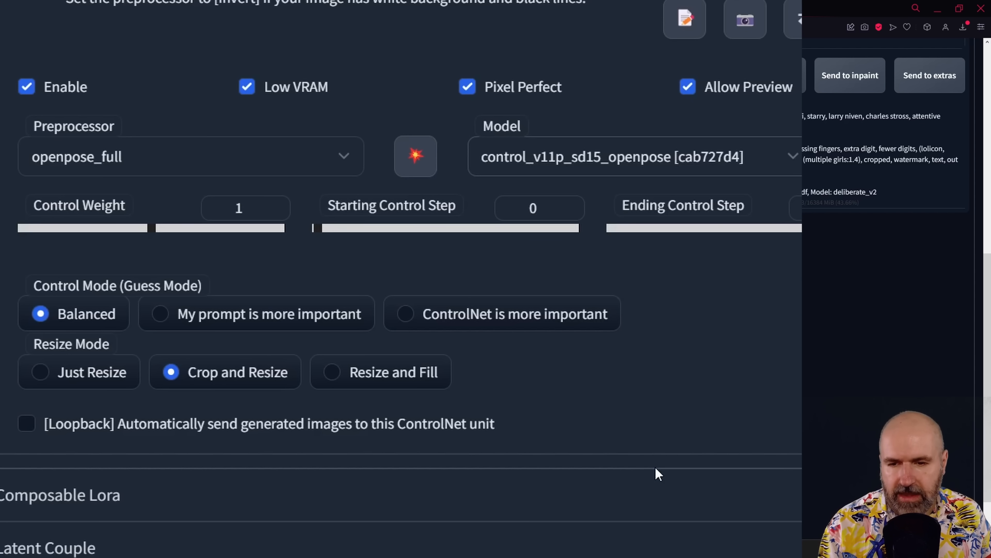
pyautogui.moveTo(704, 385)
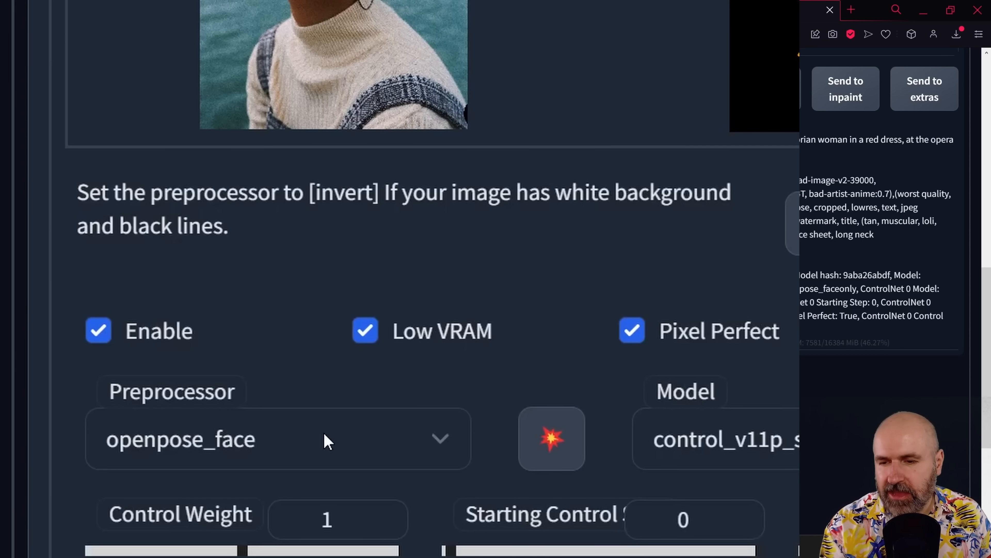
pyautogui.click(279, 439)
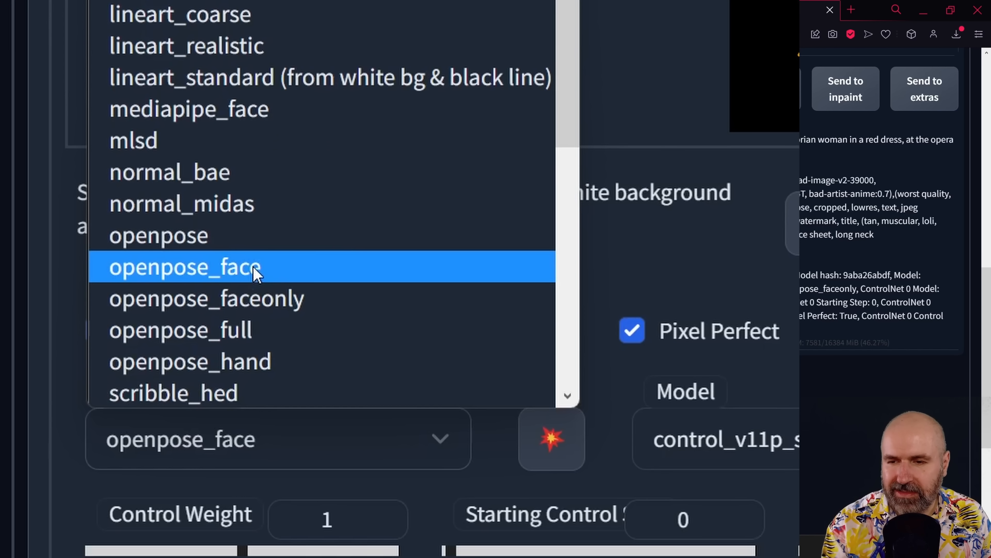
pyautogui.moveTo(329, 299)
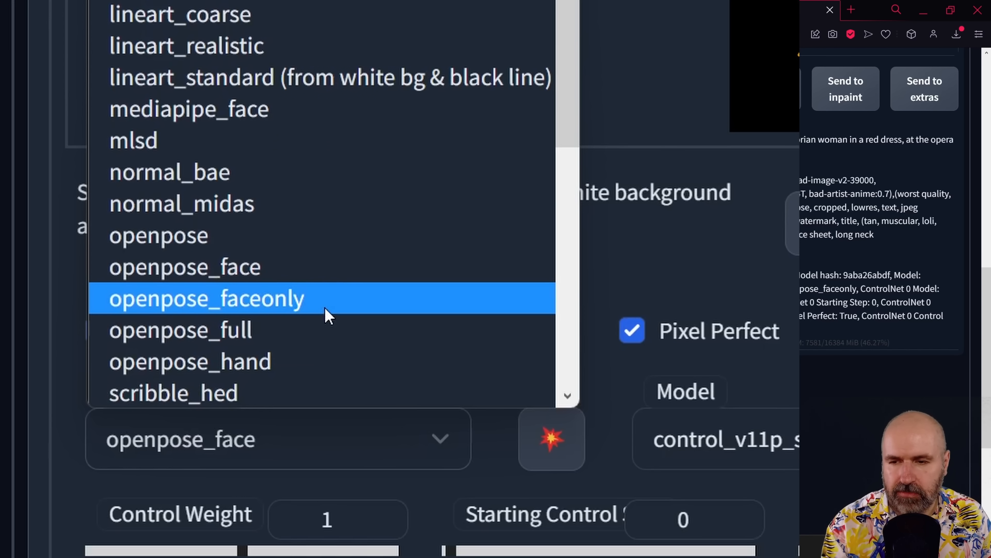
pyautogui.moveTo(351, 304)
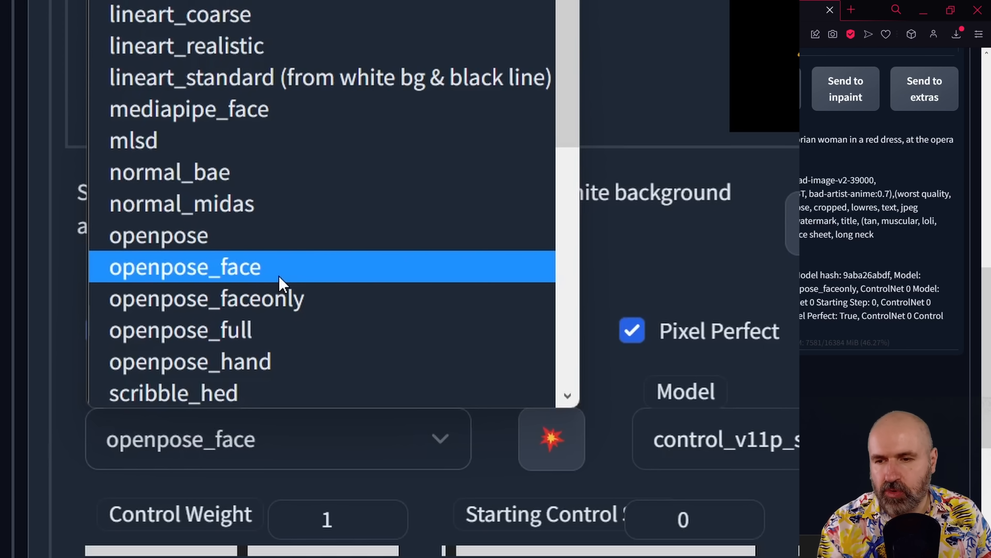
pyautogui.click(184, 266)
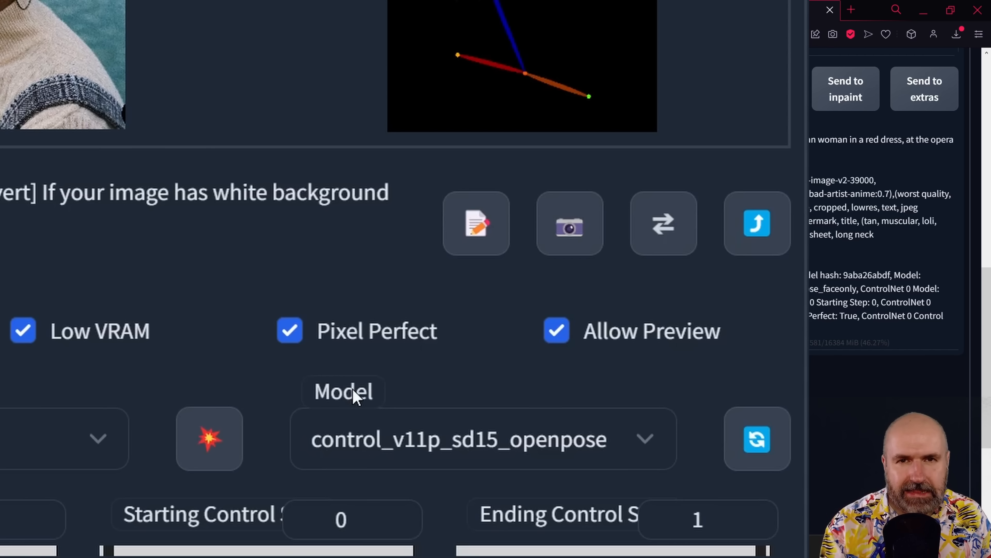
pyautogui.moveTo(393, 407)
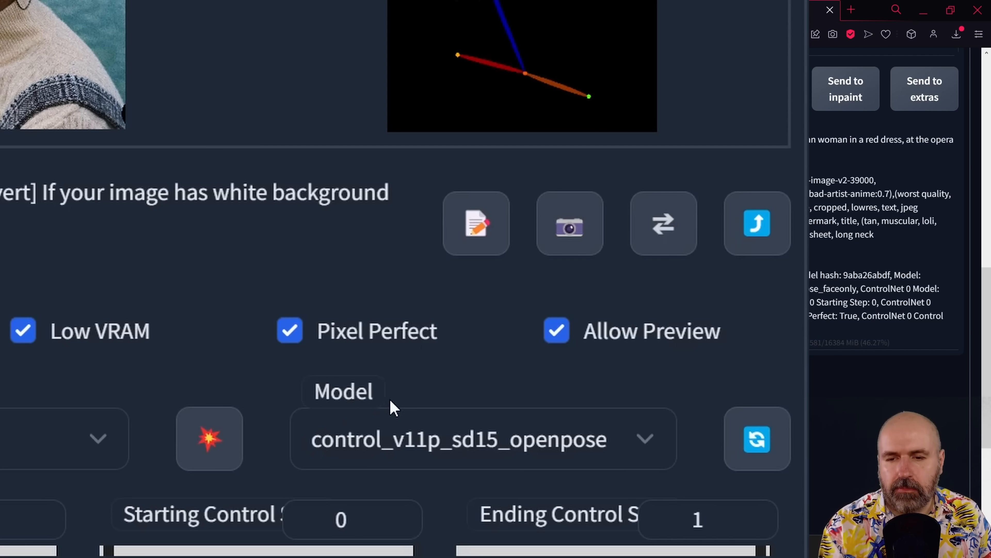
pyautogui.moveTo(423, 449)
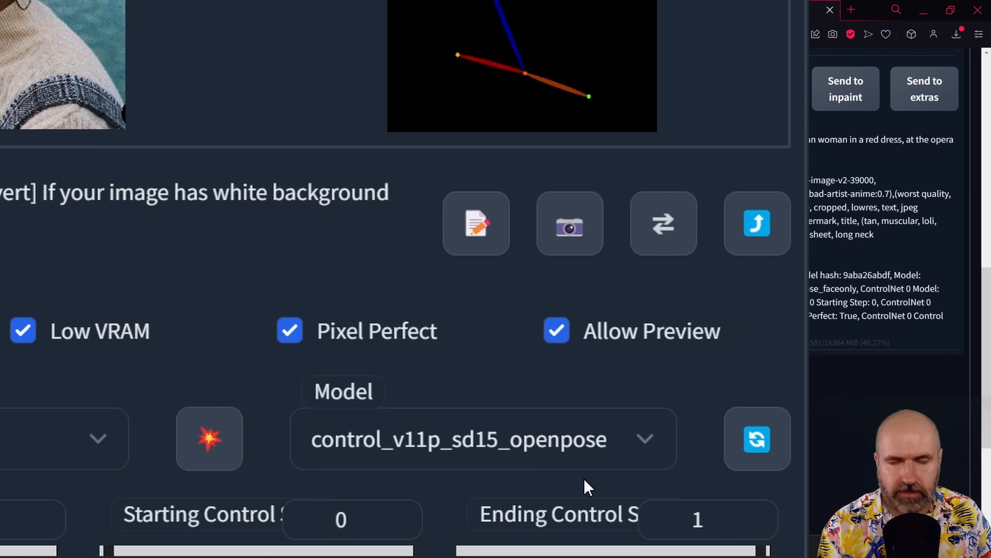
pyautogui.moveTo(608, 478)
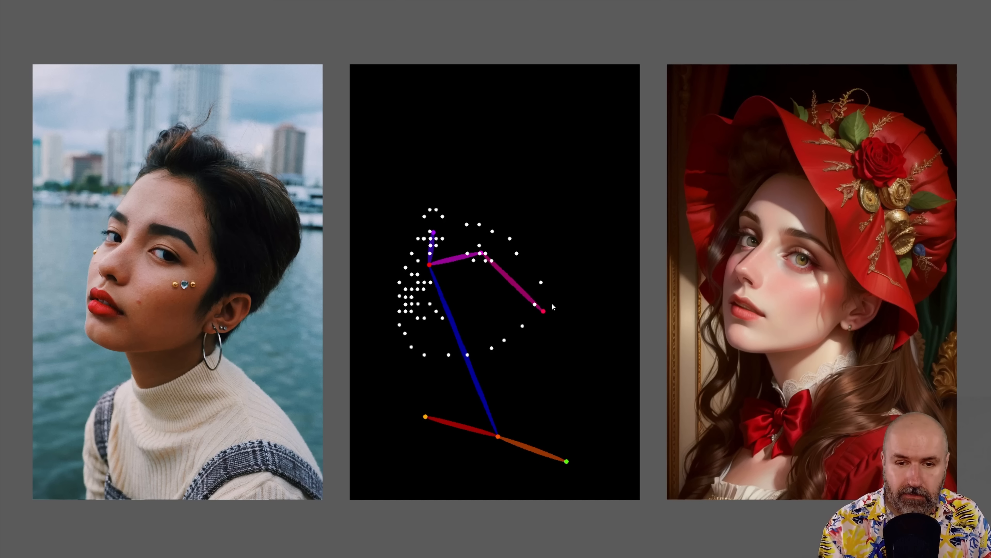
pyautogui.moveTo(527, 392)
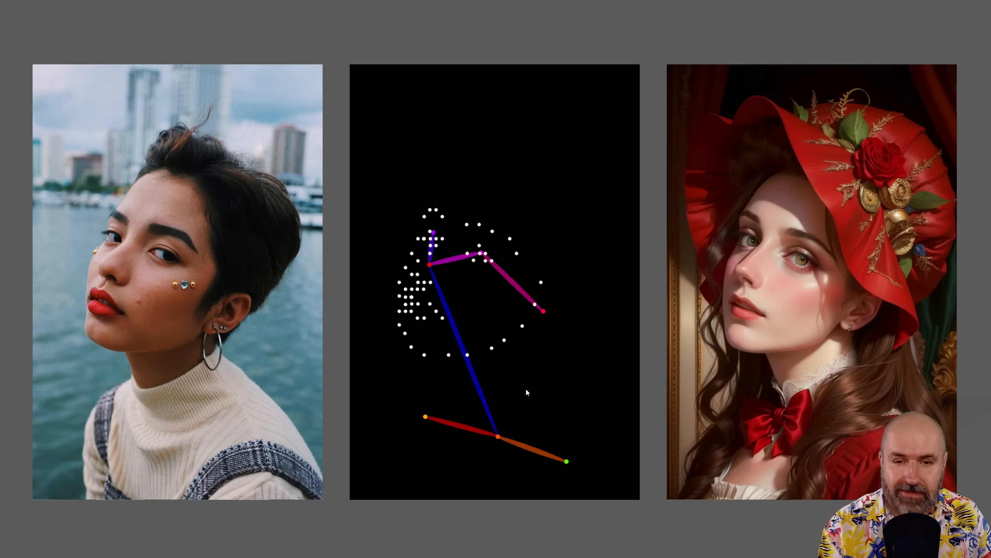
pyautogui.moveTo(595, 464)
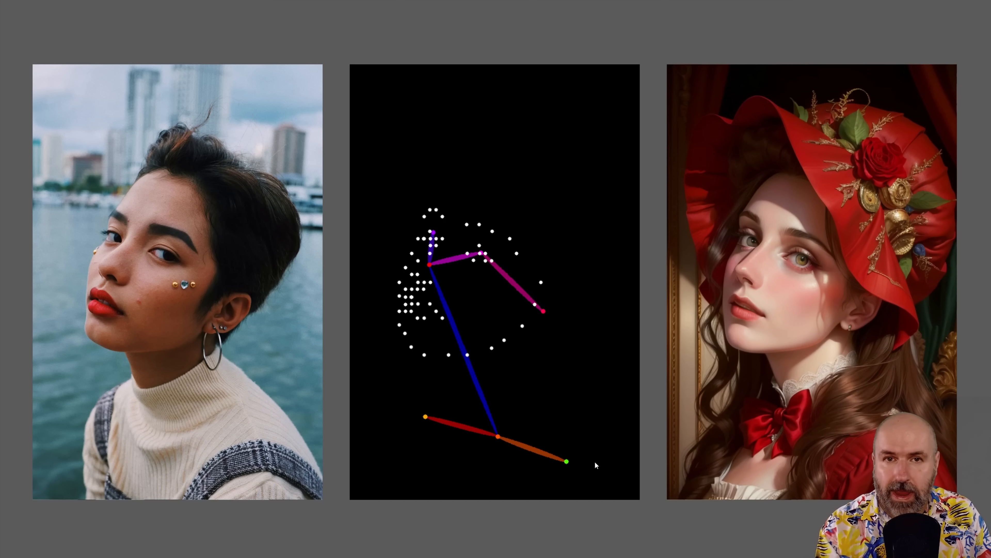
pyautogui.moveTo(557, 400)
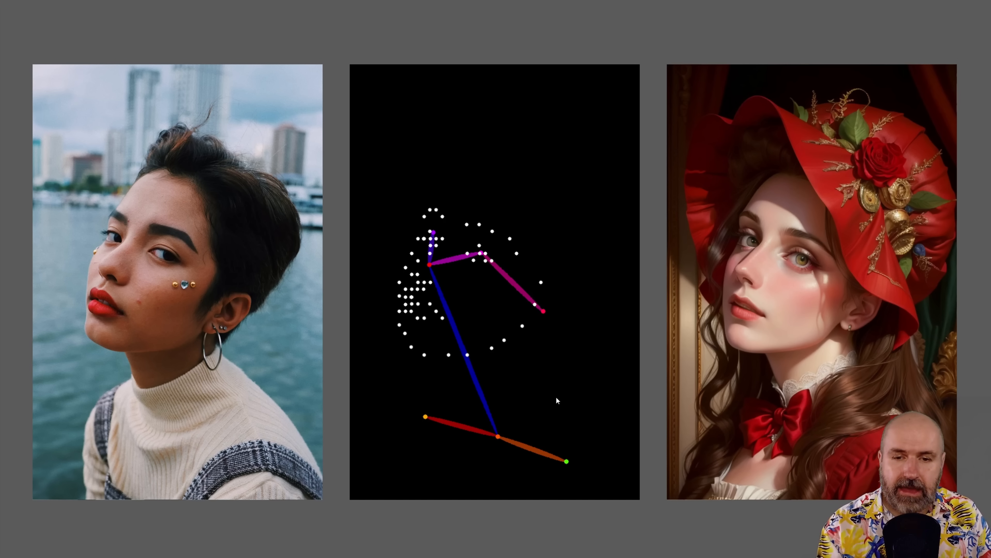
pyautogui.moveTo(430, 240)
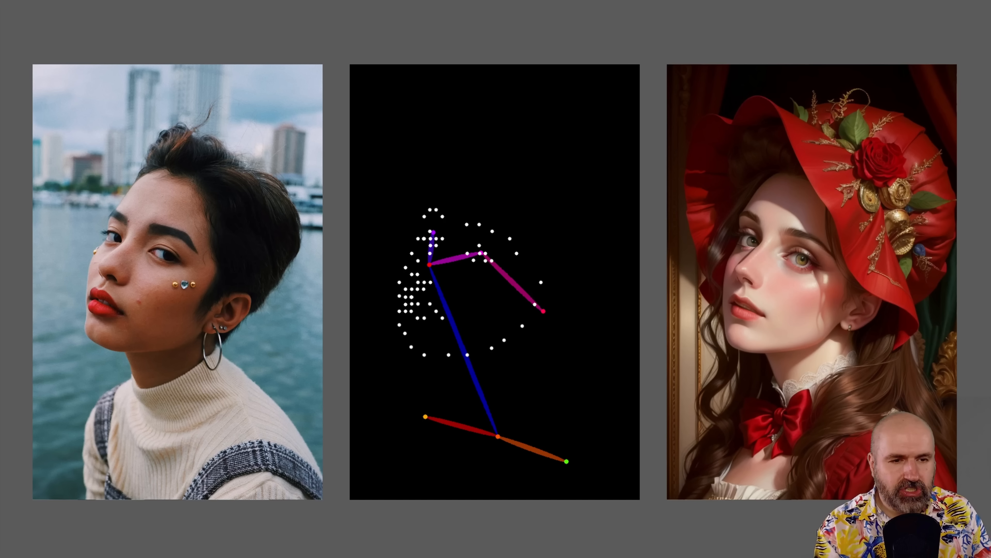
pyautogui.moveTo(185, 256)
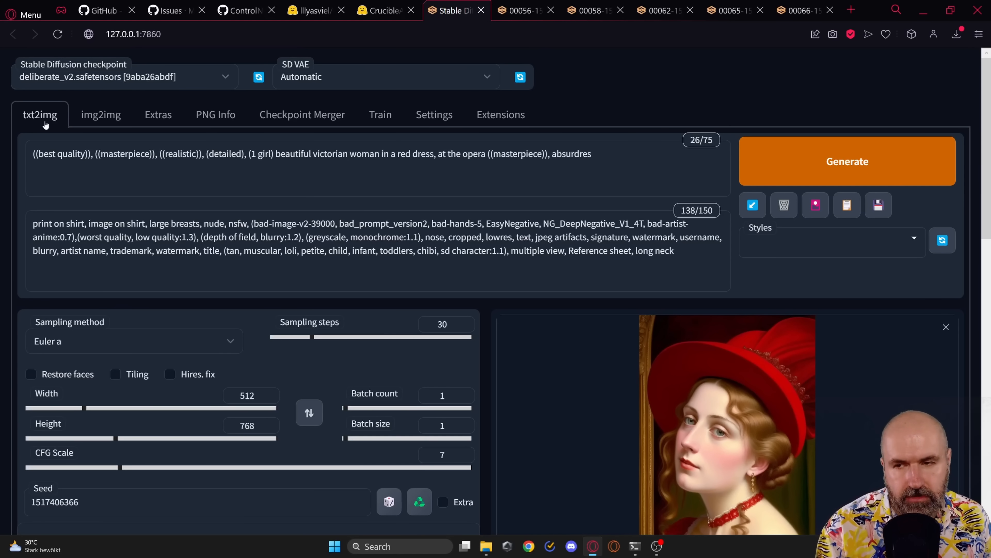
pyautogui.moveTo(322, 458)
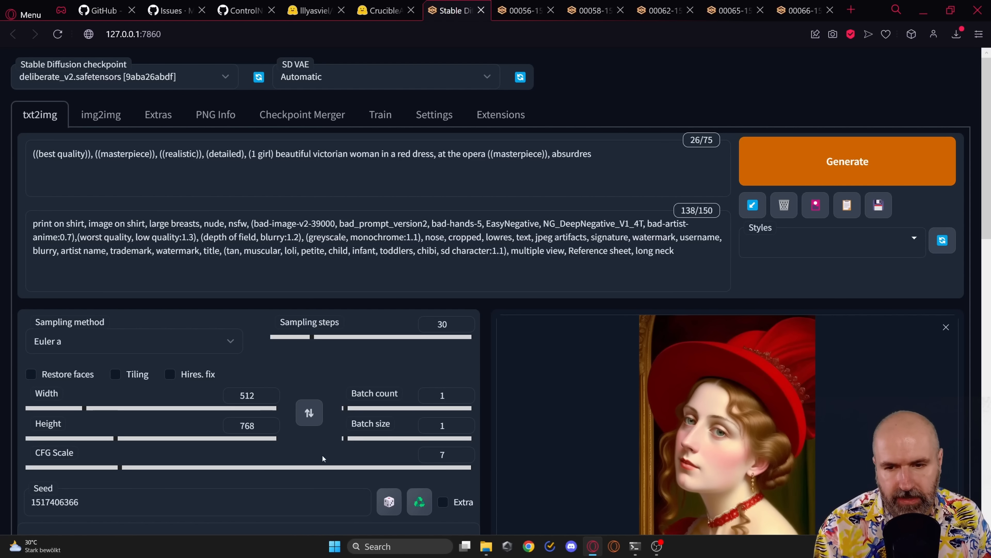
# - Send the generated red-bonnet portrait from txt2img results to the img2img Inpaint tab
pyautogui.scroll(-3)
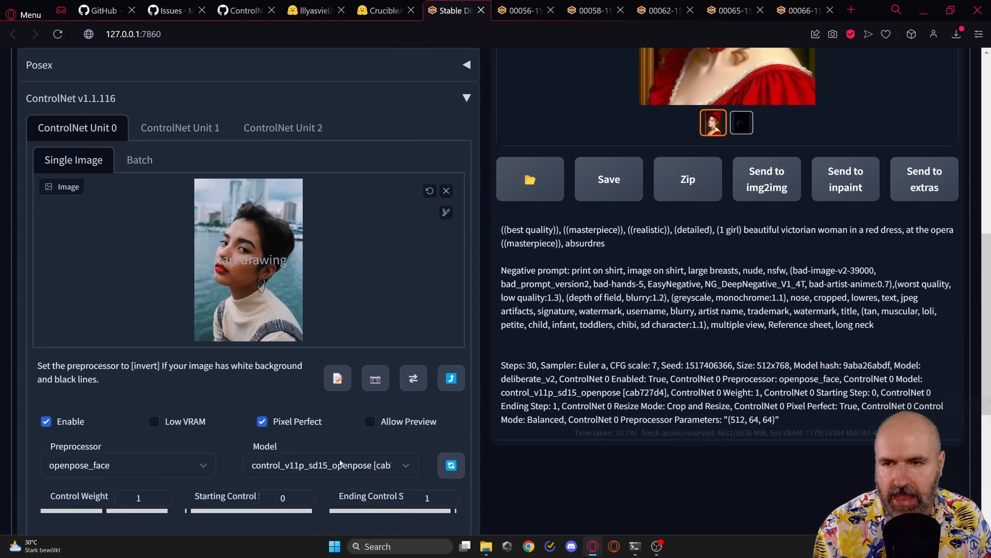
pyautogui.scroll(3)
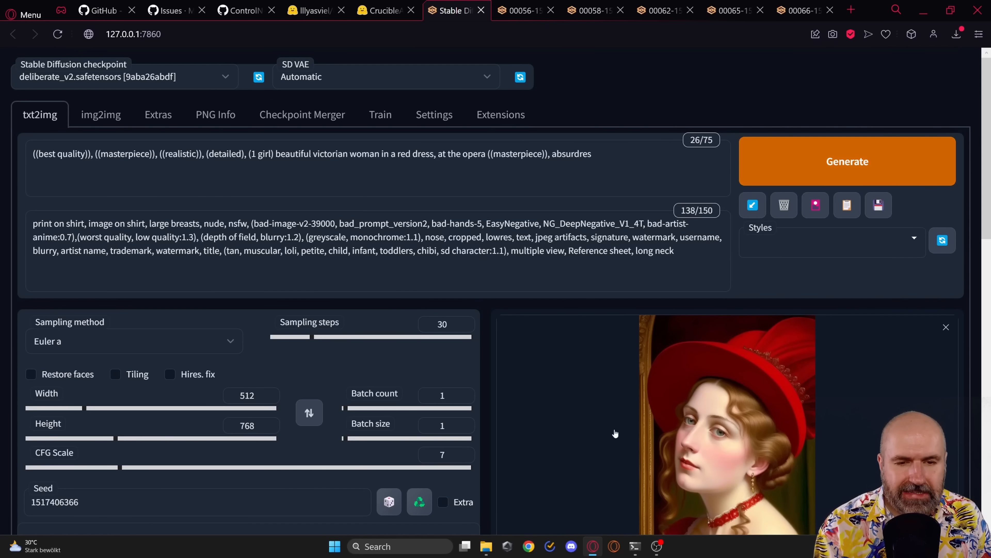
pyautogui.moveTo(479, 429)
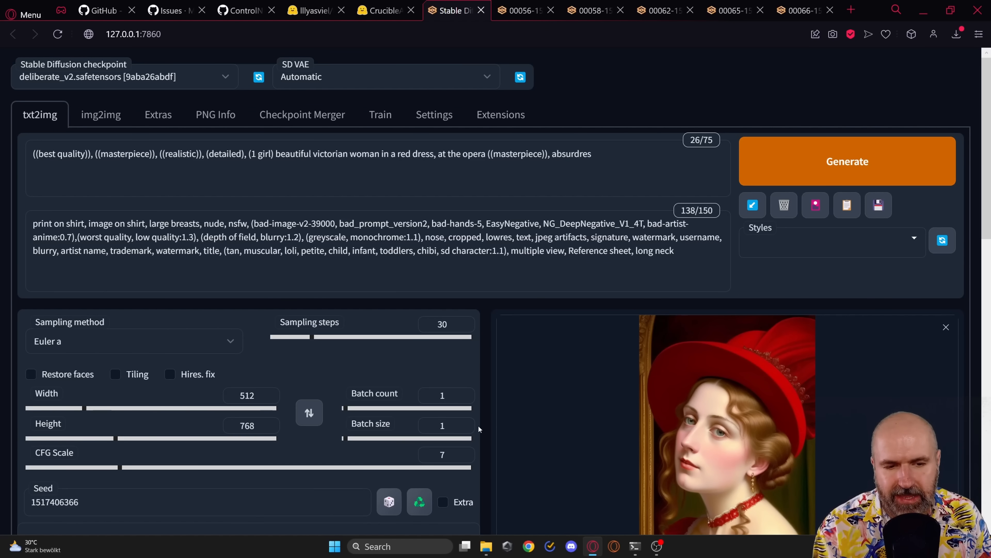
pyautogui.scroll(-3)
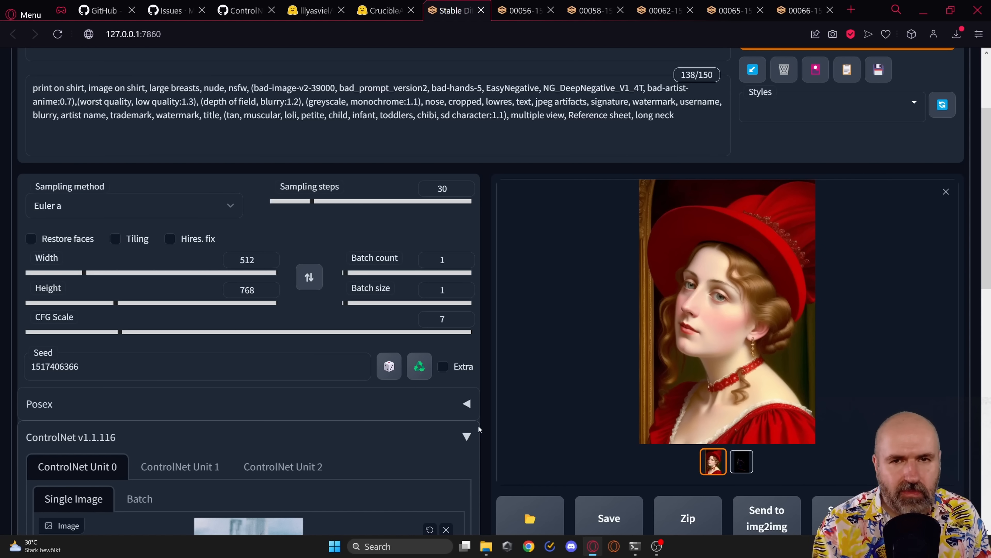
pyautogui.scroll(-3)
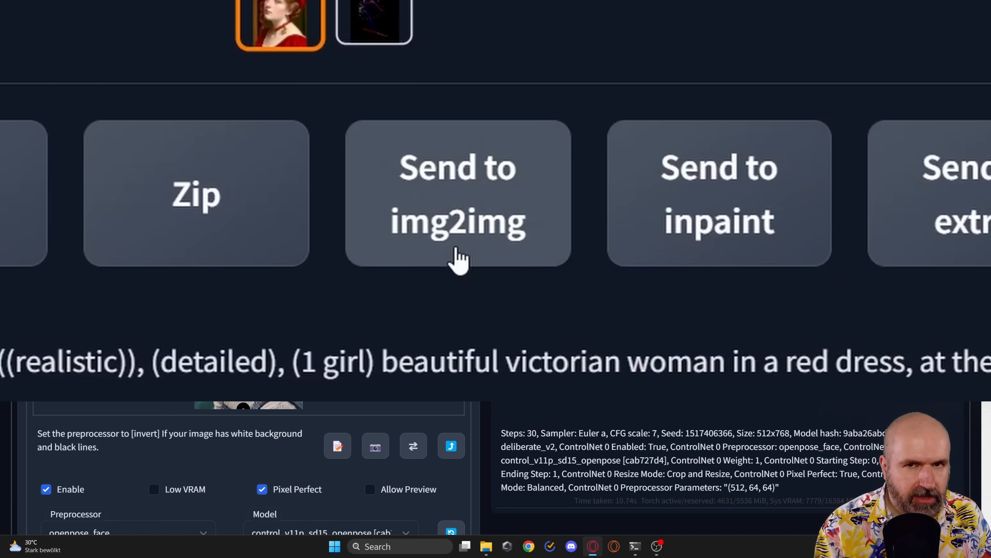
pyautogui.moveTo(712, 316)
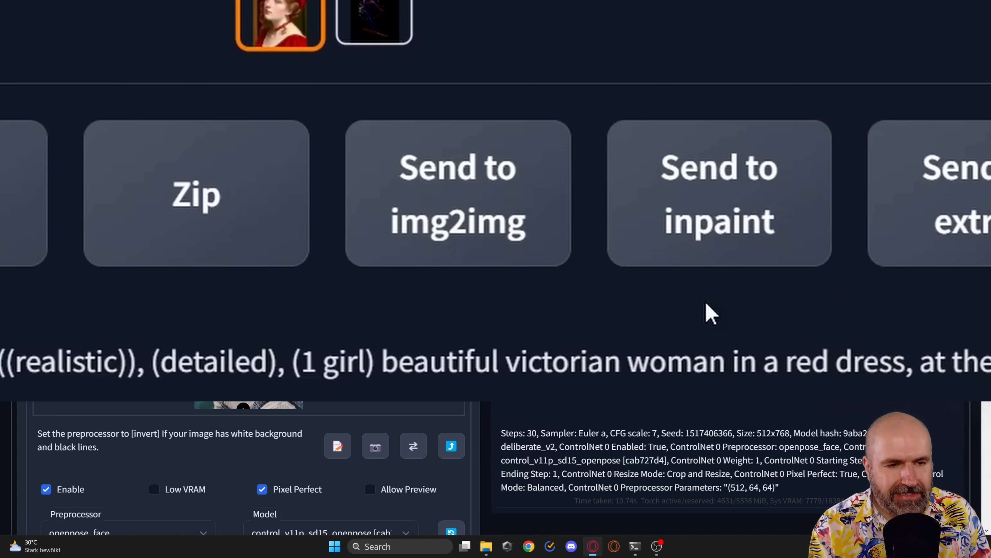
pyautogui.moveTo(727, 254)
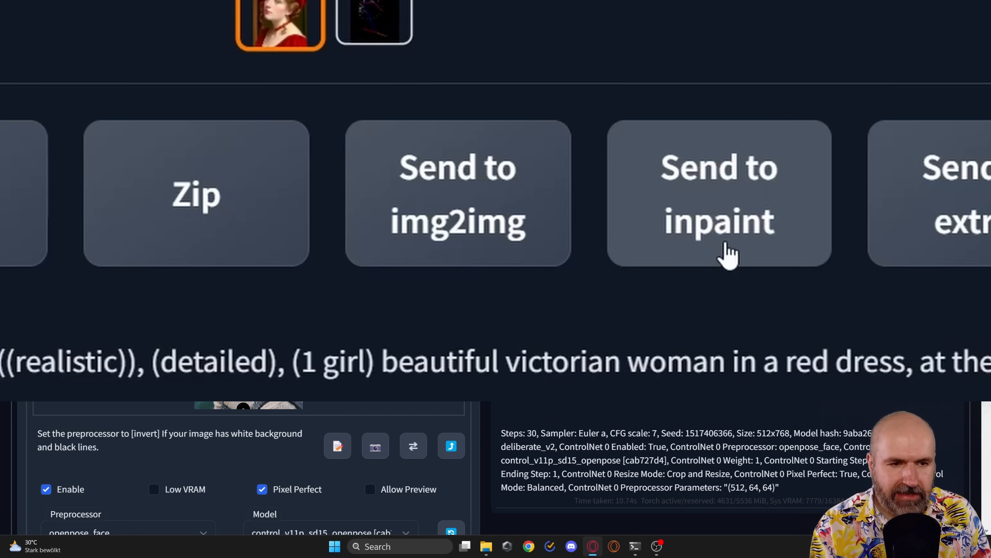
pyautogui.click(719, 194)
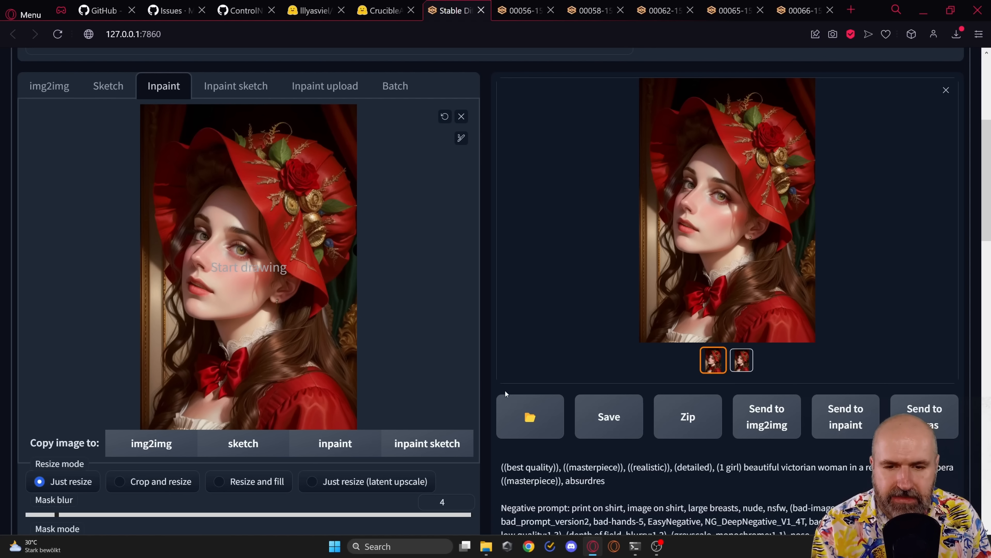
# - Reach the inpaint size settings and start editing Width toward 1024×1536 output
pyautogui.scroll(-3)
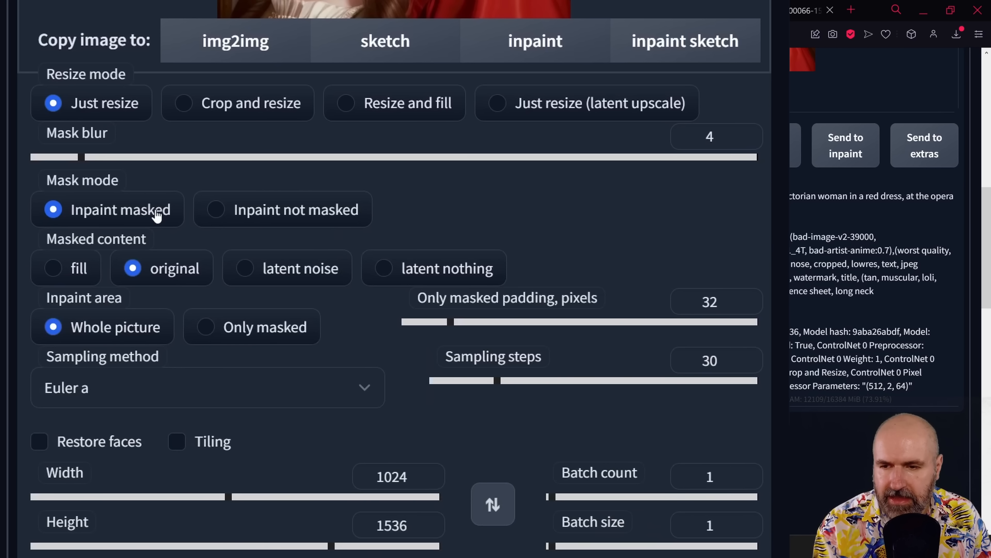
pyautogui.moveTo(164, 282)
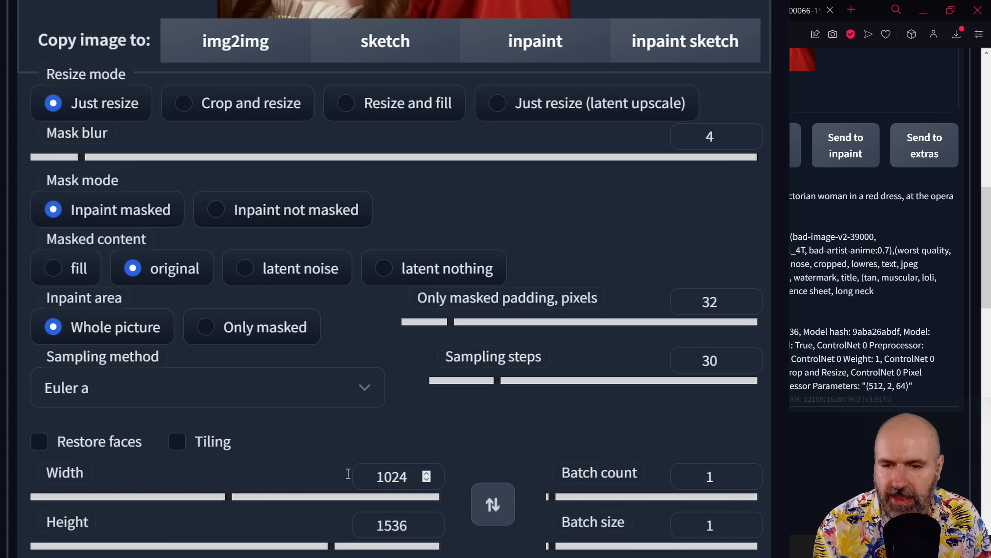
pyautogui.scroll(-3)
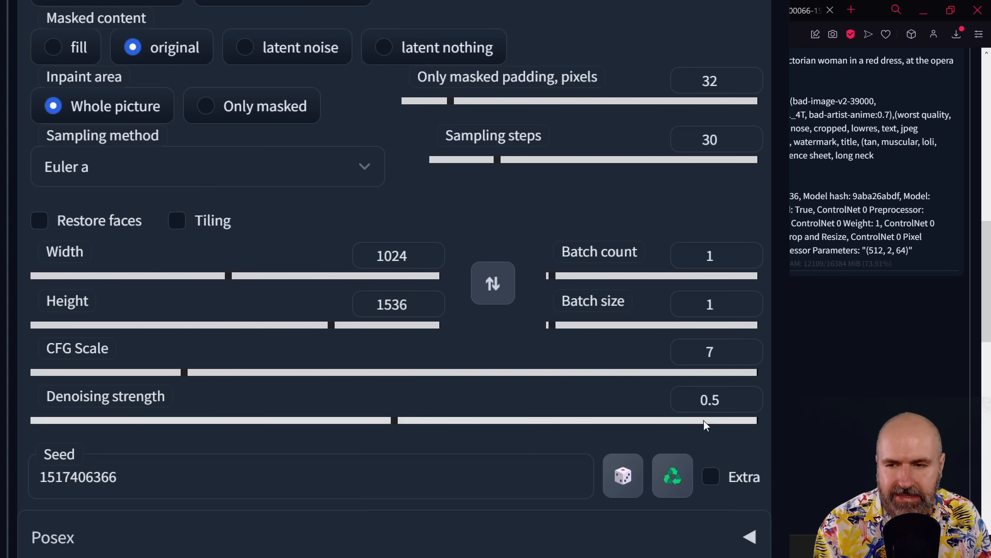
pyautogui.click(392, 256)
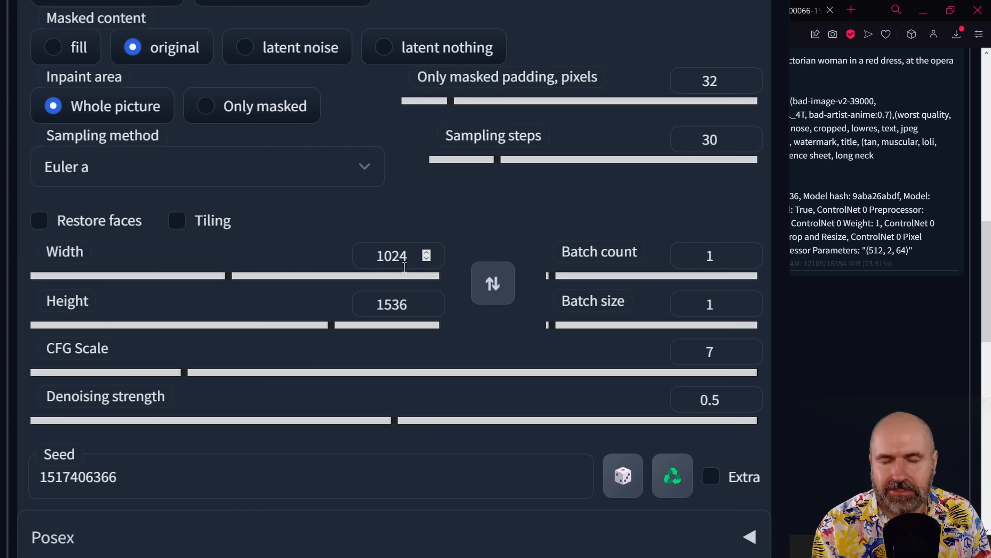
pyautogui.moveTo(416, 285)
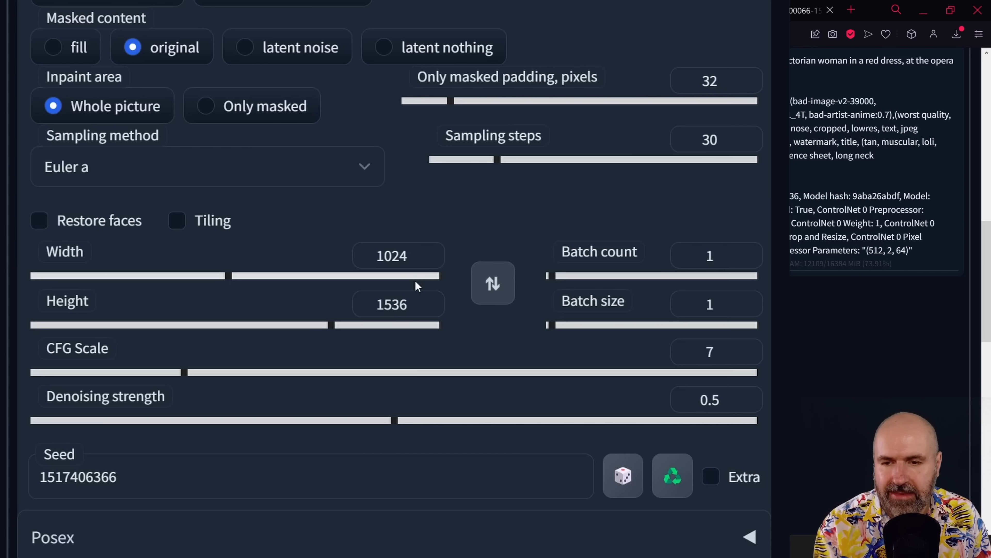
pyautogui.moveTo(395, 274)
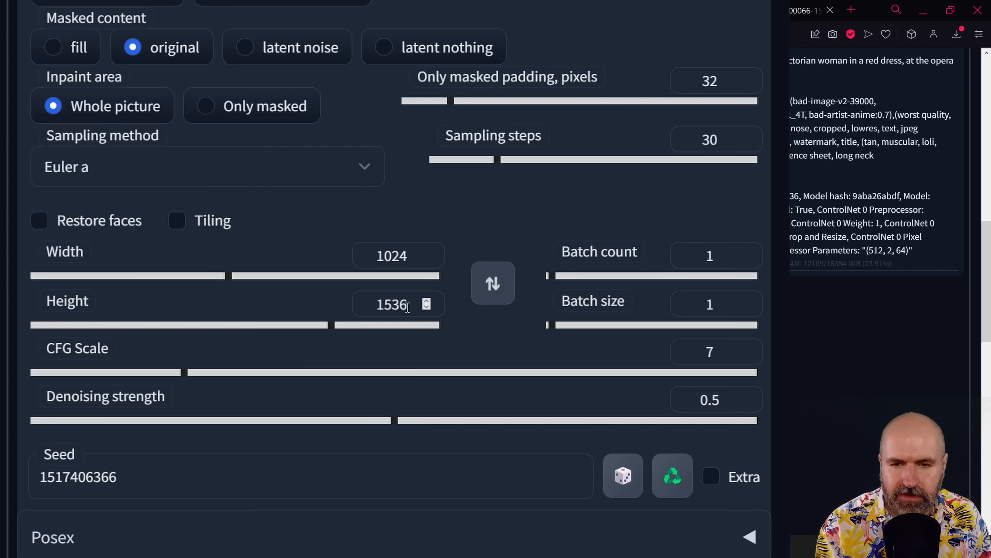
pyautogui.moveTo(487, 353)
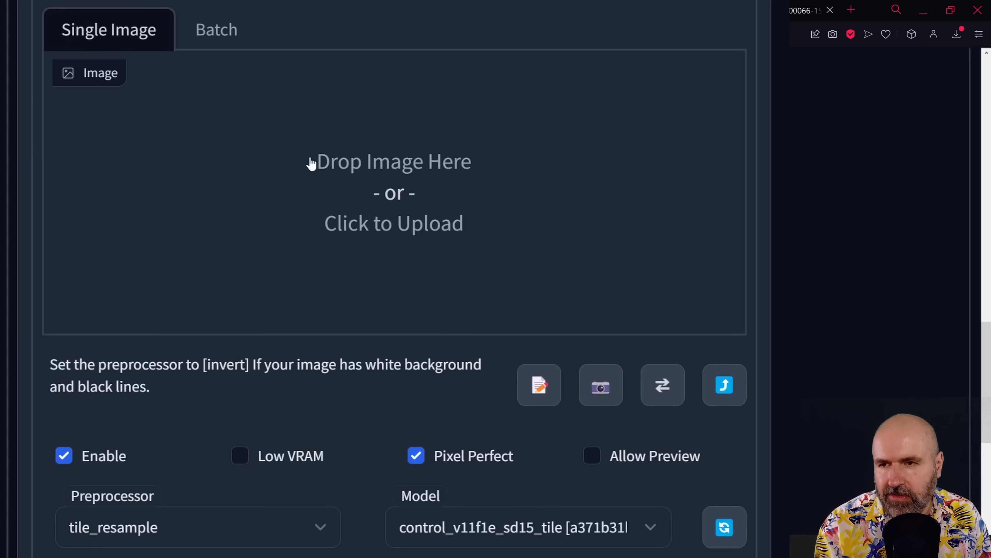
pyautogui.moveTo(434, 179)
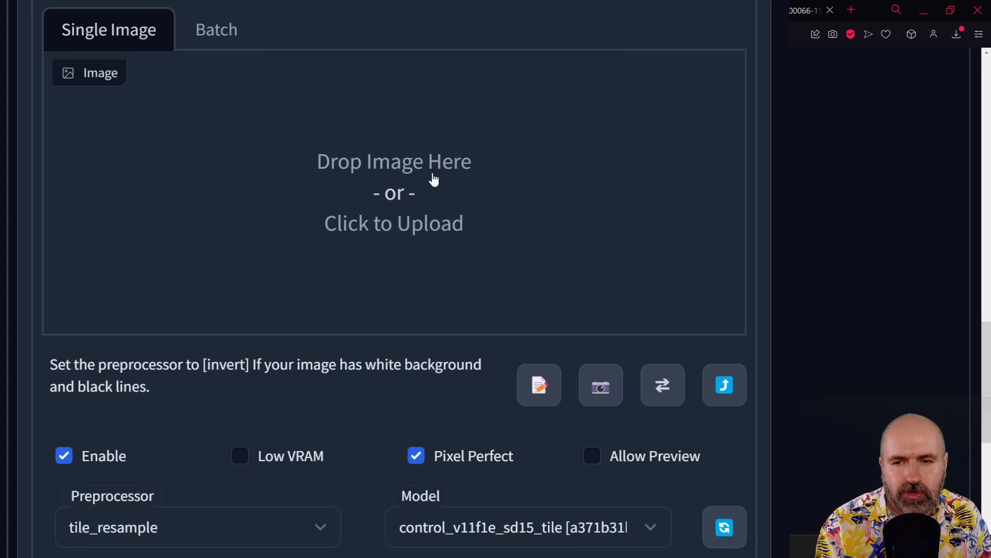
pyautogui.moveTo(372, 188)
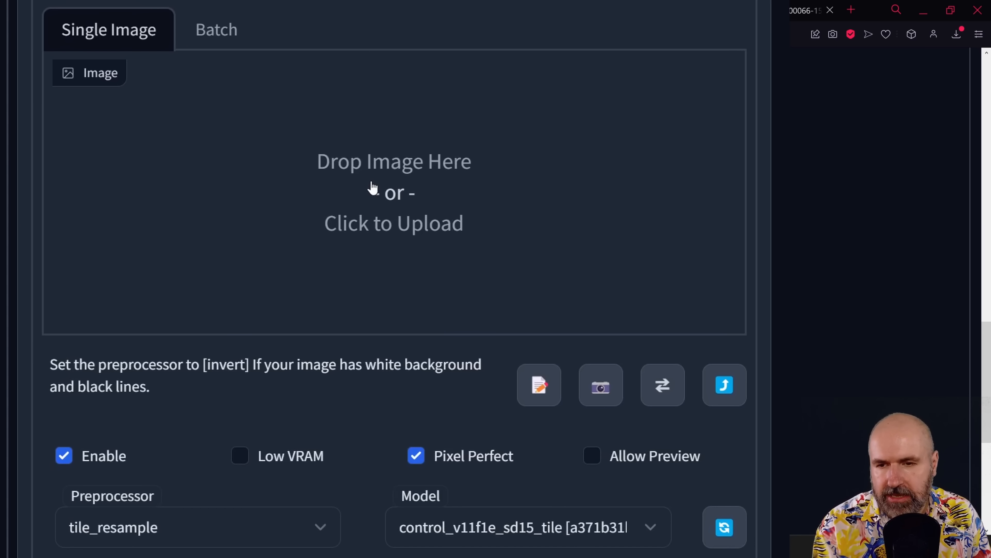
pyautogui.scroll(-3)
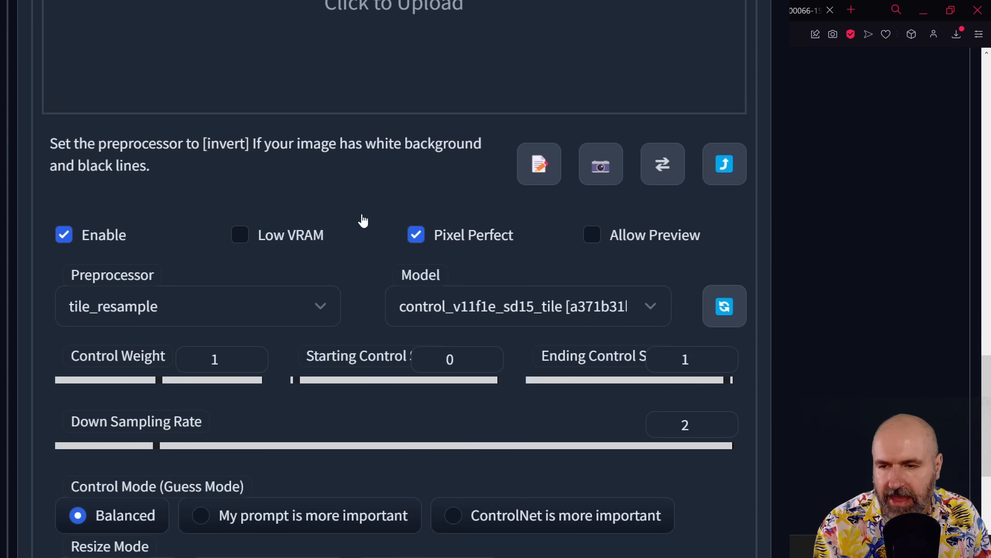
pyautogui.scroll(-3)
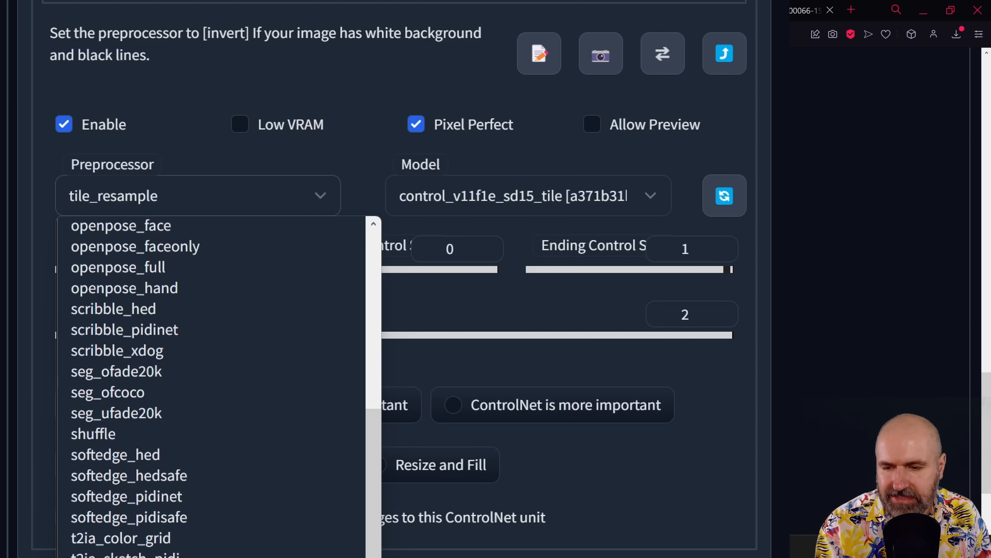
pyautogui.click(452, 169)
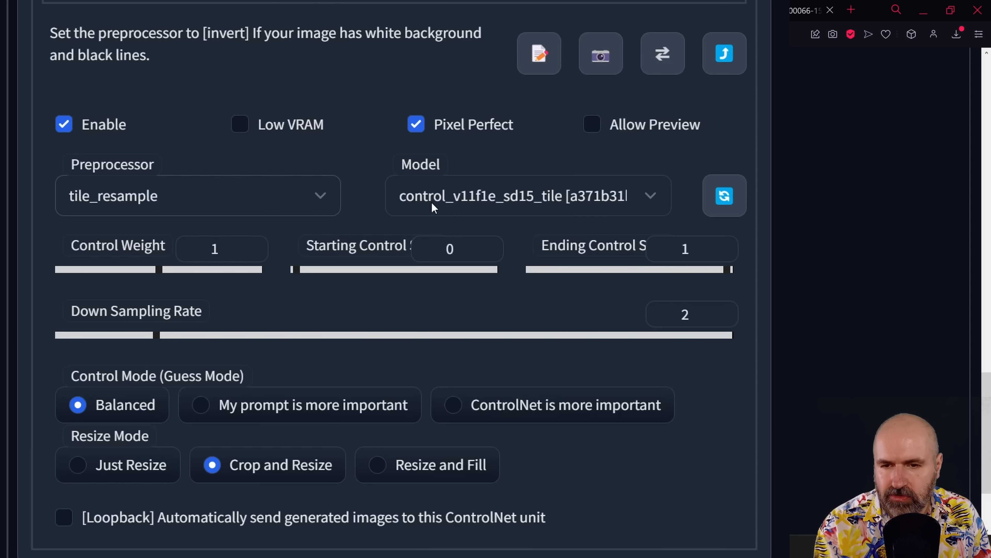
pyautogui.moveTo(558, 206)
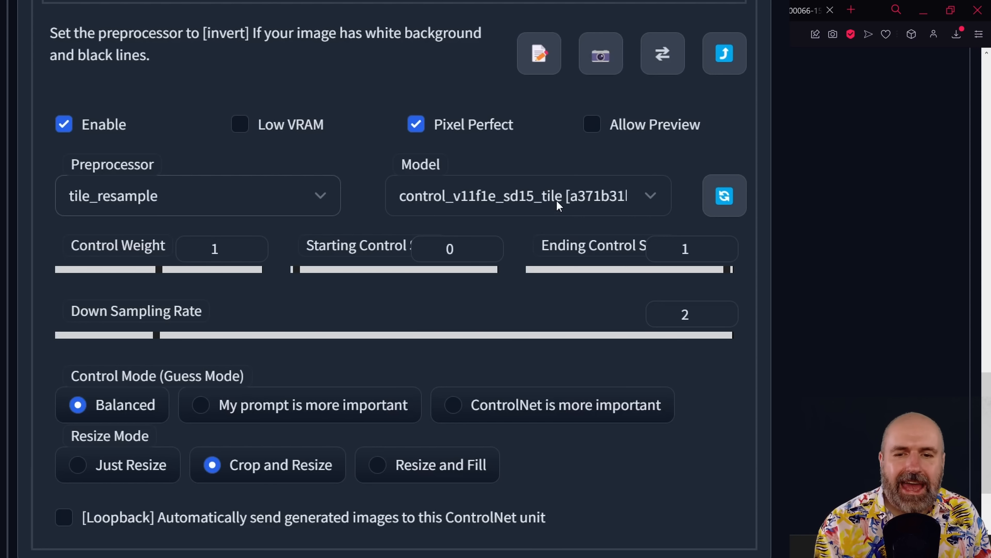
pyautogui.moveTo(471, 139)
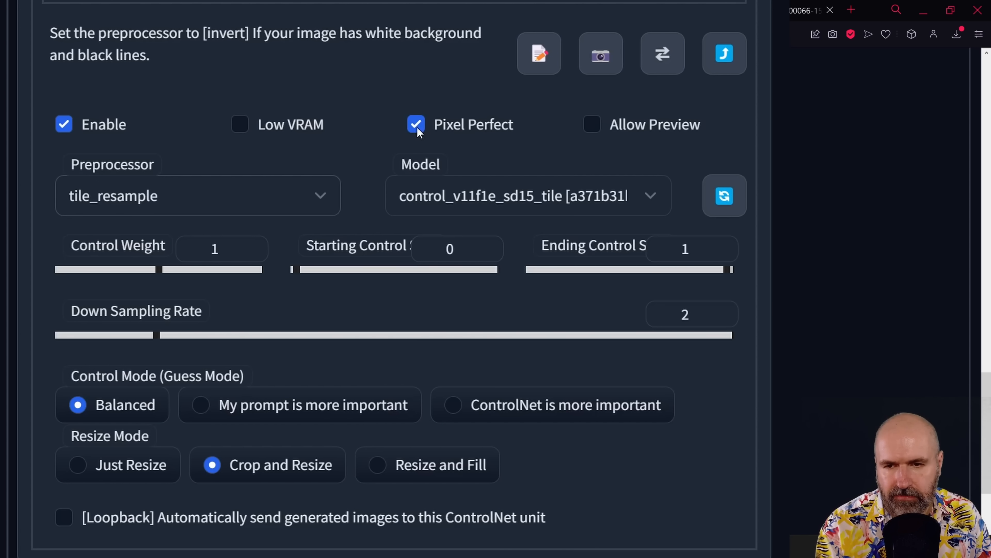
pyautogui.moveTo(187, 316)
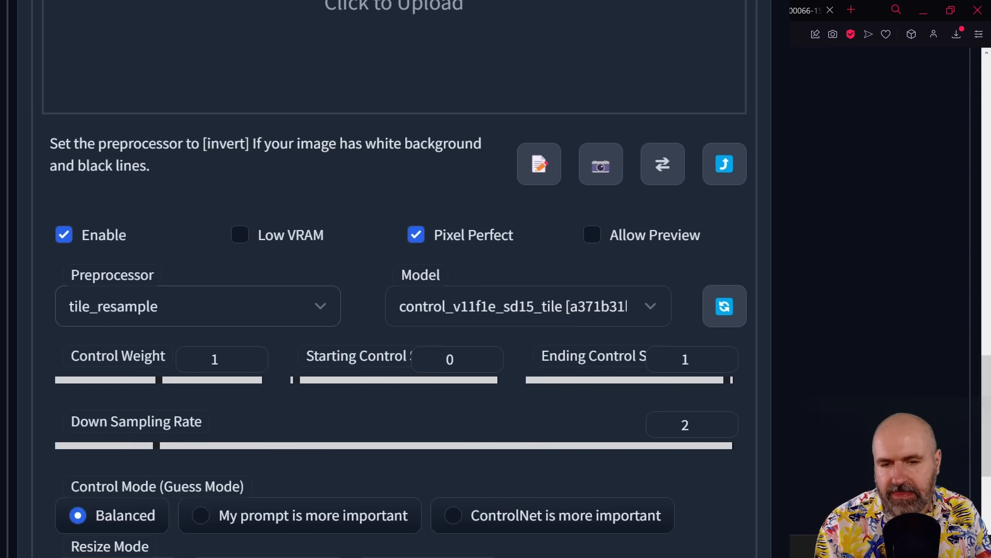
pyautogui.scroll(-3)
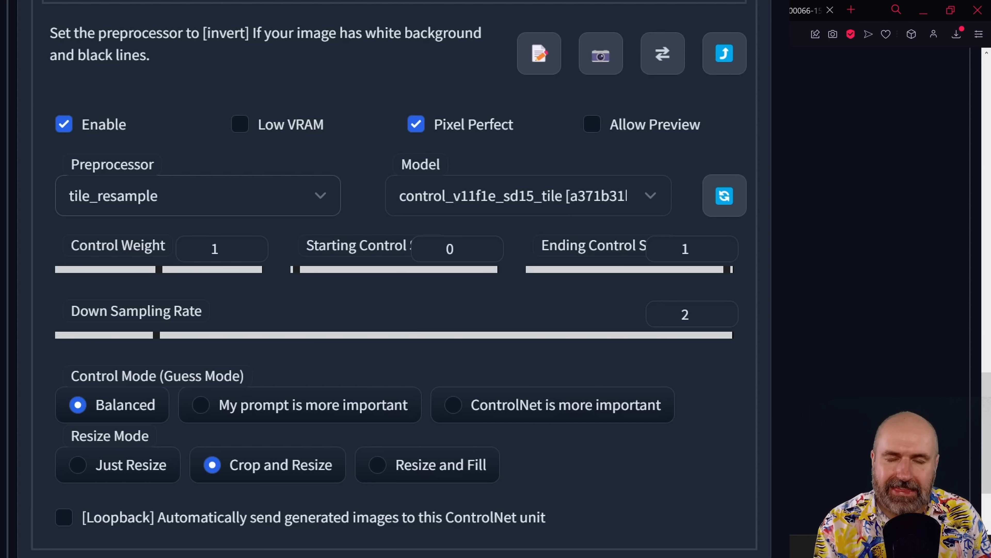
pyautogui.scroll(3)
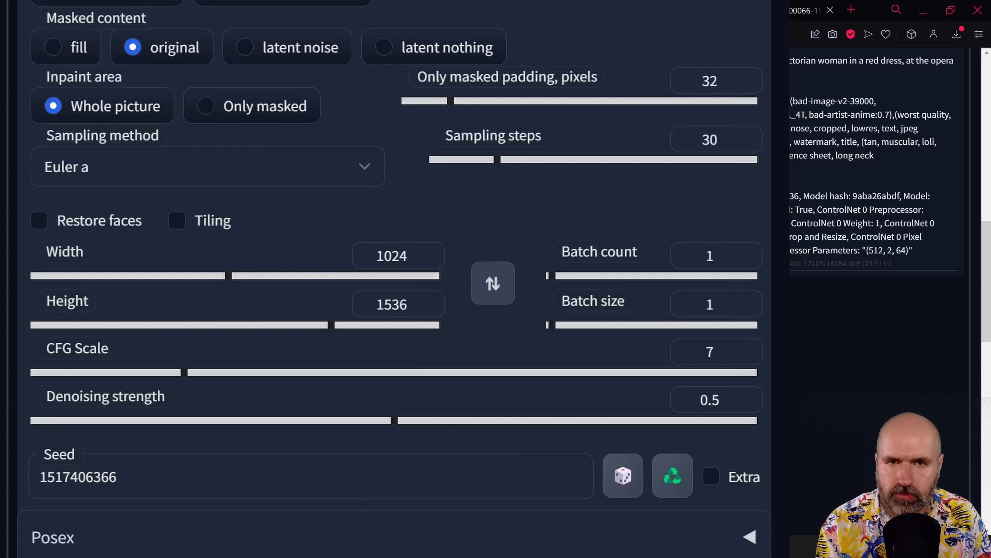
pyautogui.moveTo(326, 430)
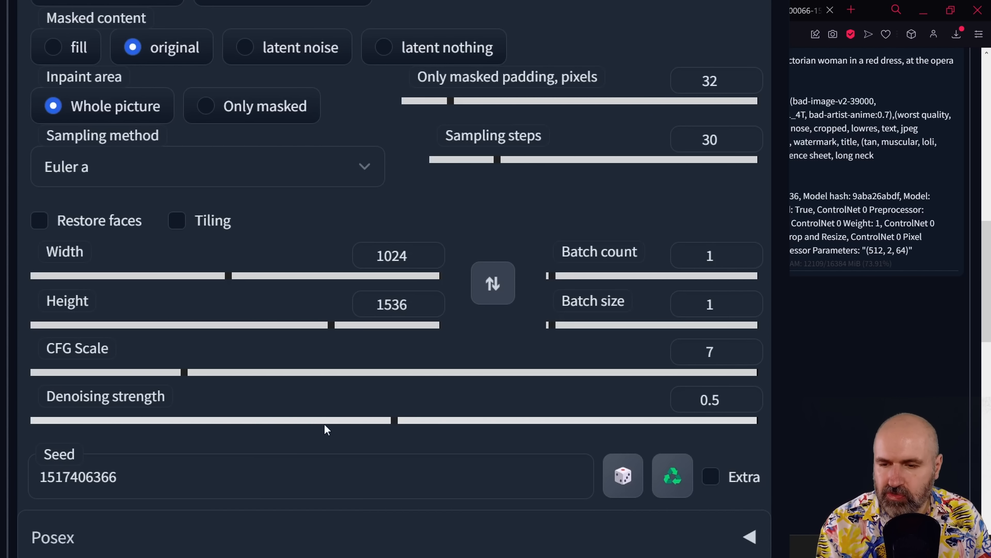
pyautogui.moveTo(223, 422)
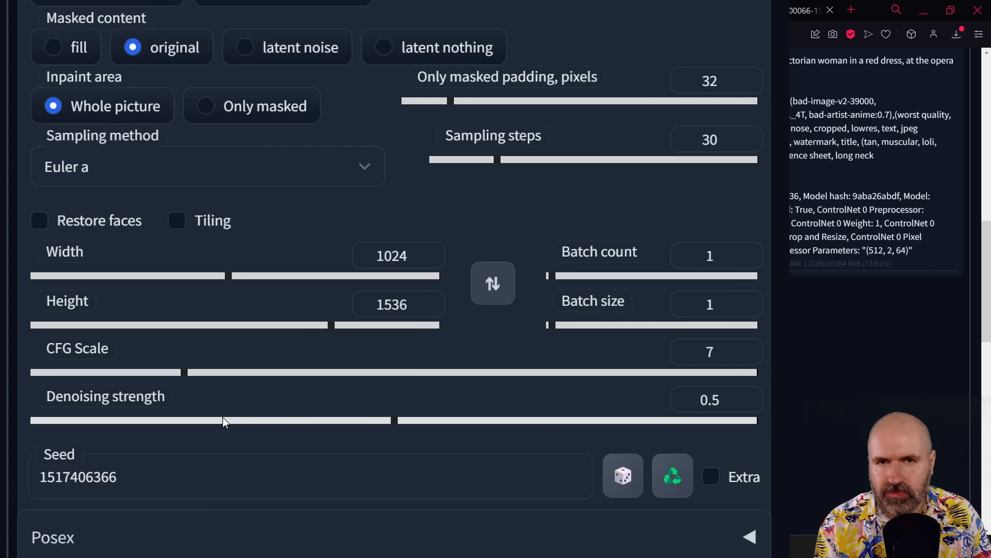
pyautogui.moveTo(508, 448)
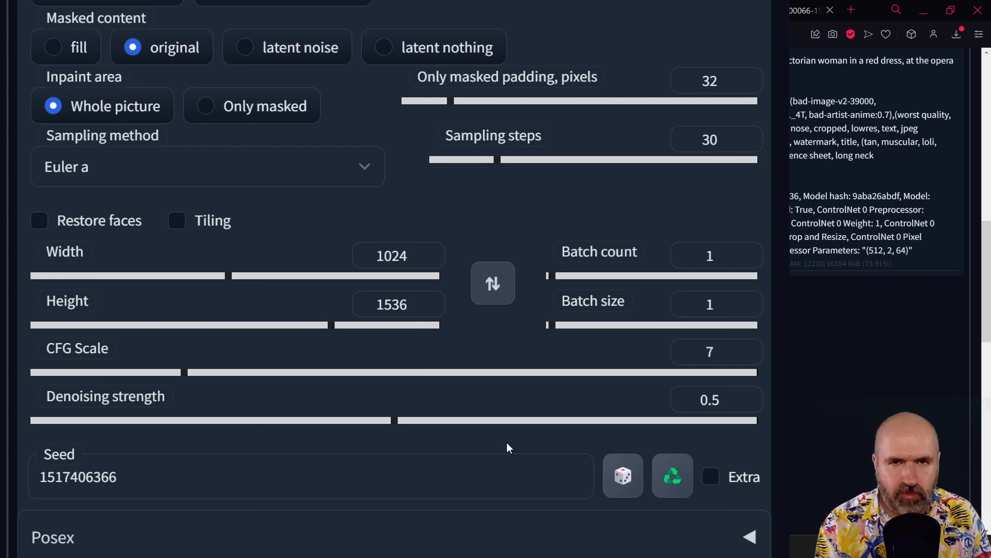
pyautogui.moveTo(662, 431)
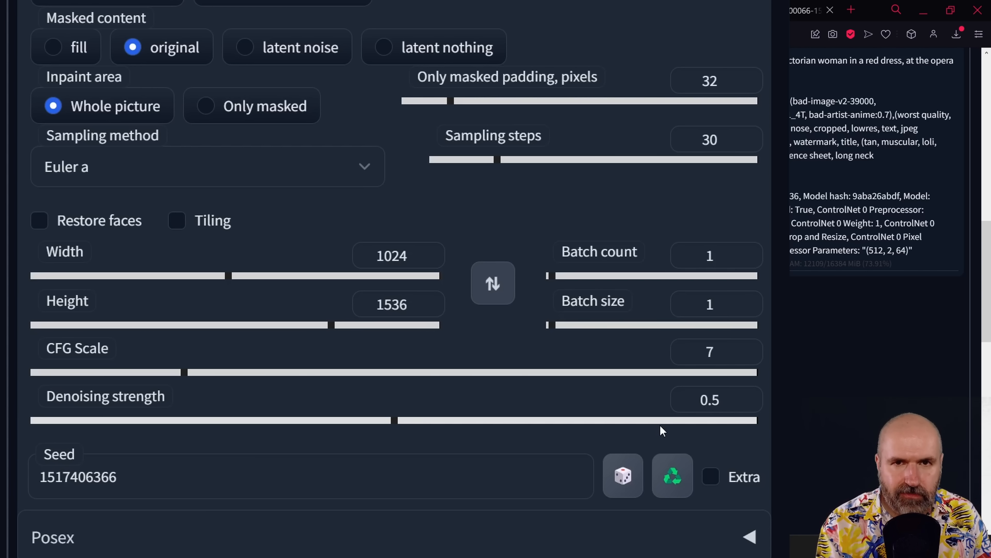
pyautogui.moveTo(659, 427)
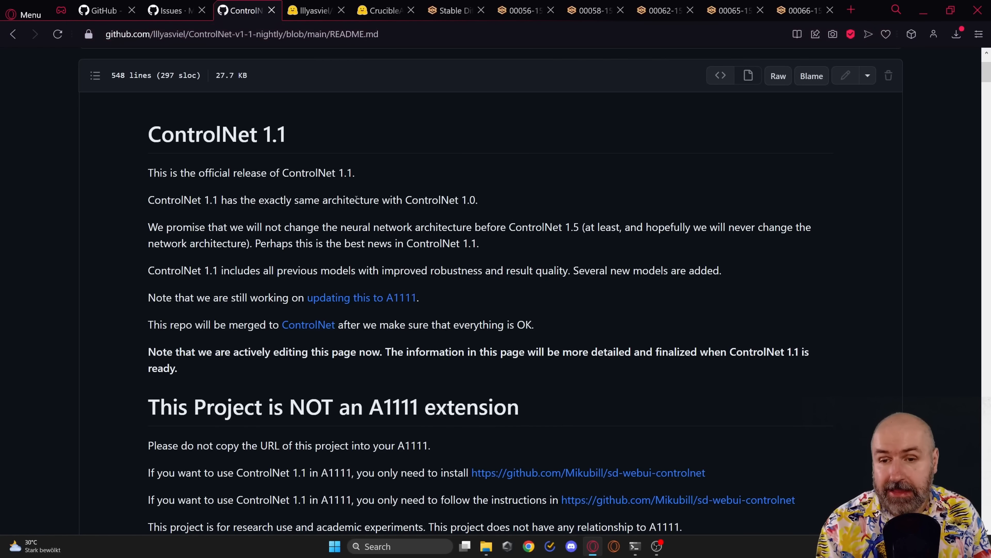
# - Browse the ControlNet 1.1 README Depth, Normal and Canny sections, then return to the WebUI tab
pyautogui.scroll(-3)
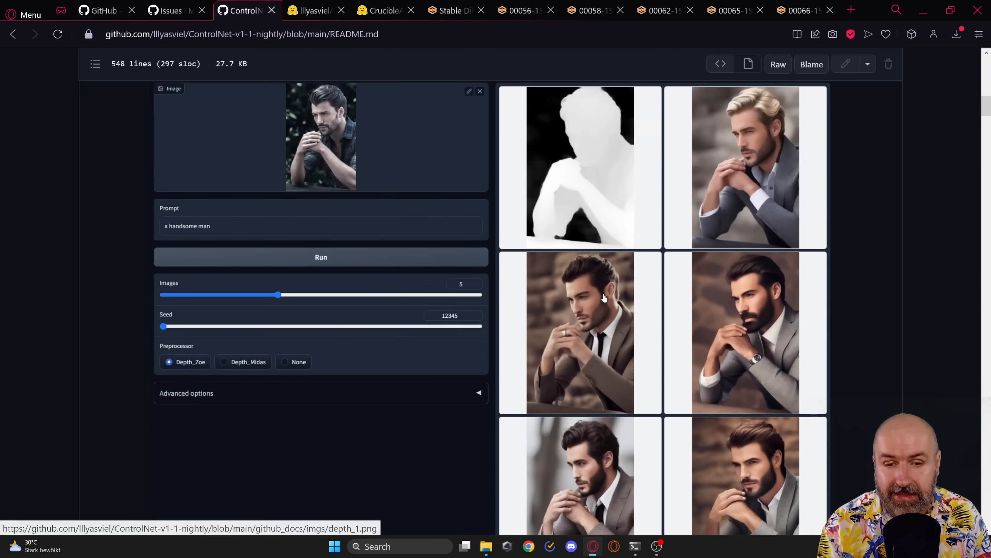
pyautogui.scroll(3)
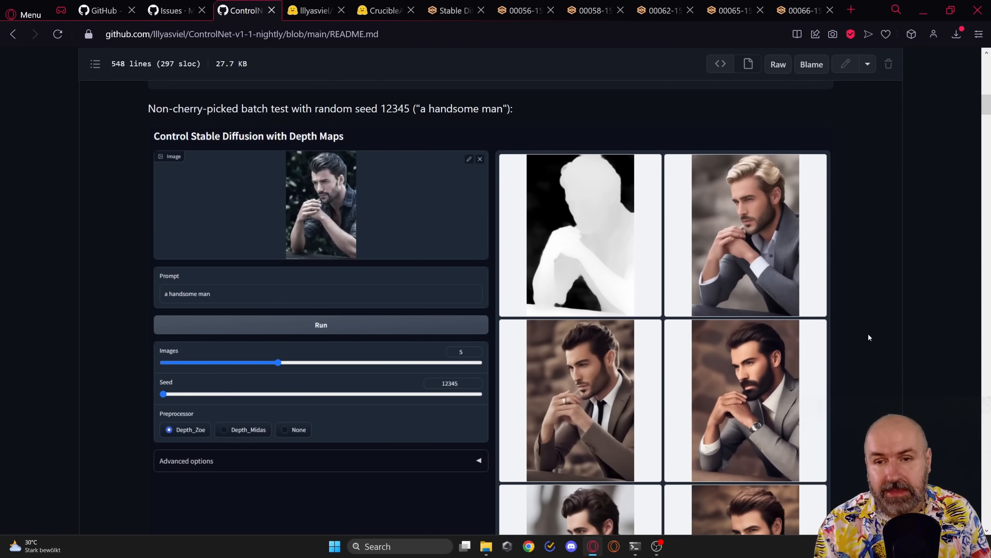
pyautogui.moveTo(324, 141)
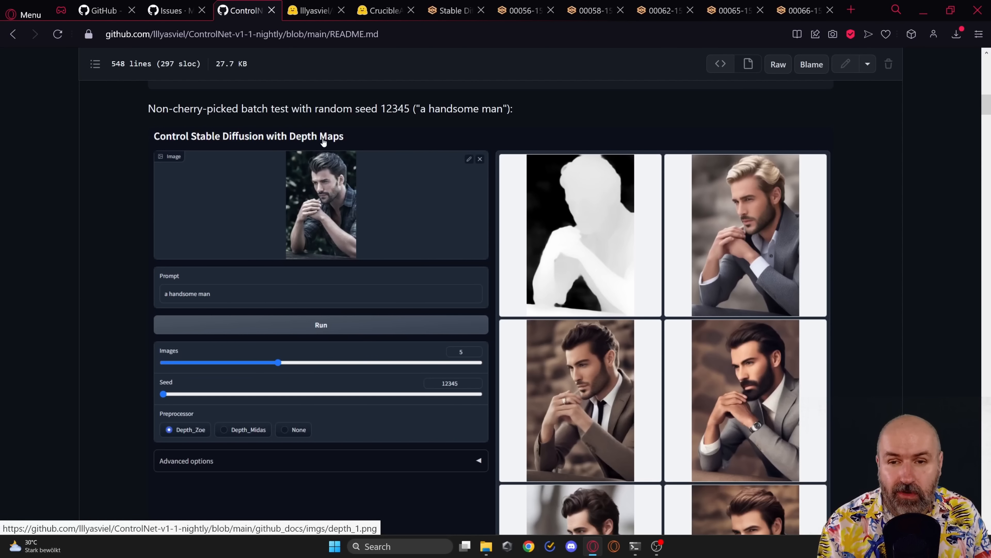
pyautogui.scroll(-3)
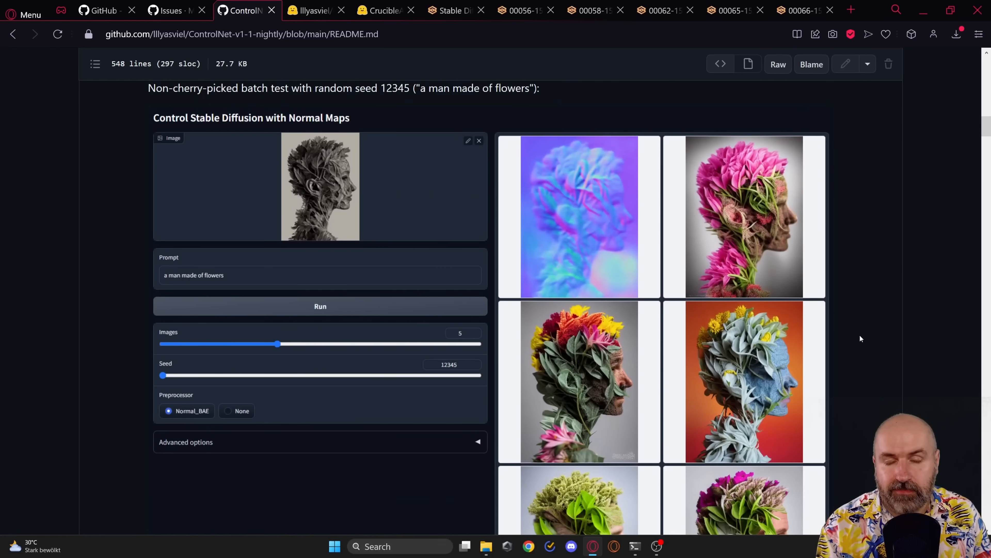
pyautogui.scroll(-3)
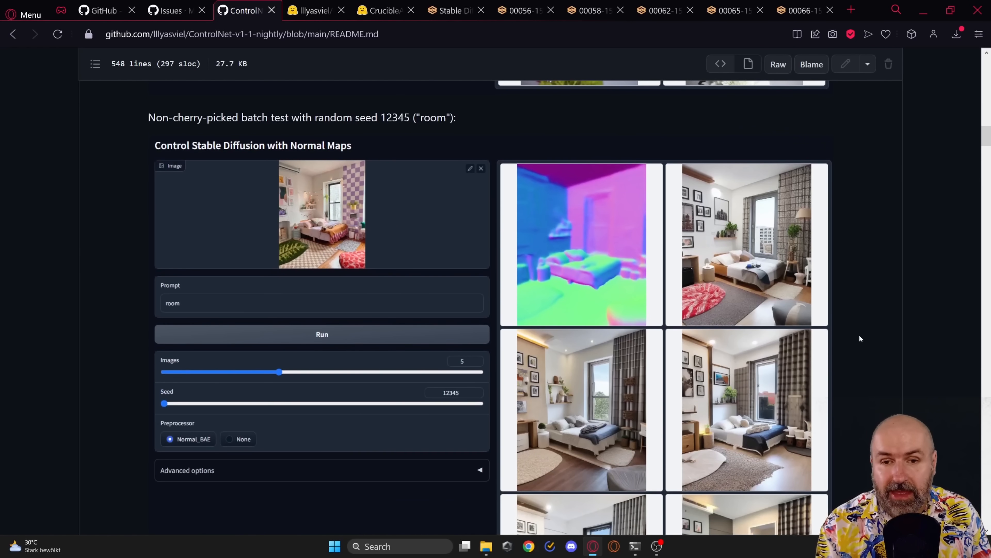
pyautogui.moveTo(283, 228)
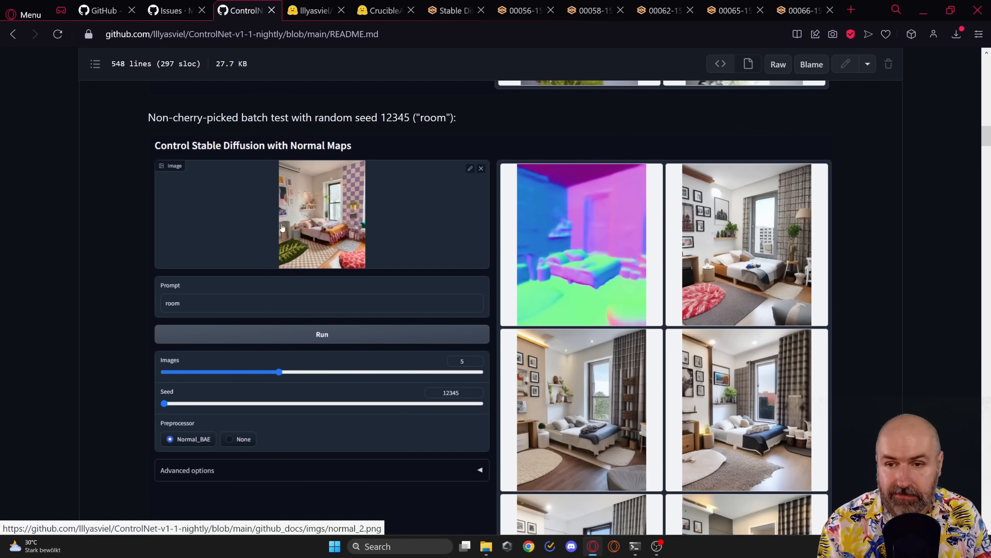
pyautogui.moveTo(676, 253)
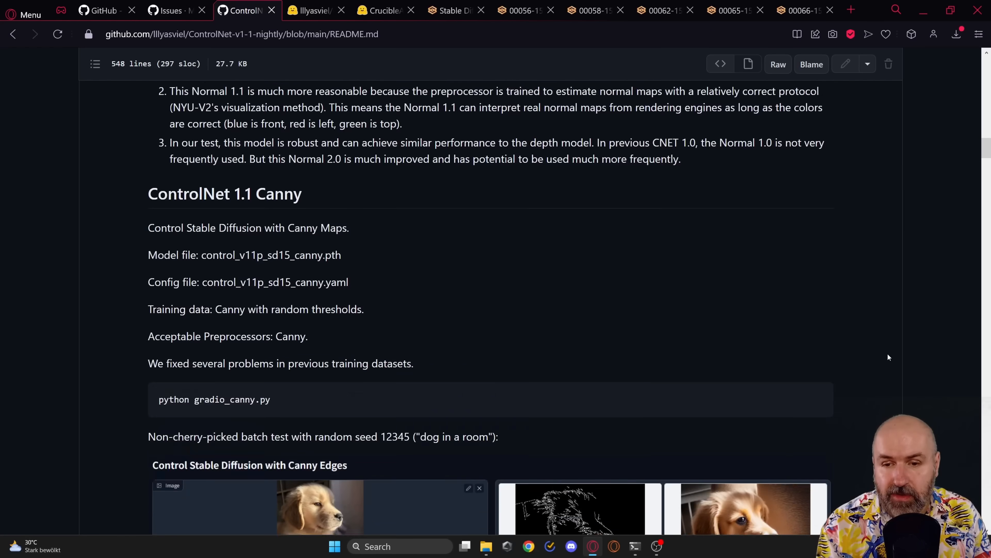
pyautogui.scroll(-3)
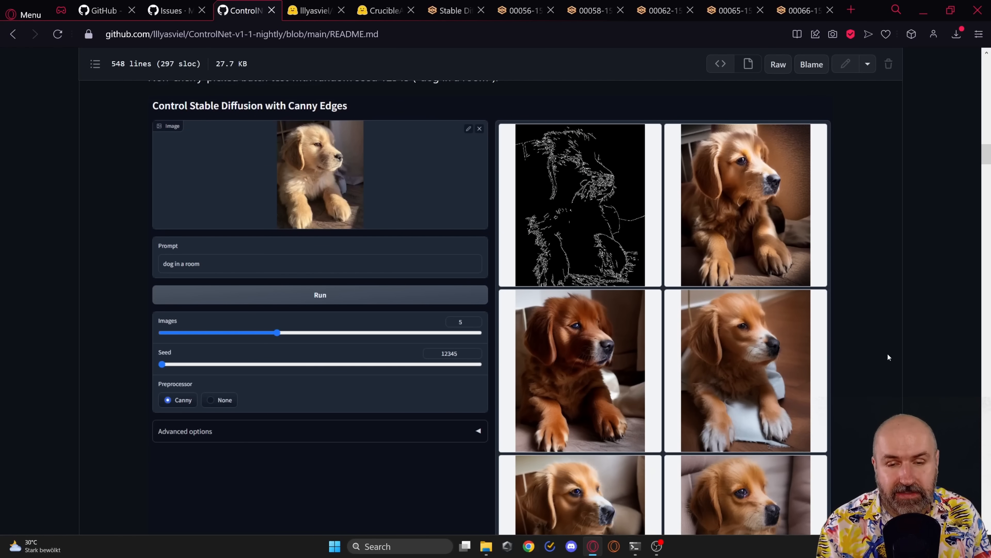
pyautogui.click(452, 10)
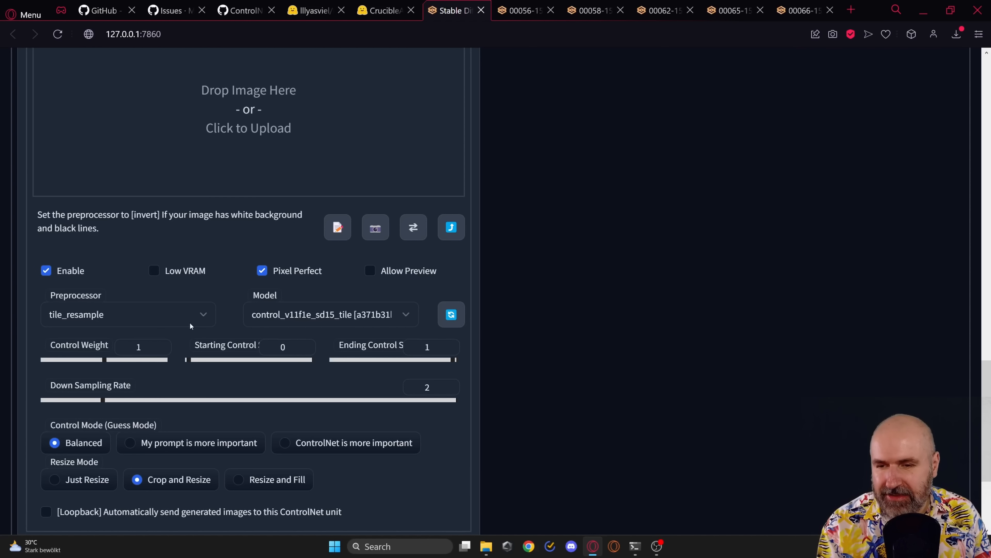
# - Set the ControlNet unit to the shuffle preprocessor with the control_v11e_sd15_shuffle model
pyautogui.click(126, 315)
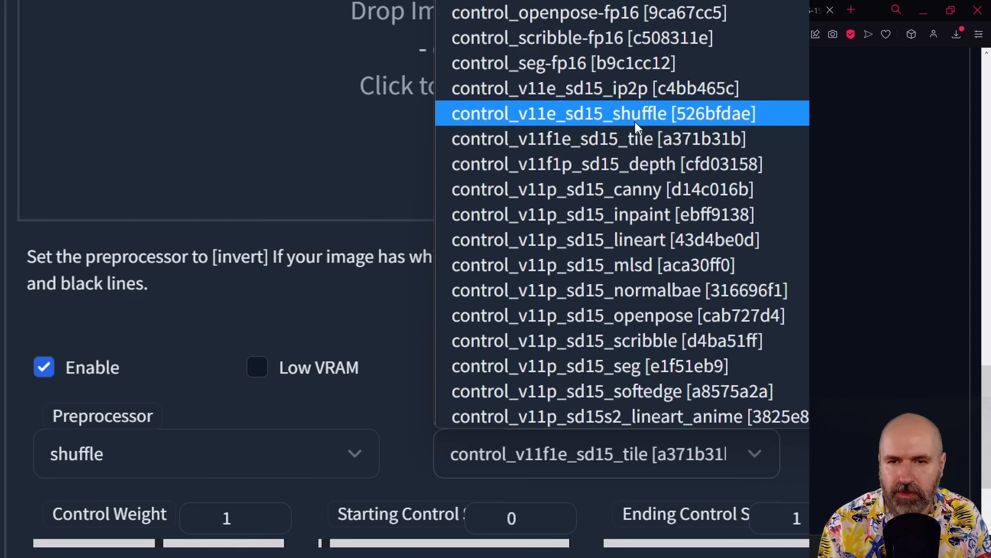
pyautogui.click(603, 113)
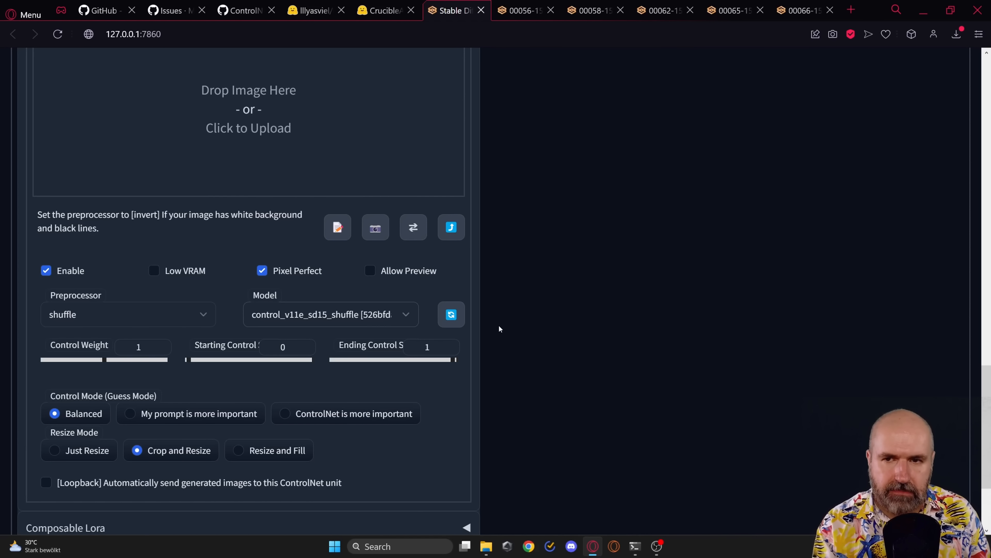
pyautogui.moveTo(497, 344)
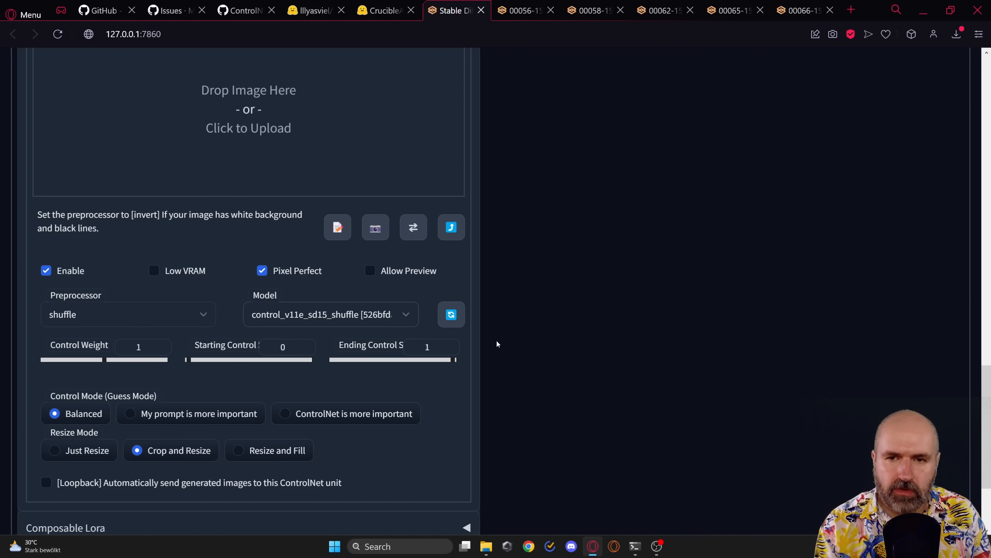
pyautogui.moveTo(553, 346)
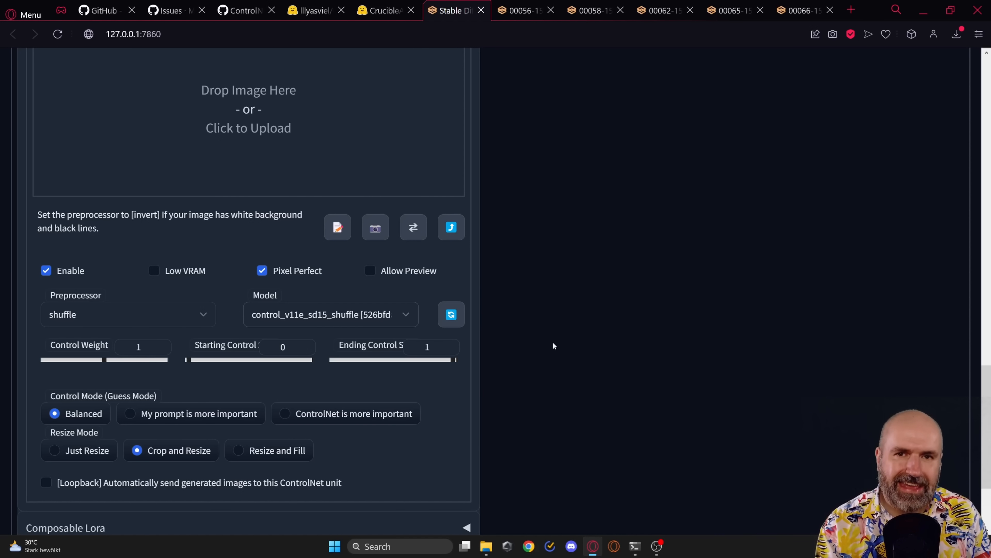
pyautogui.moveTo(548, 336)
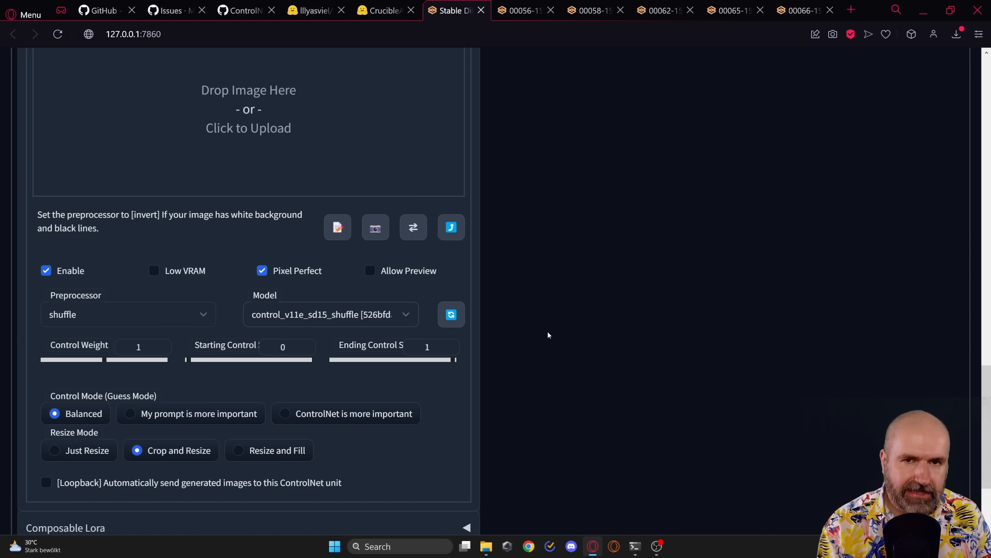